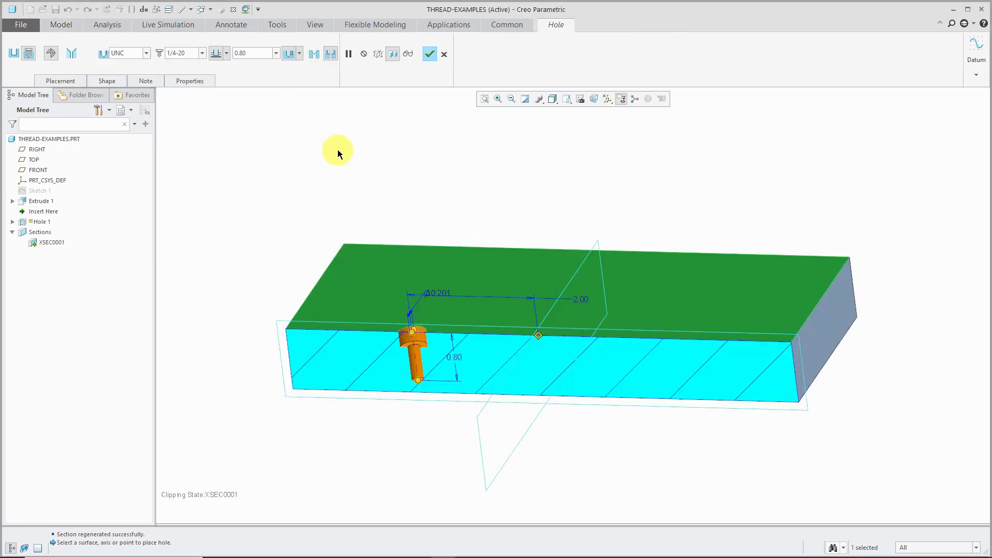
Cancel out of the Hole tool from its Shape settings, discarding the unsaved edits.
click(106, 81)
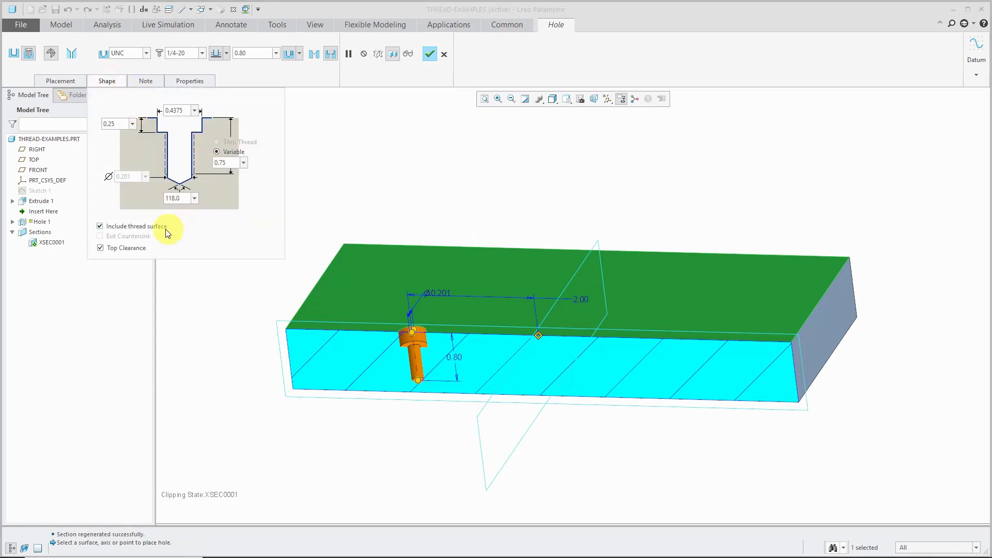
mouse_move(134, 226)
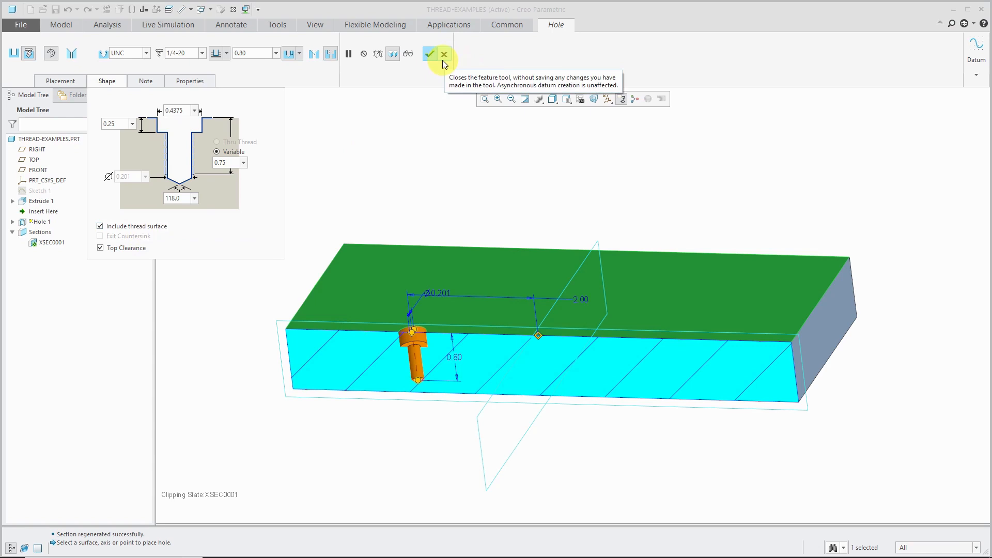
click(429, 53)
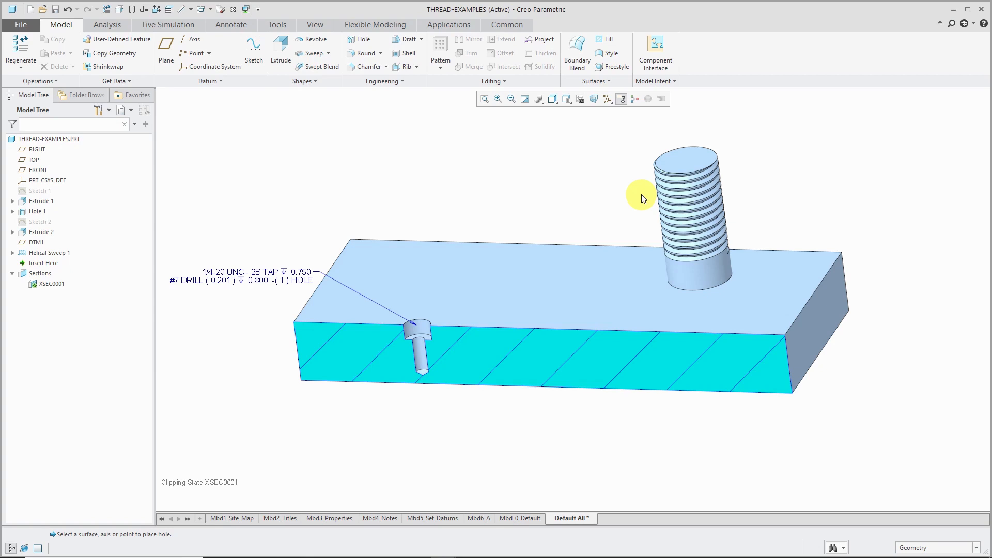
mouse_move(218, 12)
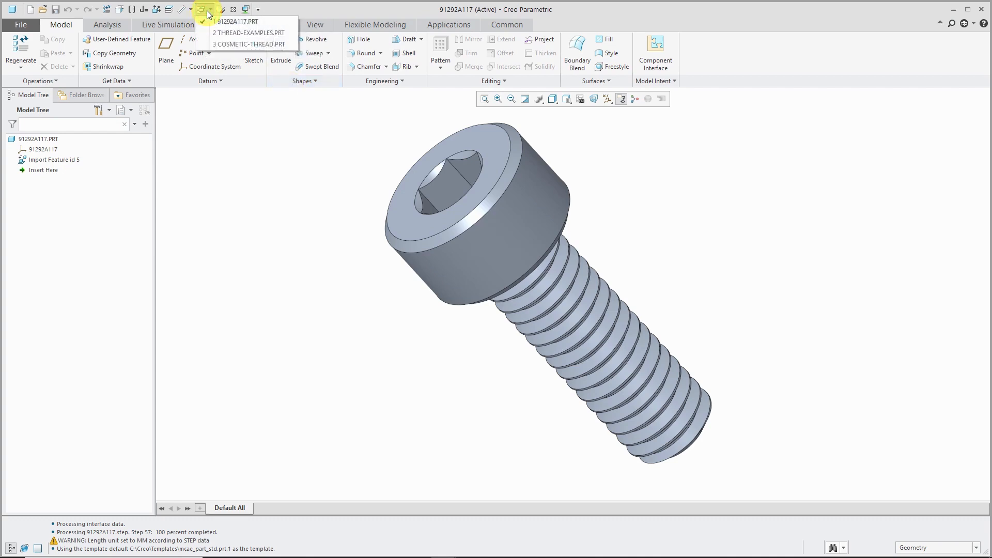
mouse_move(249, 32)
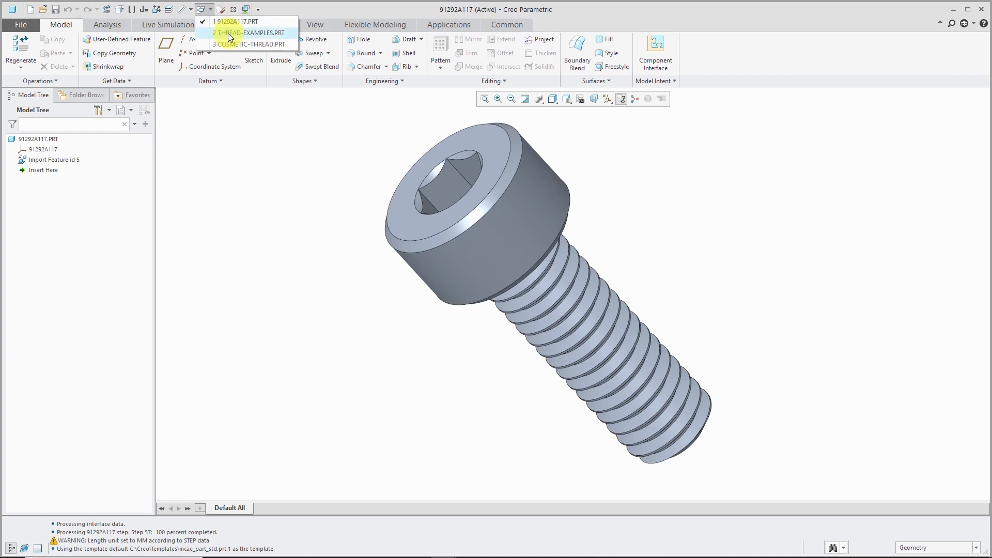
In COSMETIC-THREAD.PRT, begin a cosmetic thread on the small hole surface and reach its depth settings.
click(251, 43)
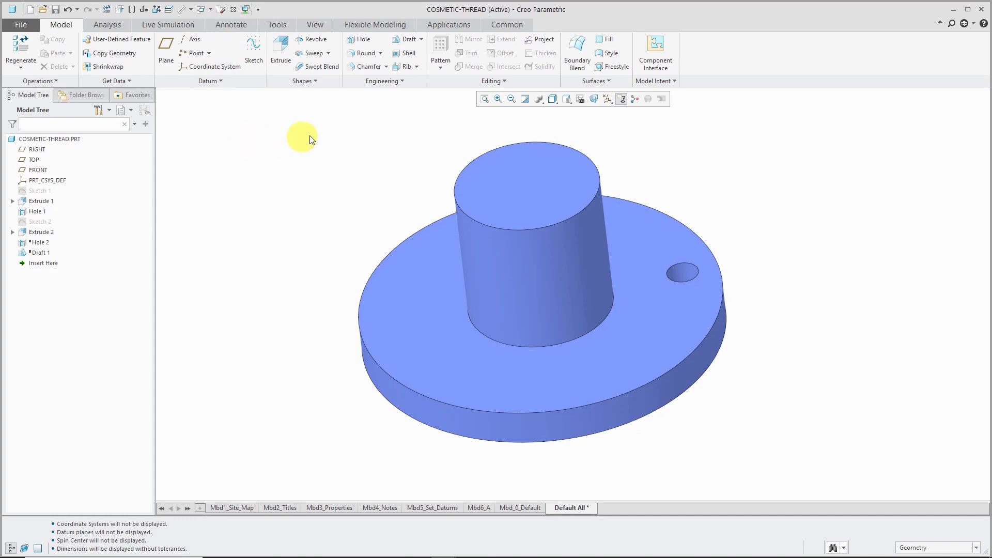
click(385, 81)
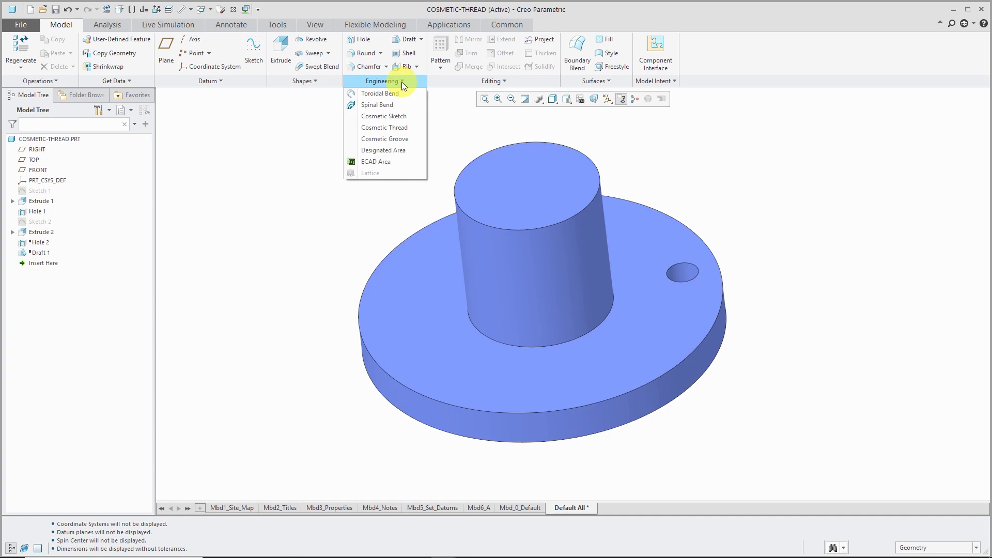
mouse_move(384, 127)
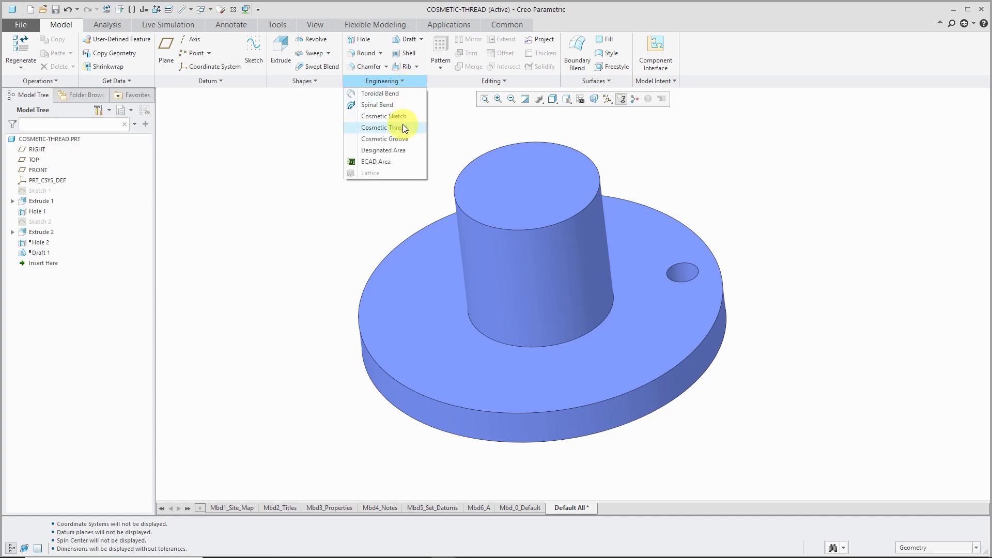
click(381, 127)
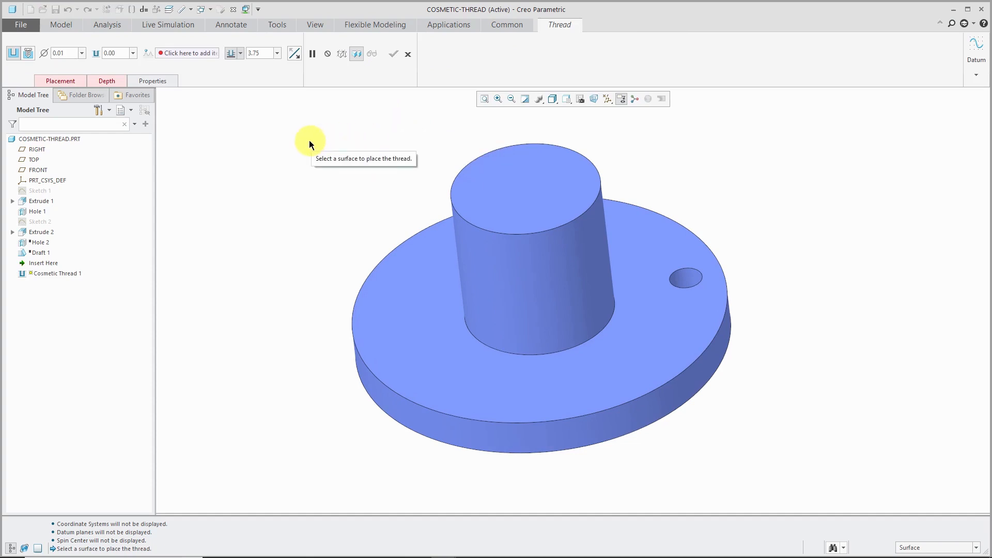
mouse_move(13, 53)
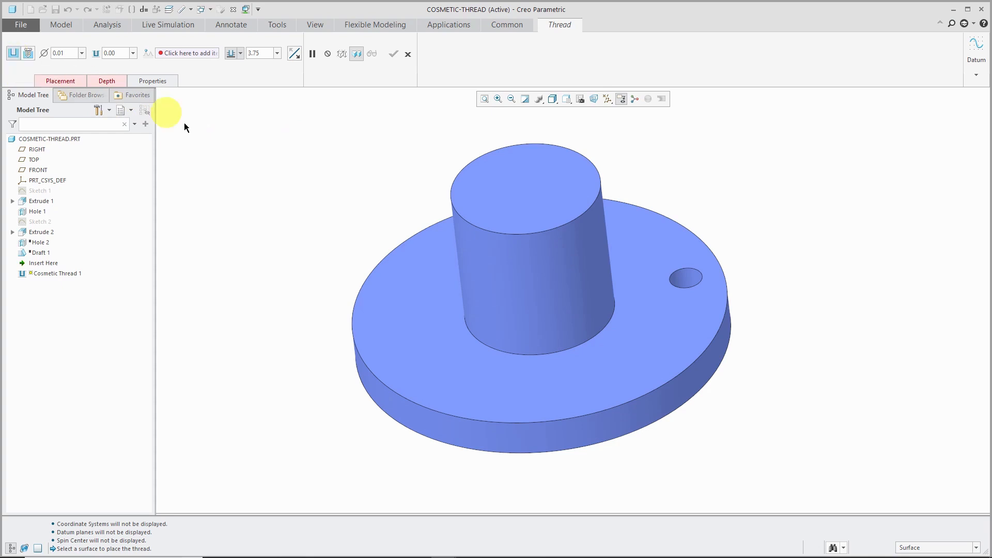
mouse_move(704, 198)
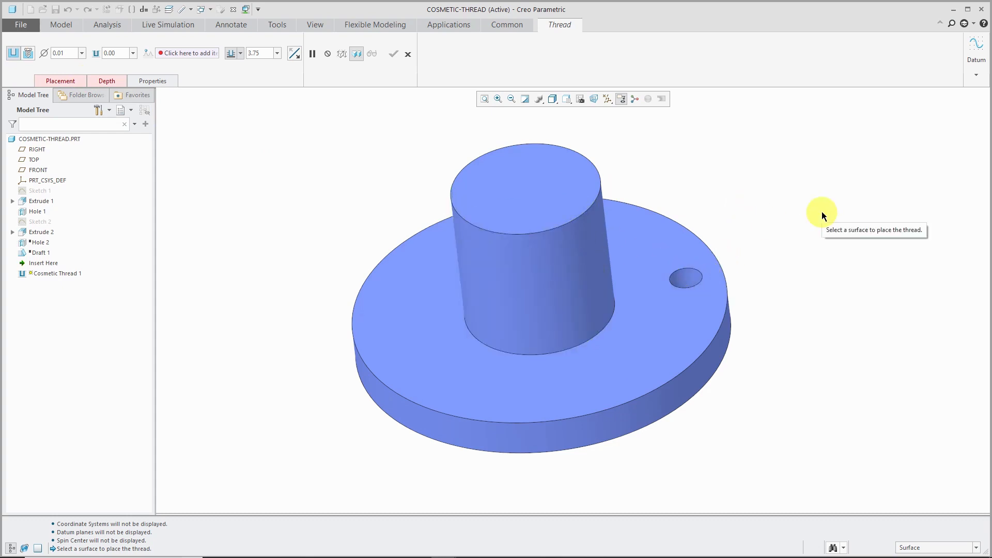
mouse_move(690, 280)
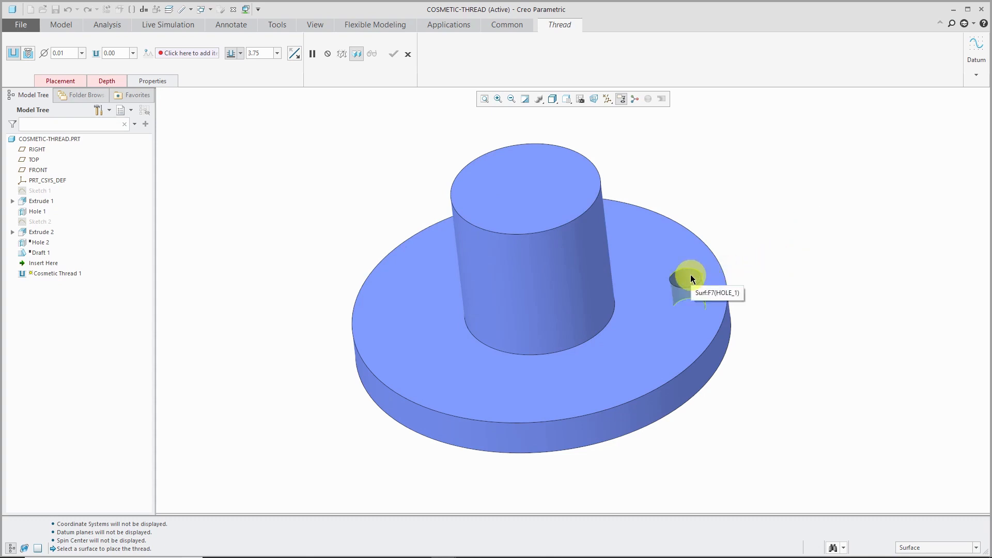
click(690, 278)
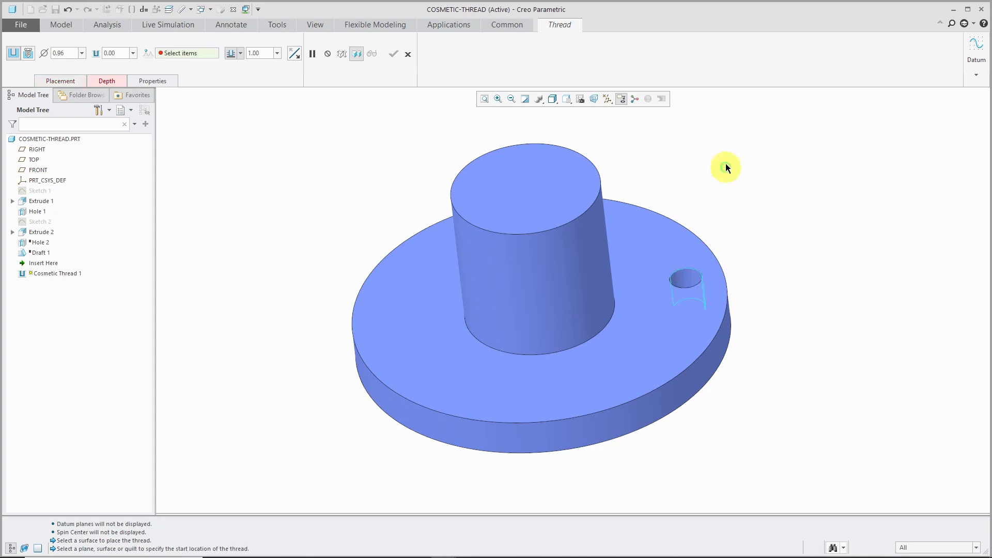
mouse_move(683, 156)
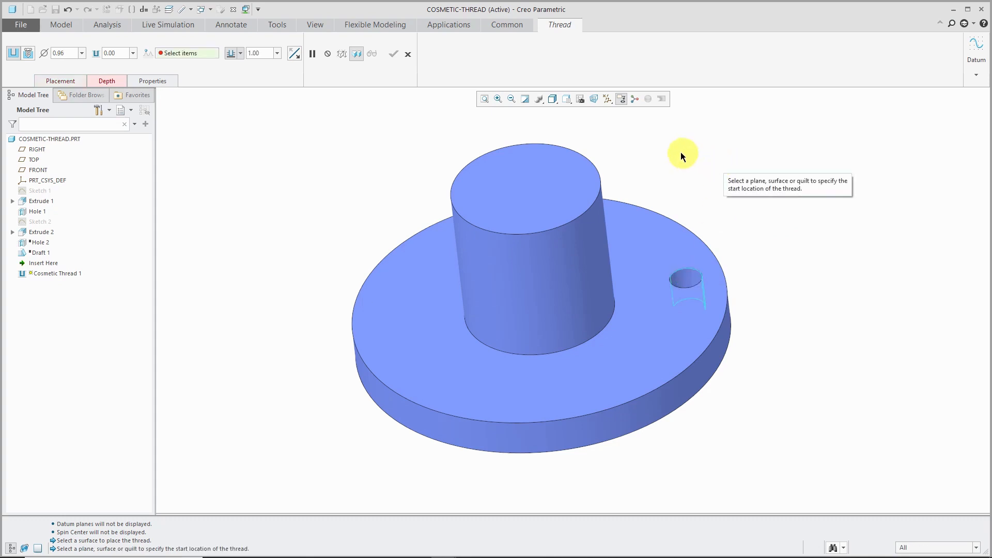
mouse_move(384, 145)
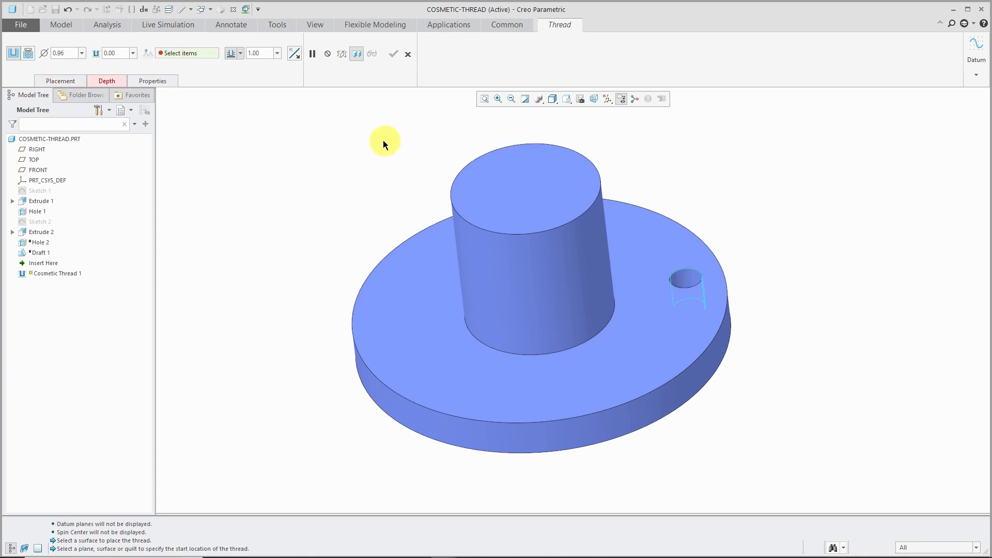
mouse_move(258, 166)
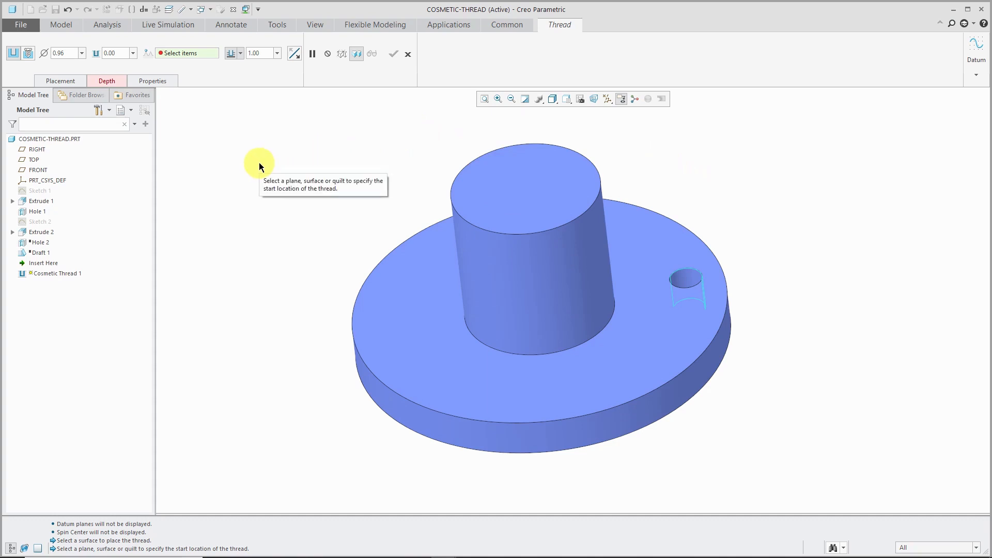
mouse_move(221, 140)
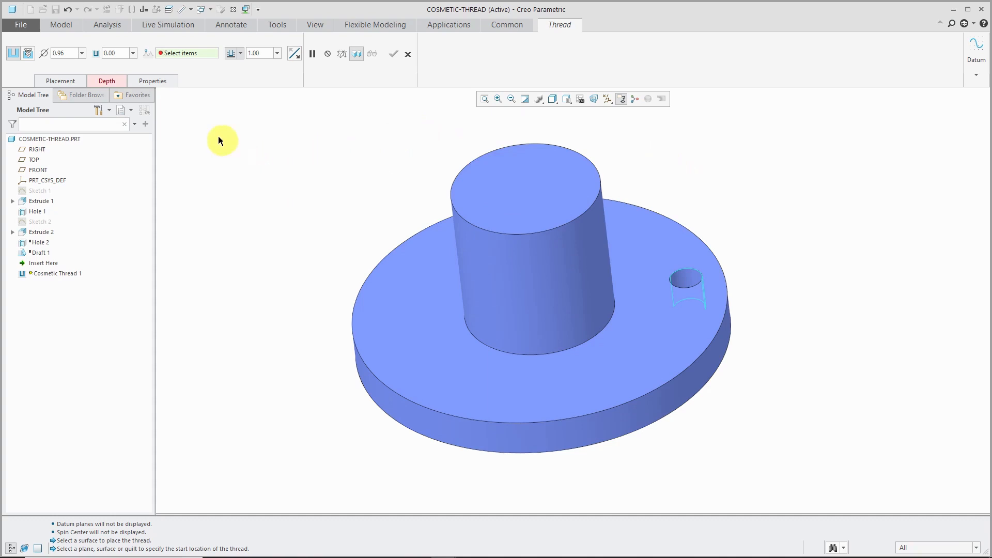
mouse_move(107, 81)
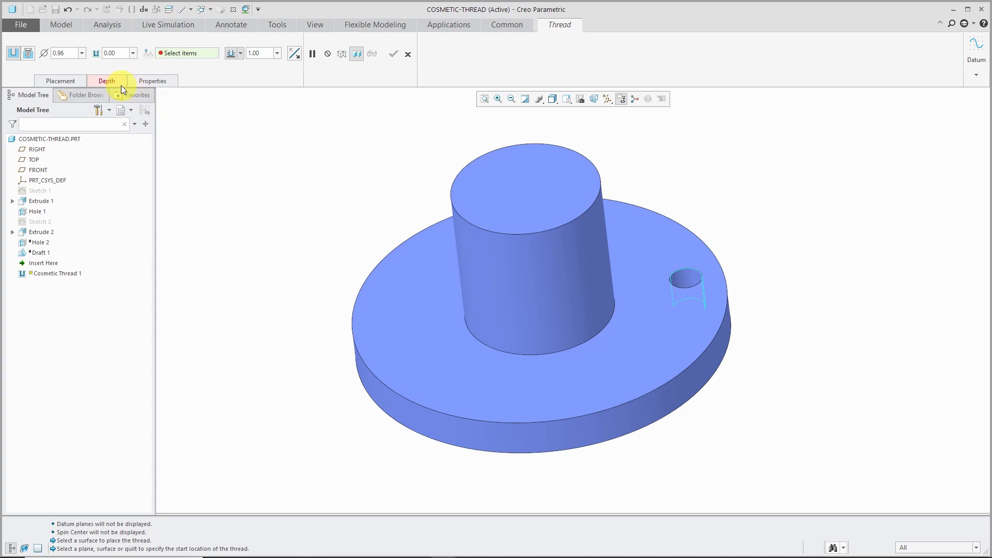
click(107, 81)
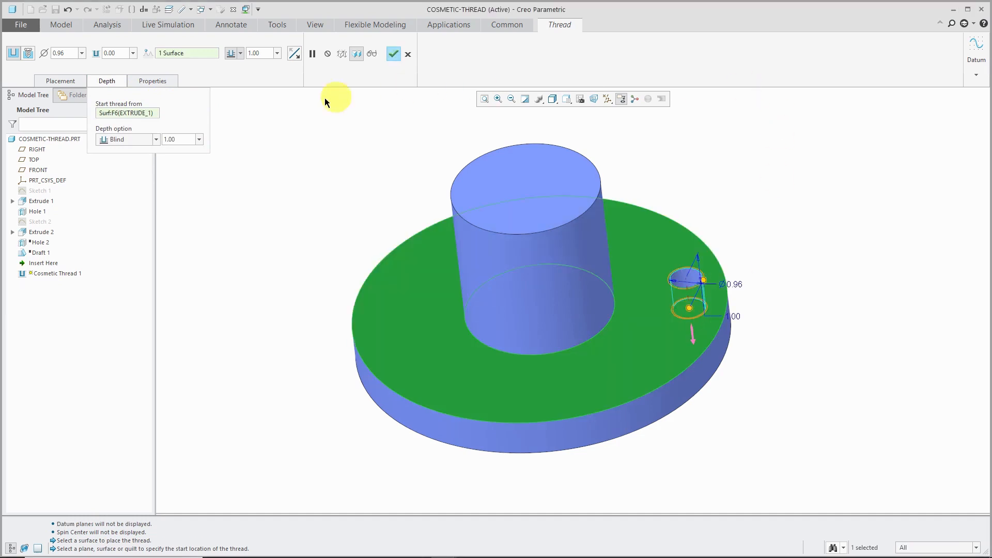
Set the thread depth to 0.80 and switch it to a standard UNC 1-8 size.
click(171, 139)
text(0.8)
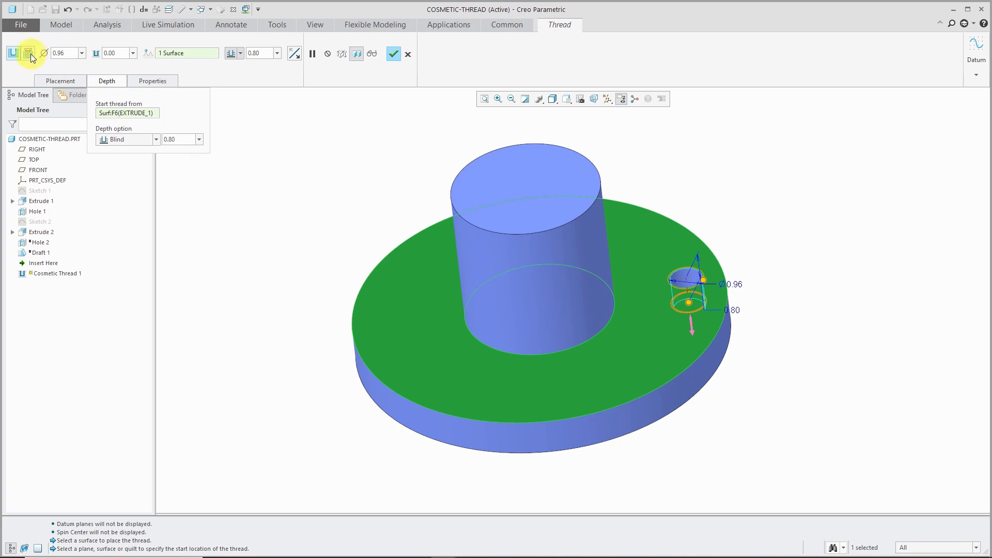
click(29, 53)
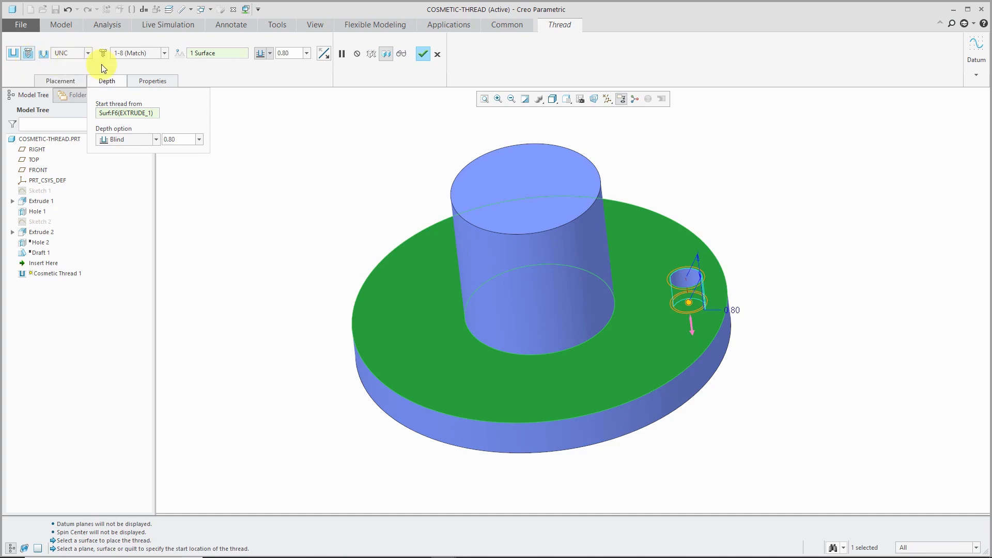
mouse_move(106, 39)
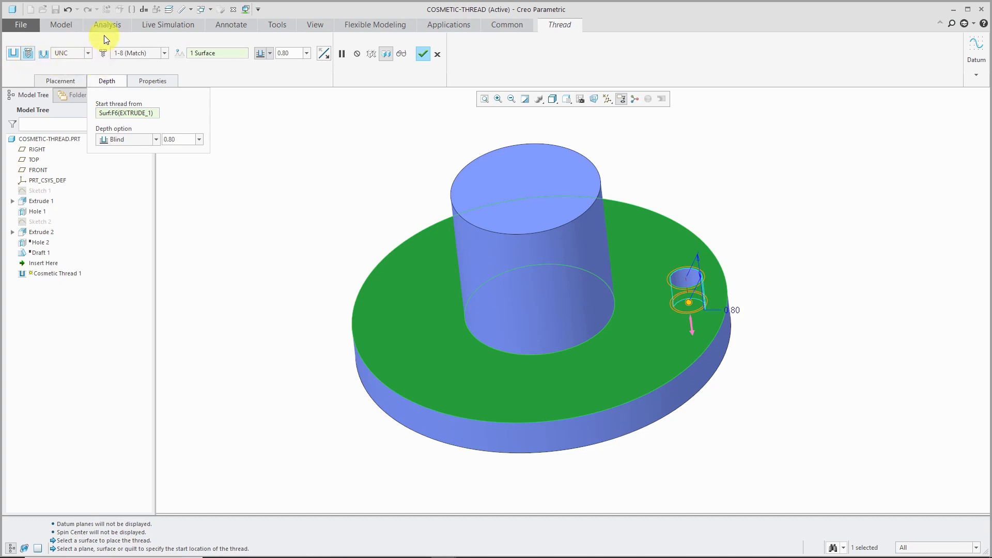
mouse_move(152, 52)
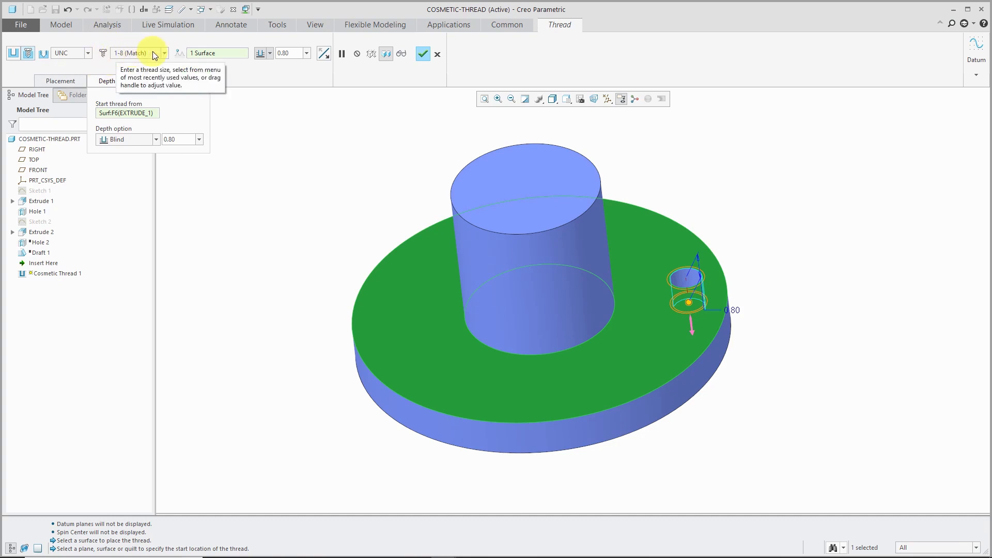
mouse_move(157, 56)
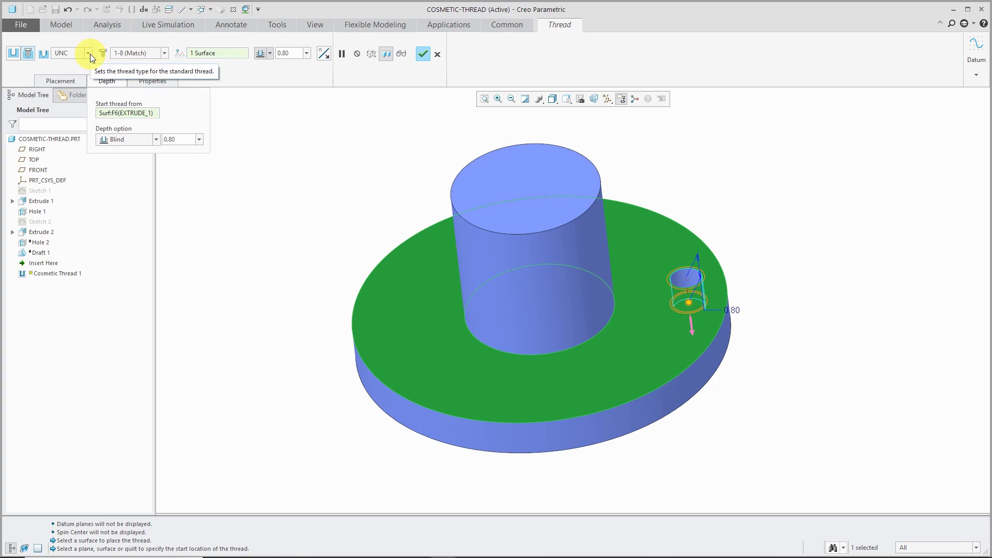
mouse_move(309, 154)
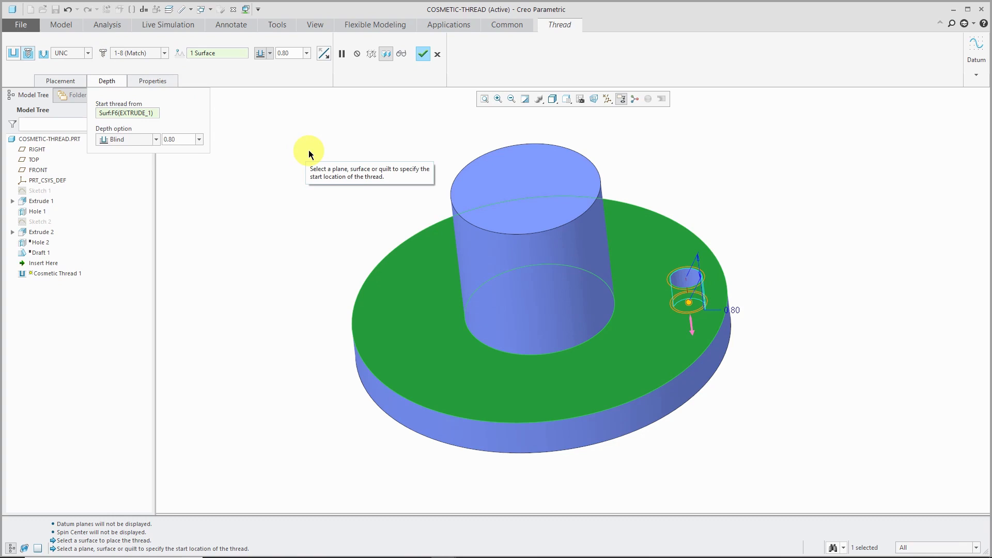
mouse_move(165, 97)
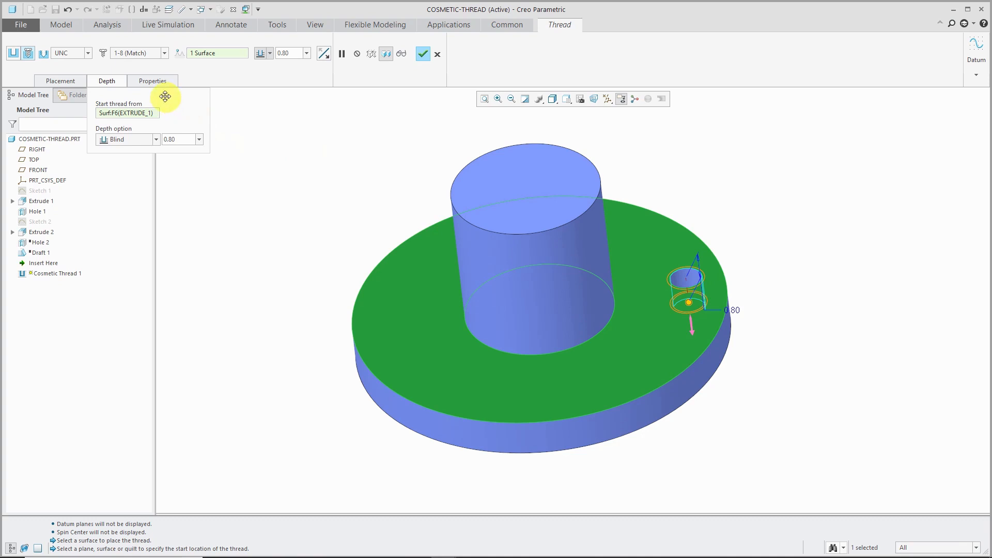
Show the 1-8 UNC class 2B thread's parameter table in Properties.
click(153, 81)
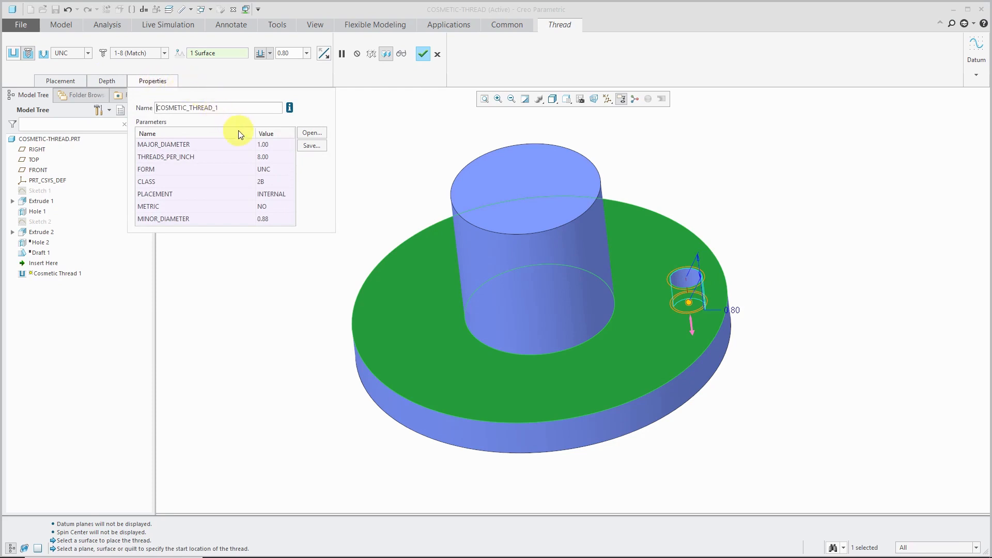
mouse_move(247, 178)
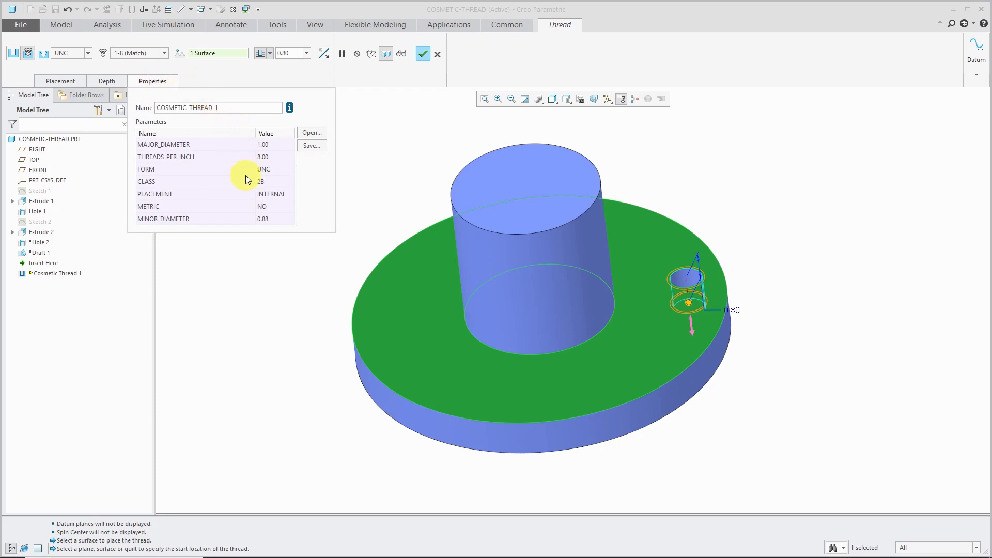
mouse_move(332, 194)
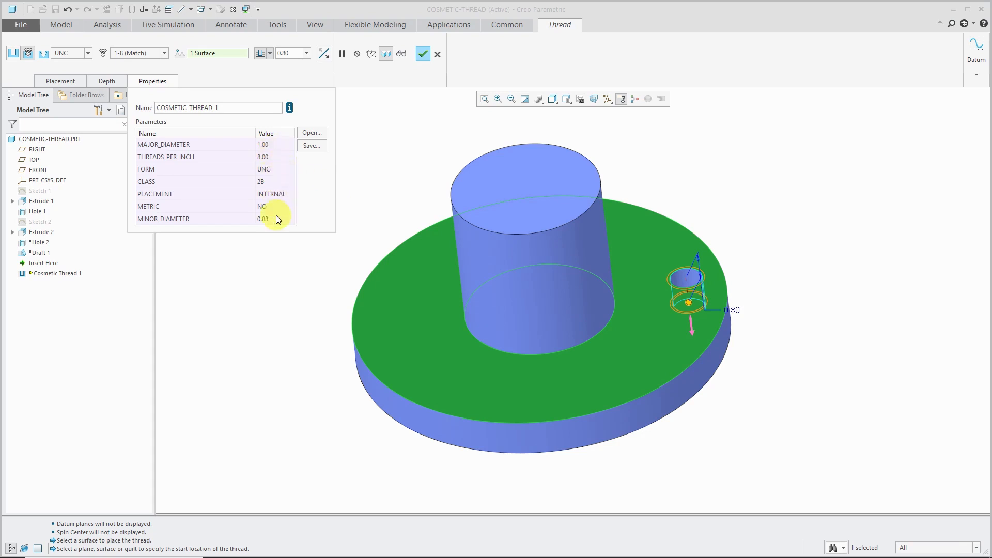
mouse_move(311, 133)
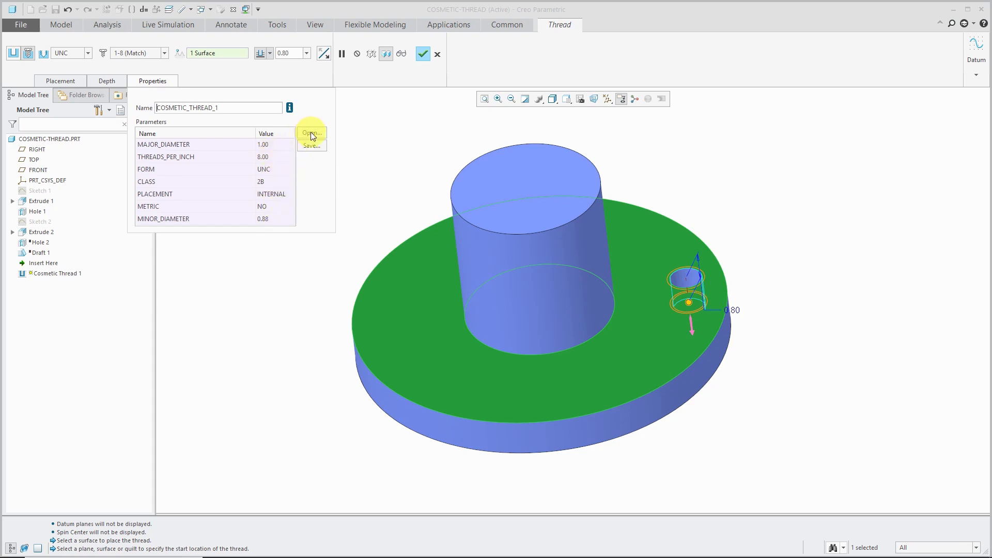
mouse_move(310, 133)
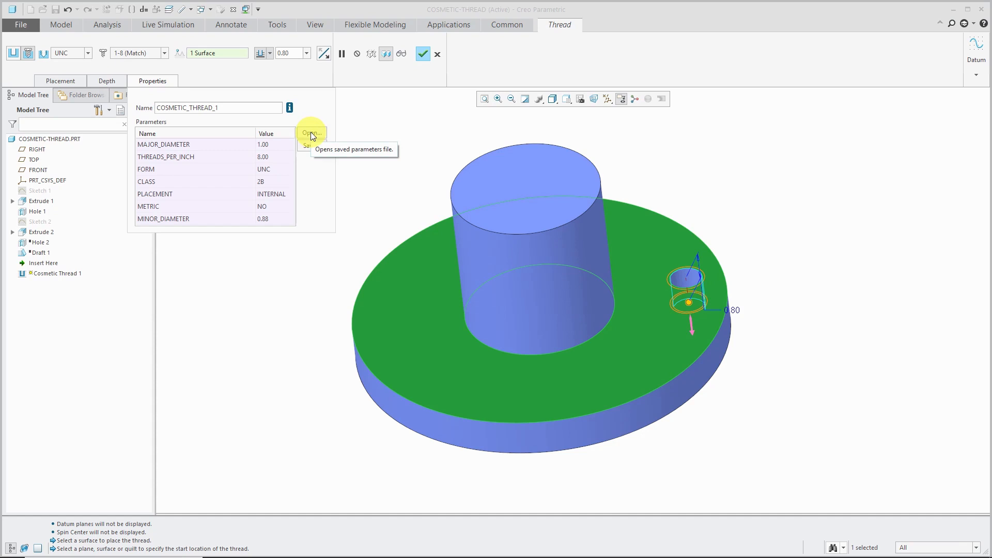
mouse_move(317, 146)
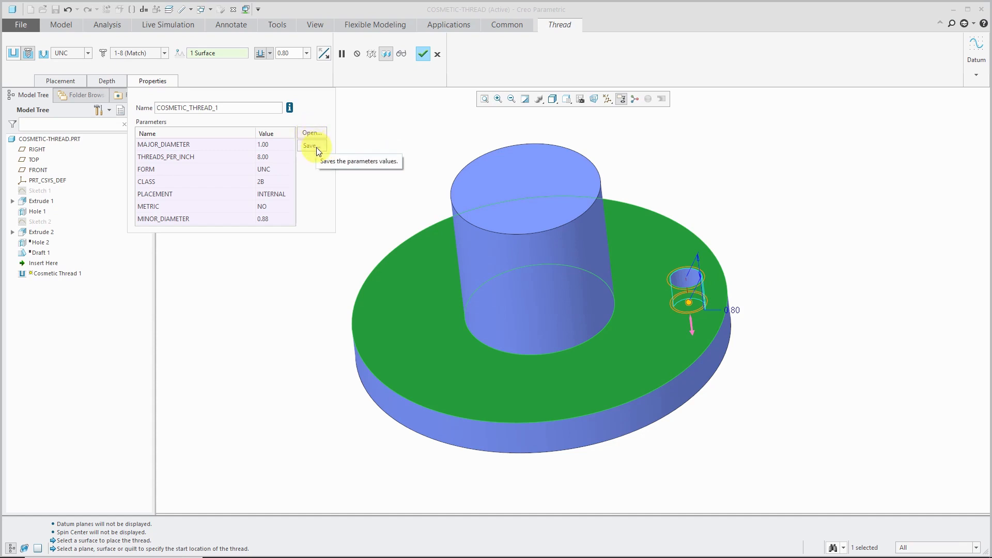
Save the thread parameters to a file named 1-8.
click(311, 146)
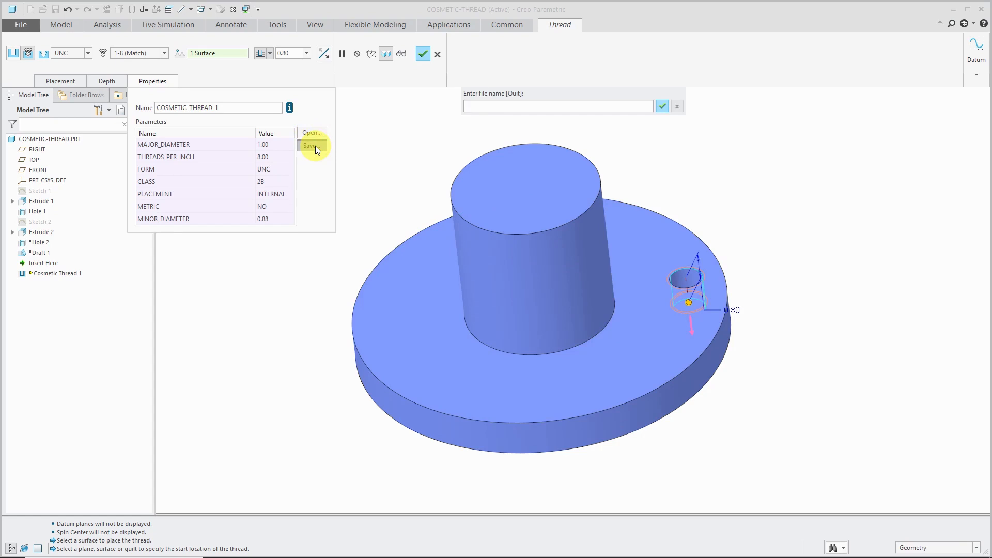
text(1)
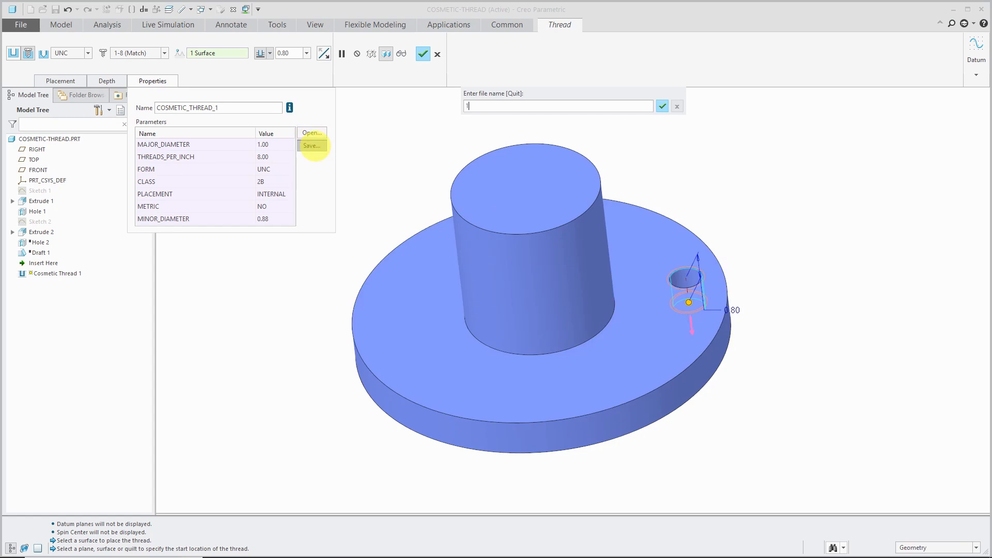
text(-8)
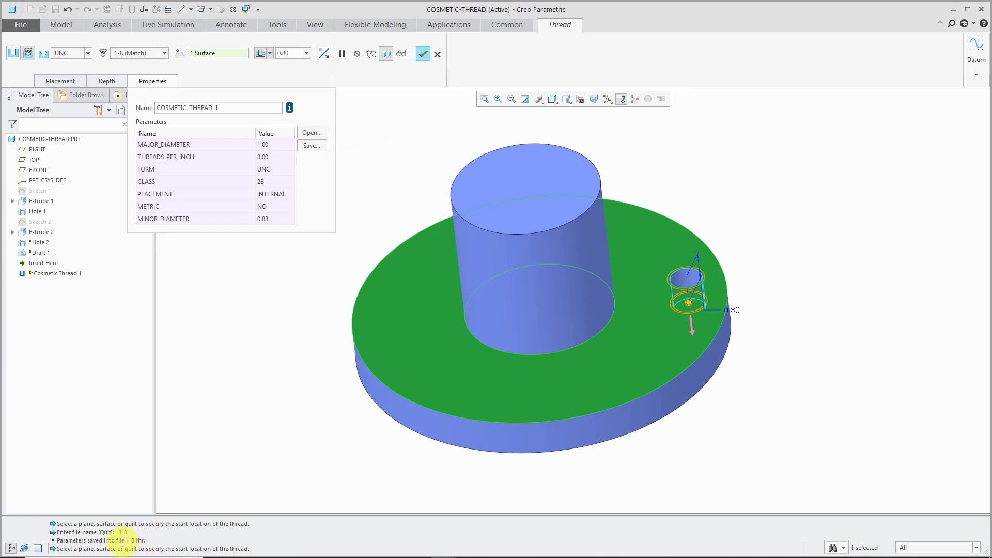
mouse_move(283, 328)
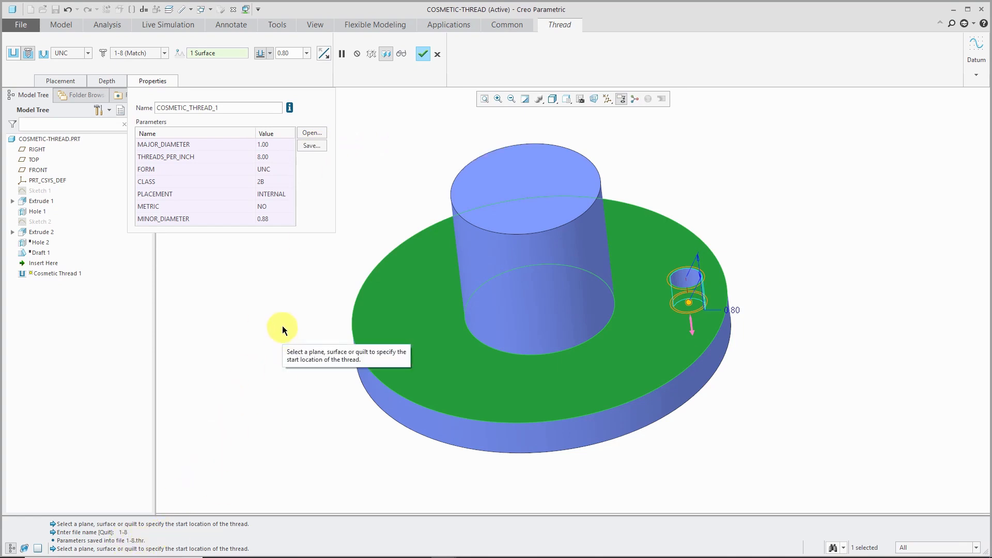
mouse_move(360, 204)
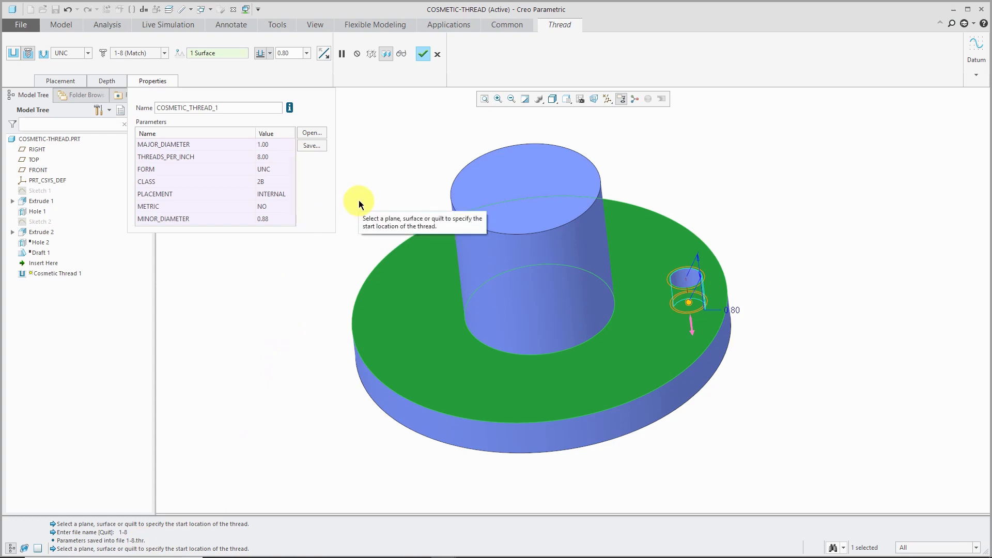
mouse_move(324, 179)
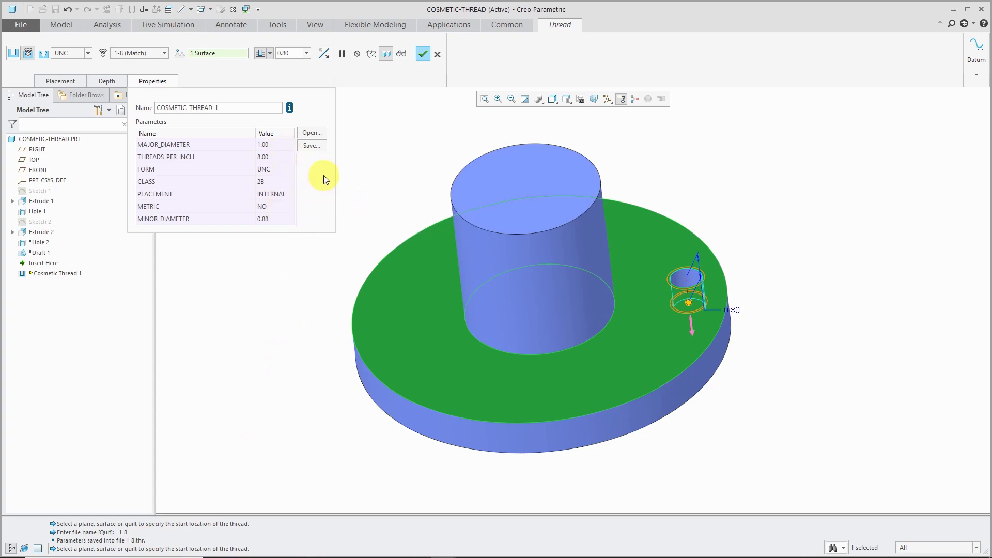
mouse_move(295, 207)
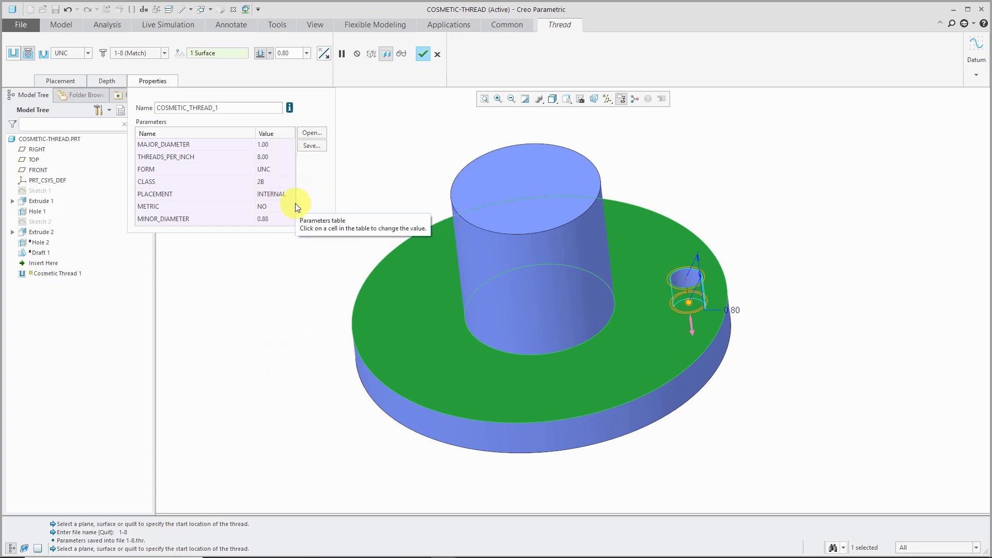
mouse_move(391, 166)
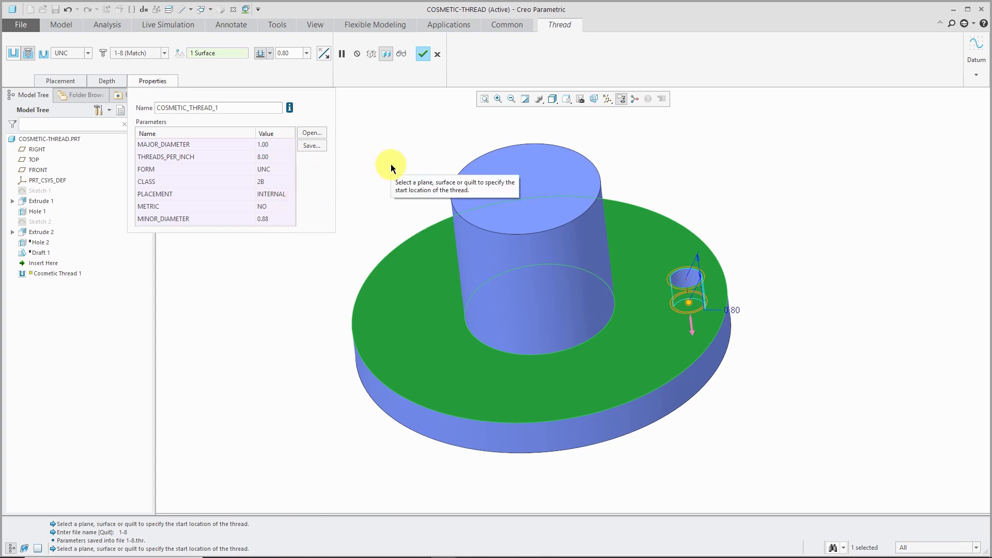
mouse_move(381, 165)
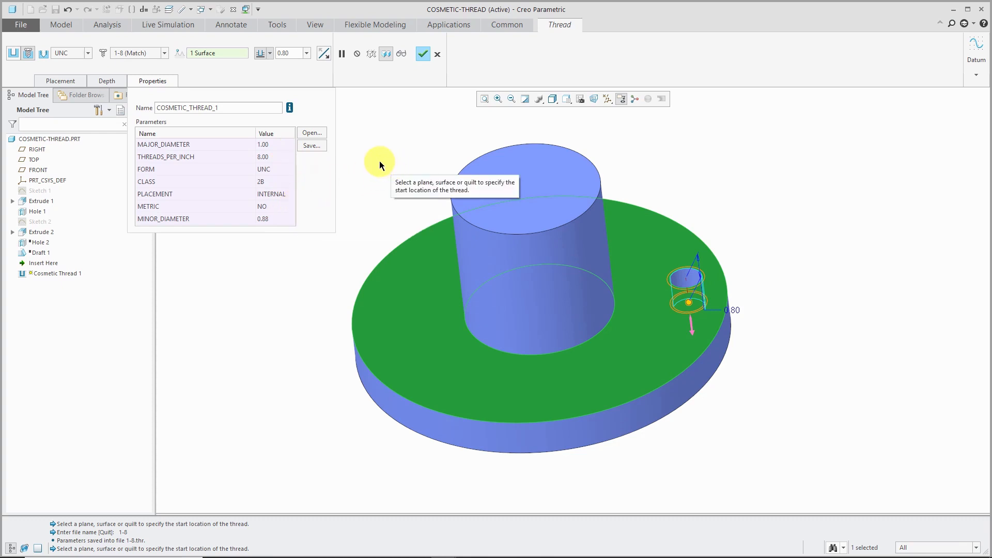
mouse_move(423, 53)
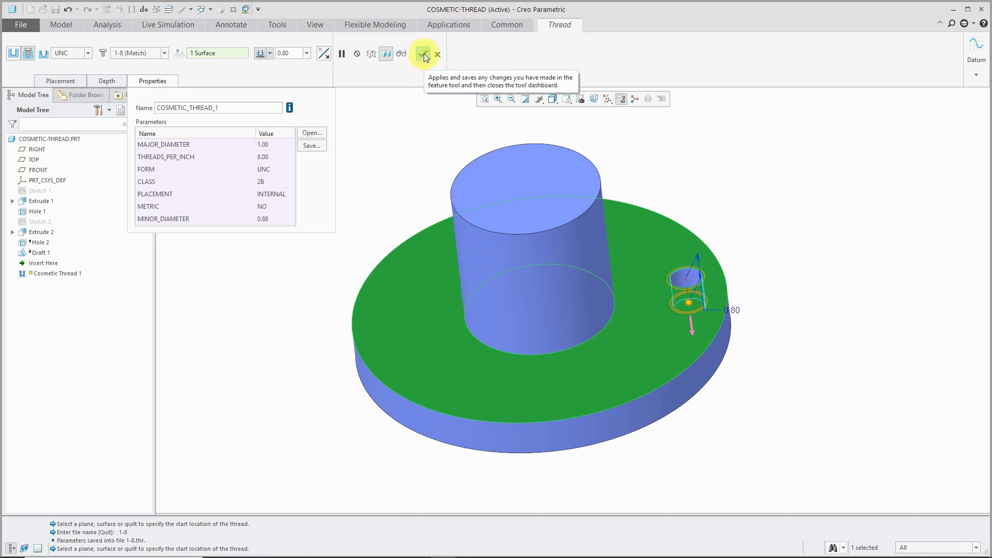
Complete Cosmetic Thread 1, visit THREAD-EXAMPLES.PRT, and return to COSMETIC-THREAD.PRT.
click(423, 52)
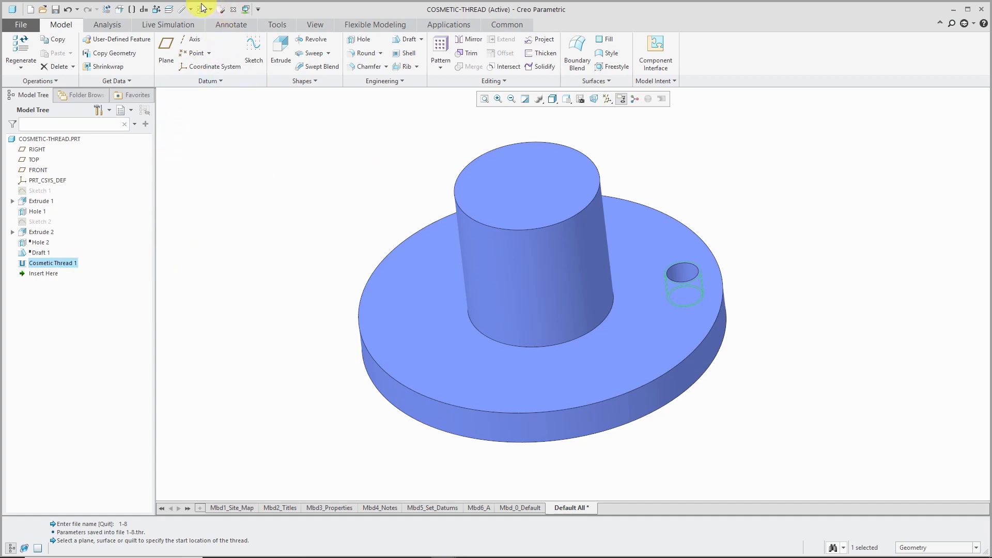
click(211, 9)
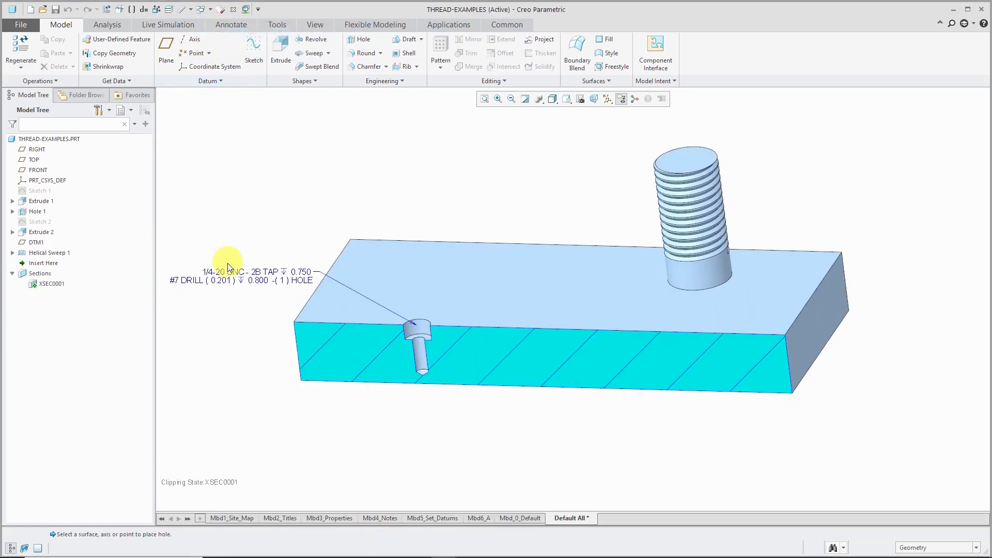
mouse_move(219, 154)
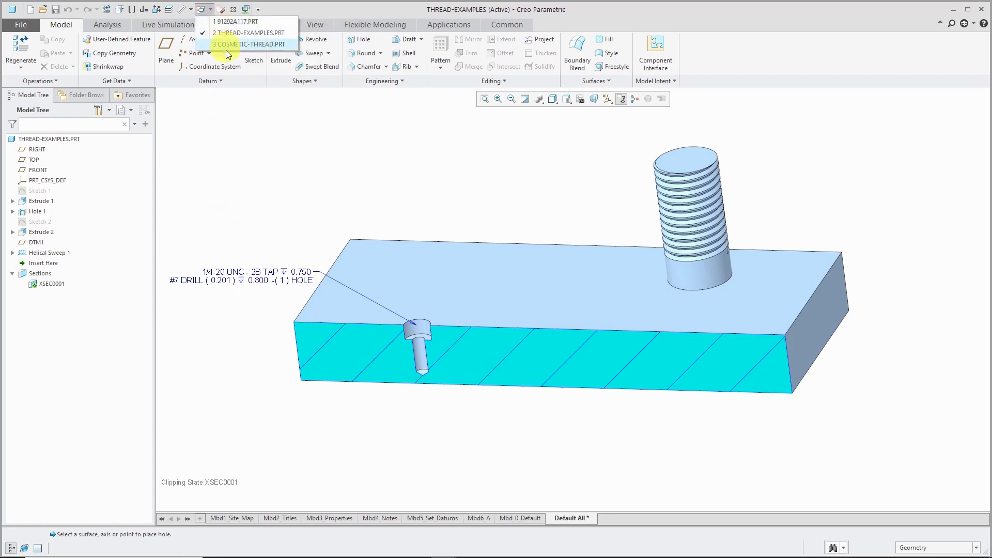
click(249, 43)
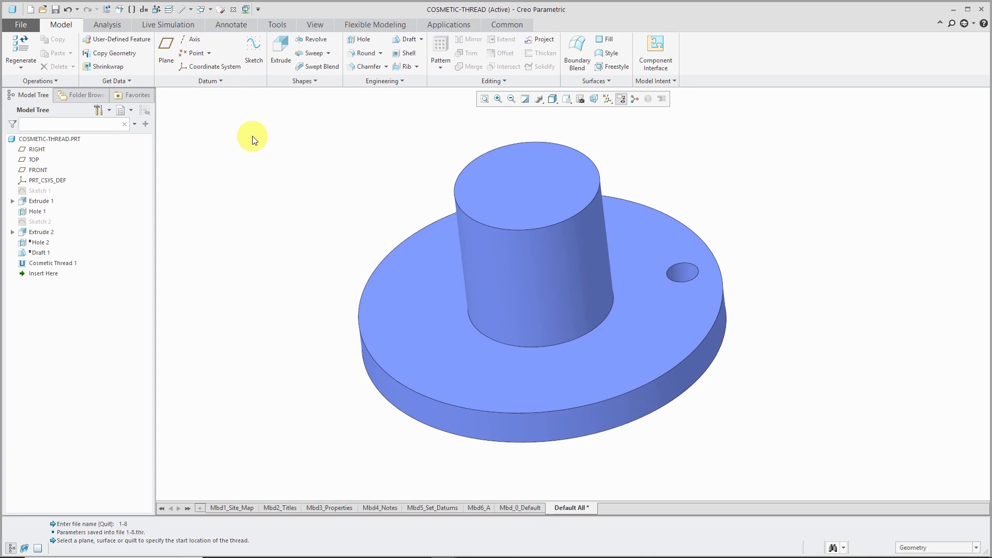
mouse_move(254, 152)
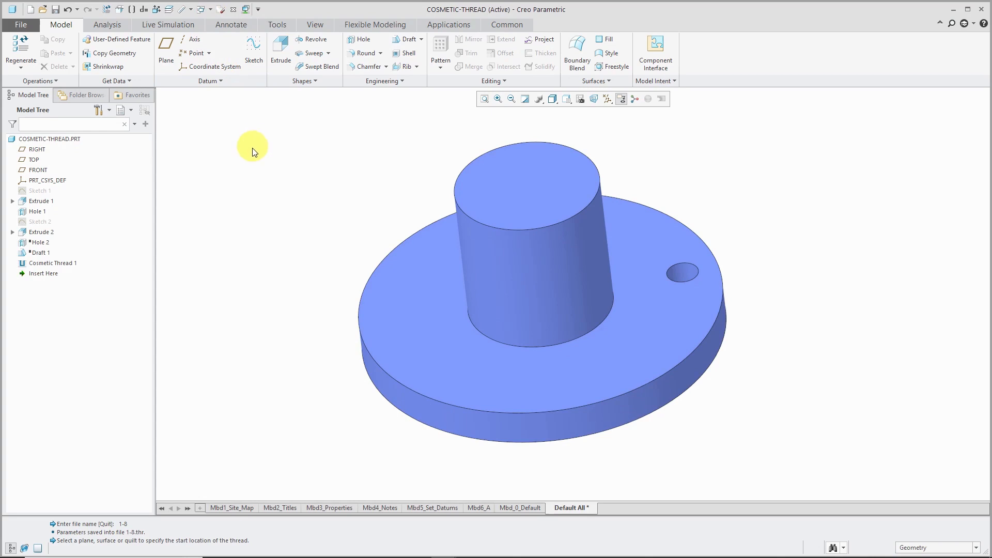
mouse_move(385, 81)
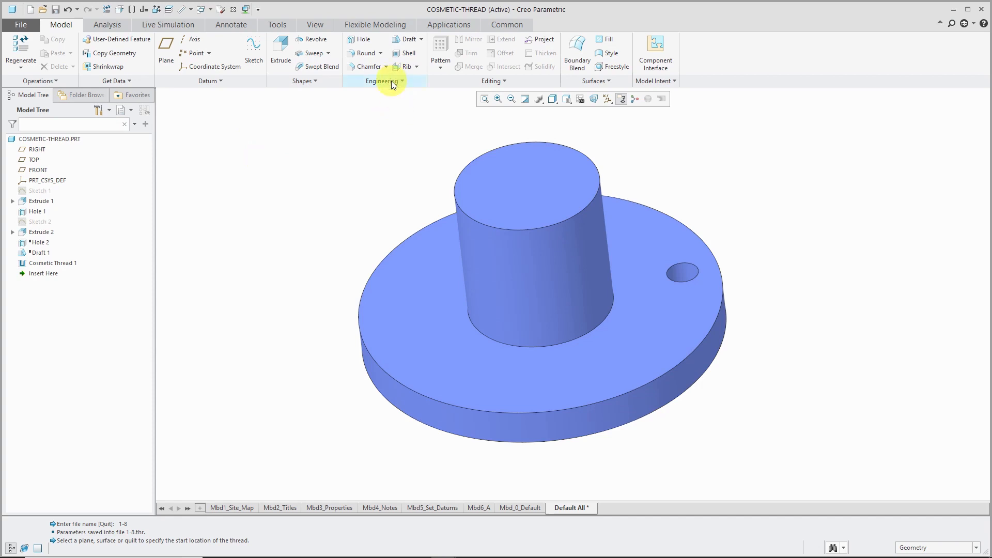
Begin a second cosmetic thread on the boss and change its depth to end at a reference surface.
click(382, 81)
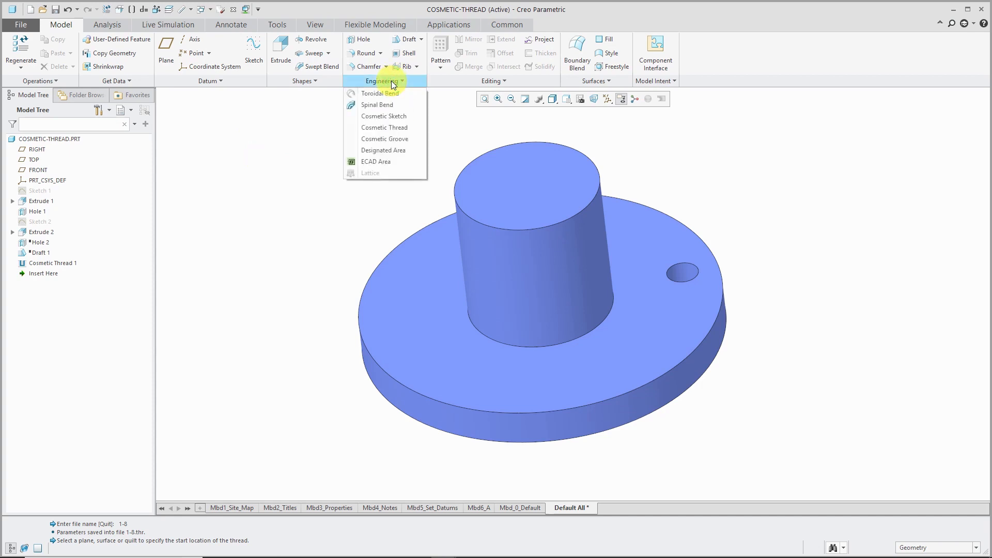
mouse_move(384, 127)
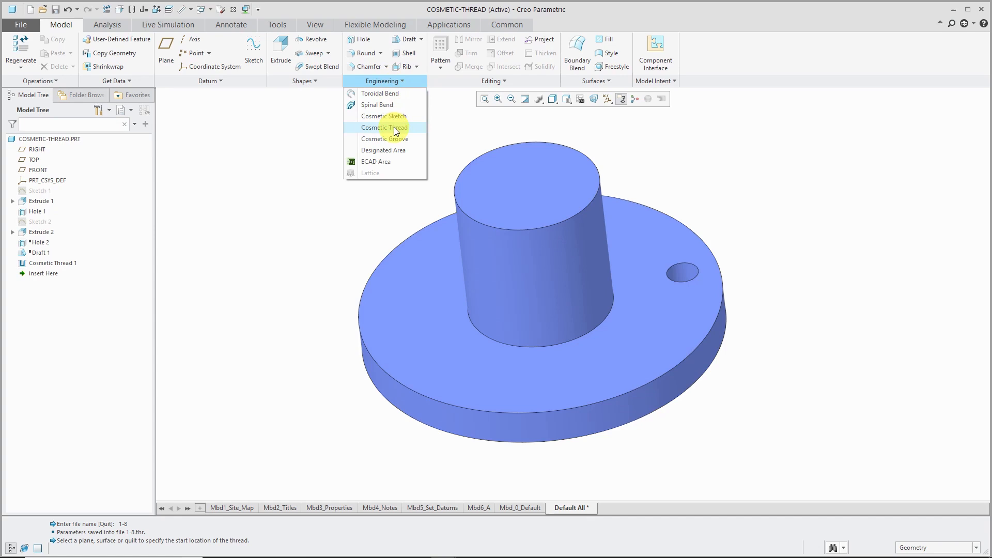
click(385, 128)
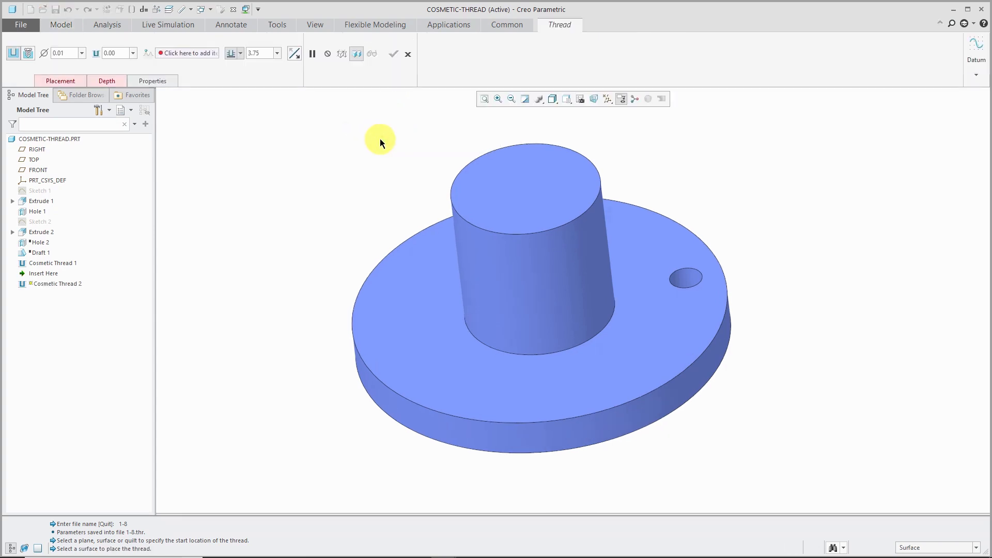
mouse_move(504, 281)
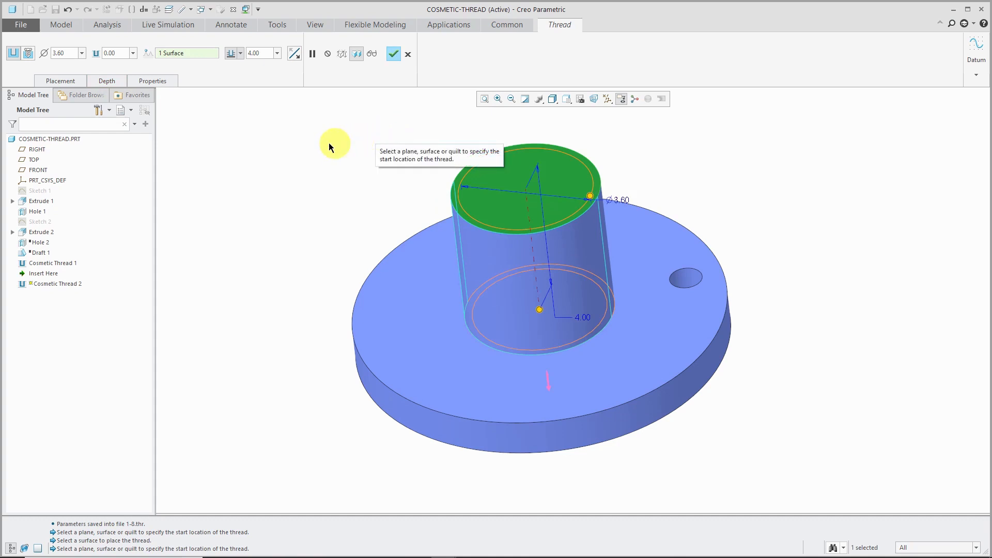
mouse_move(346, 219)
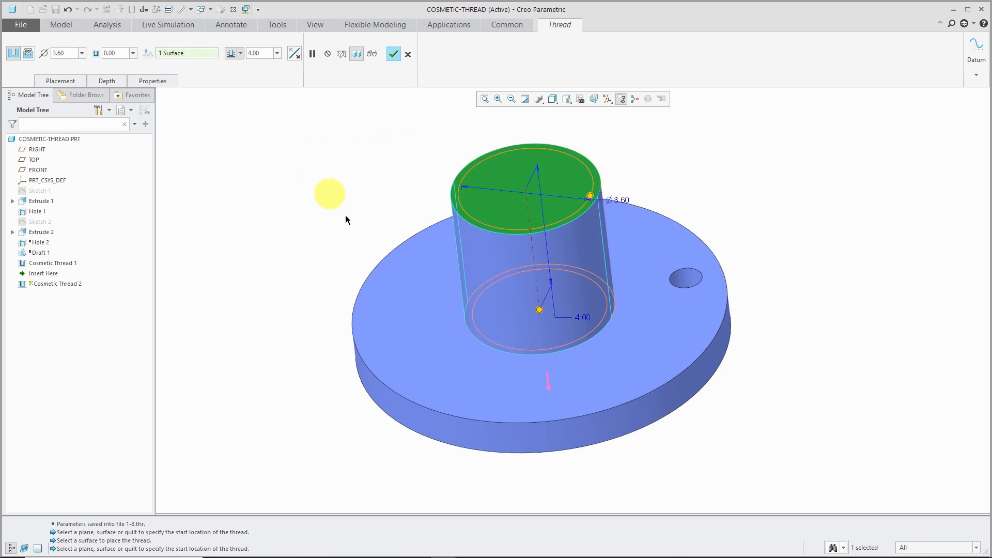
drag(539, 309, 534, 298)
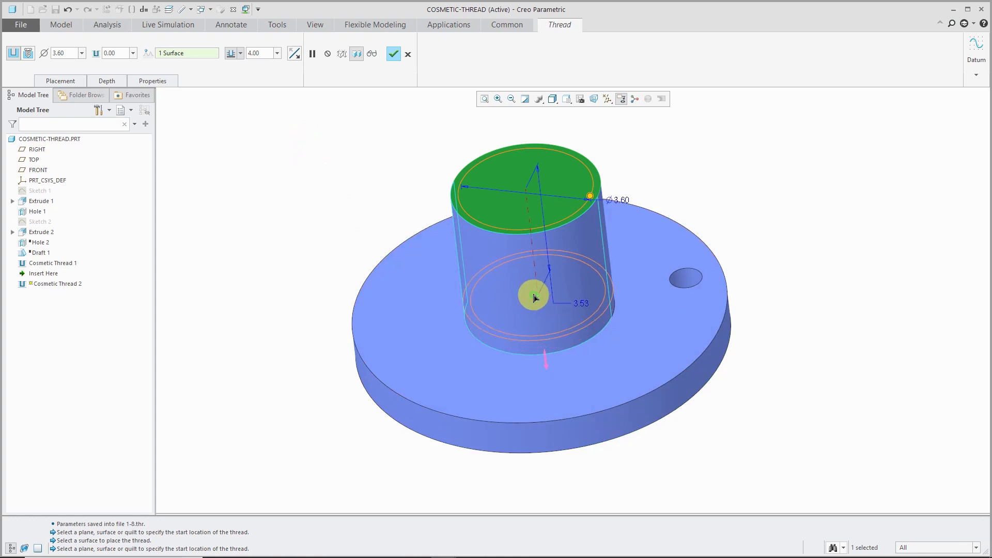
drag(535, 298, 528, 291)
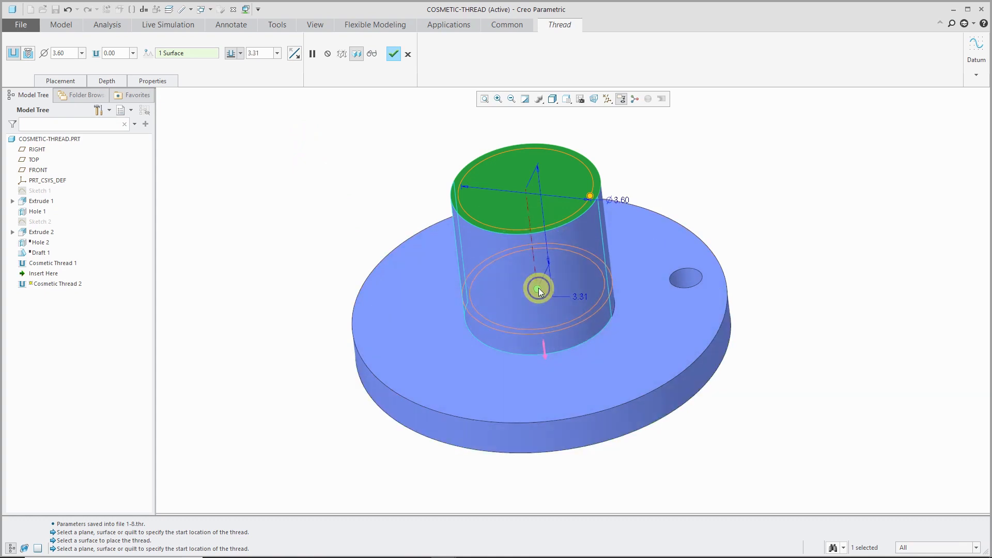
click(540, 292)
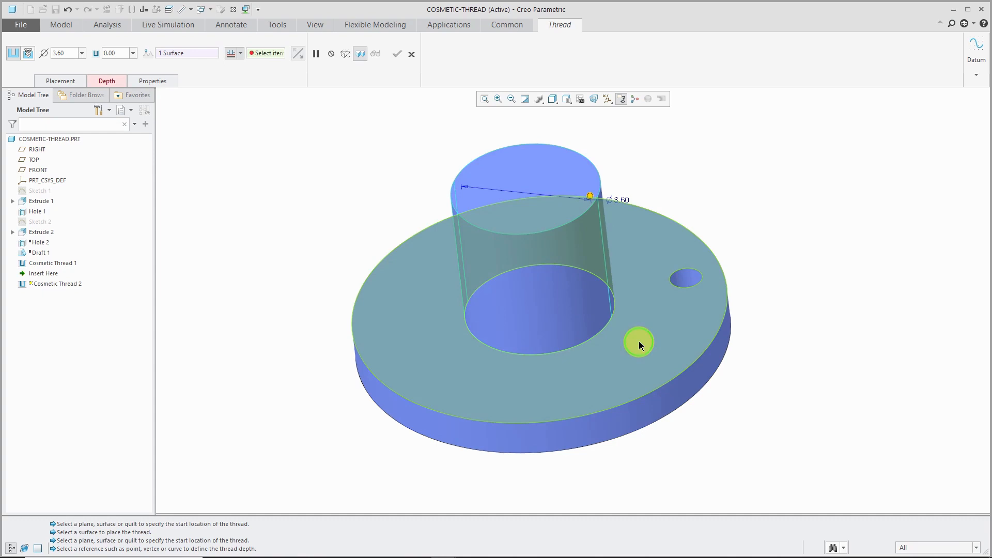
Run the boss thread down to the flange top face, review its parameters, and complete Cosmetic Thread 2.
click(639, 342)
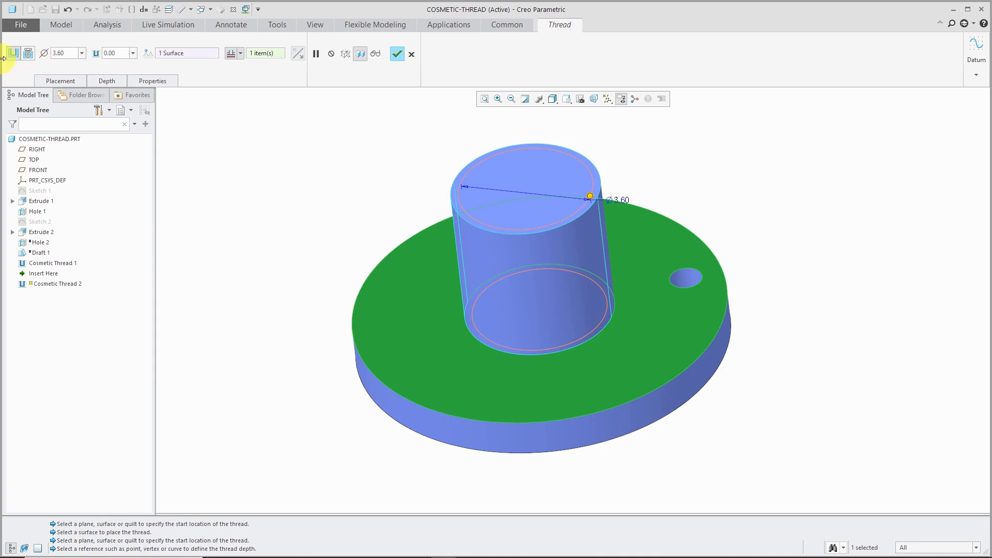
click(152, 80)
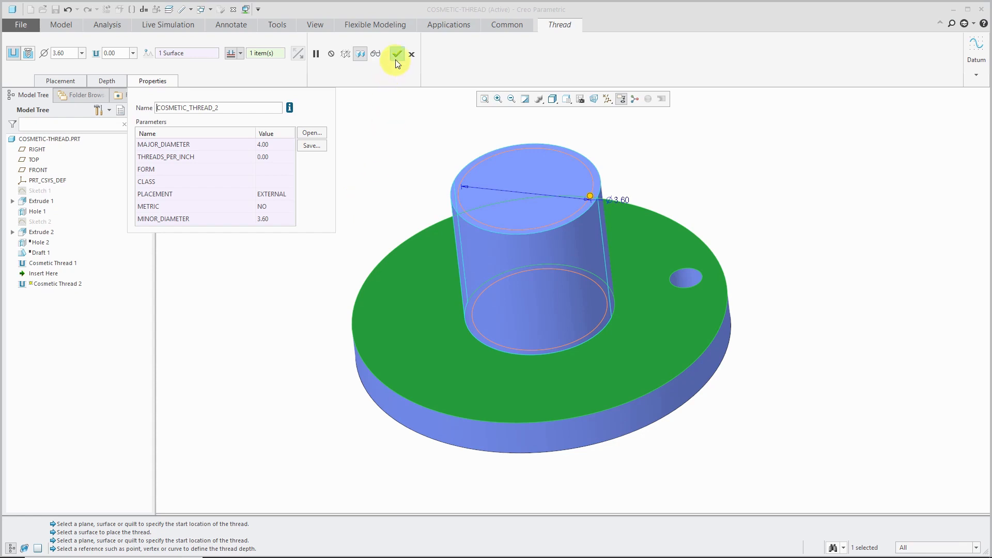
click(396, 54)
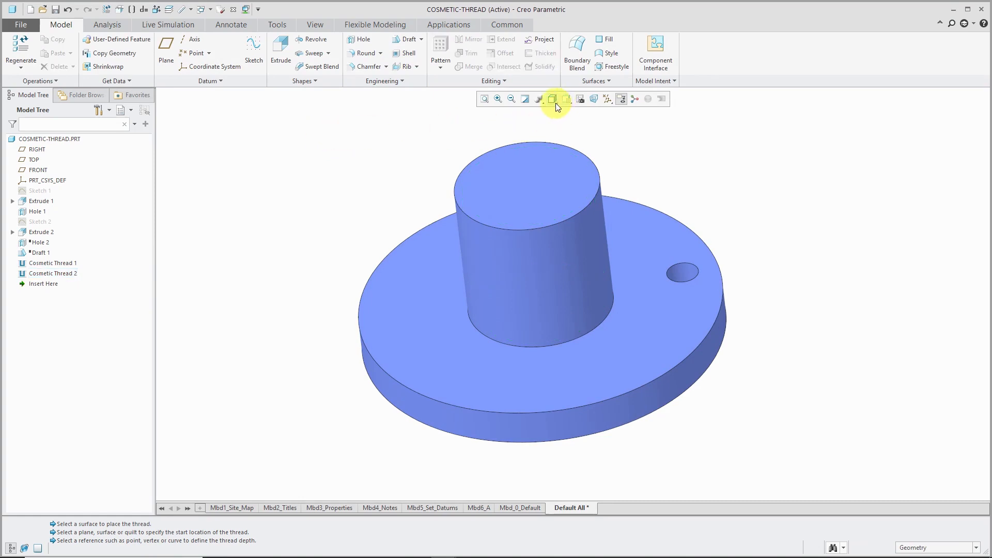
View the flange in hidden-line style to inspect both threads, then return to Shading.
click(552, 99)
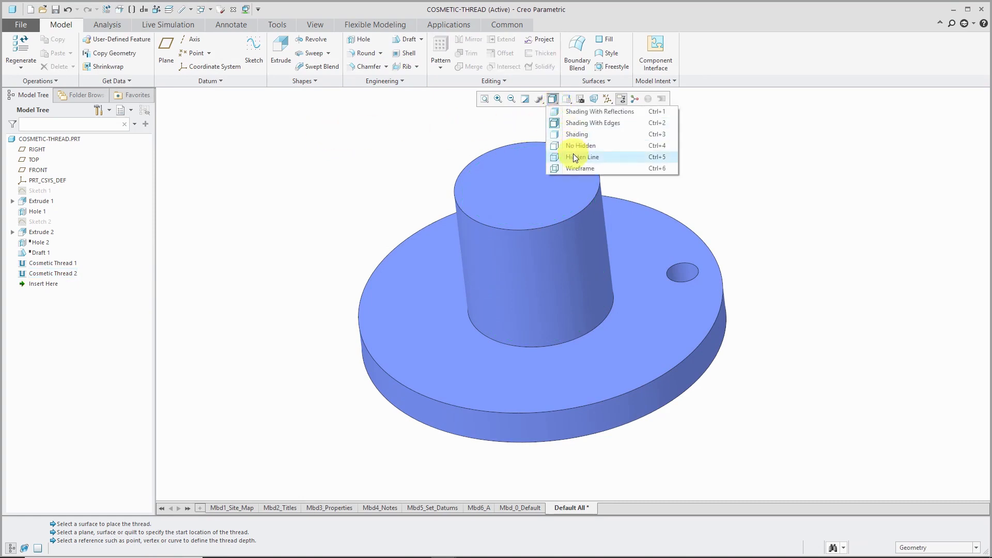
click(584, 157)
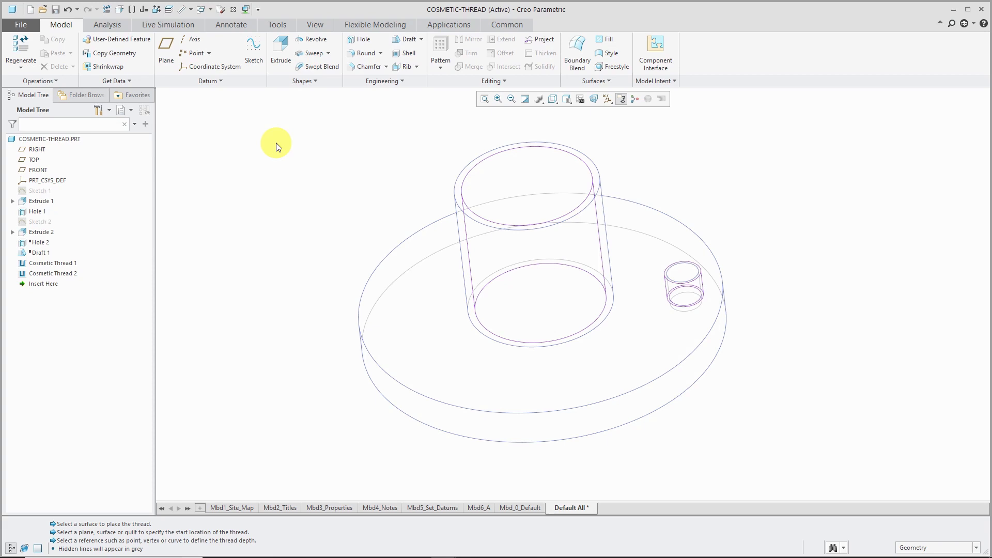
mouse_move(359, 157)
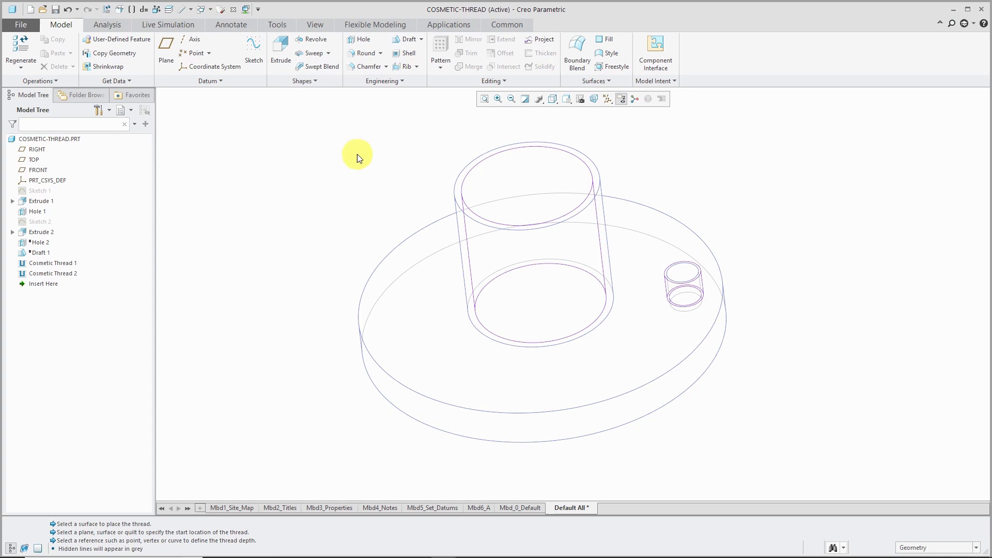
click(552, 100)
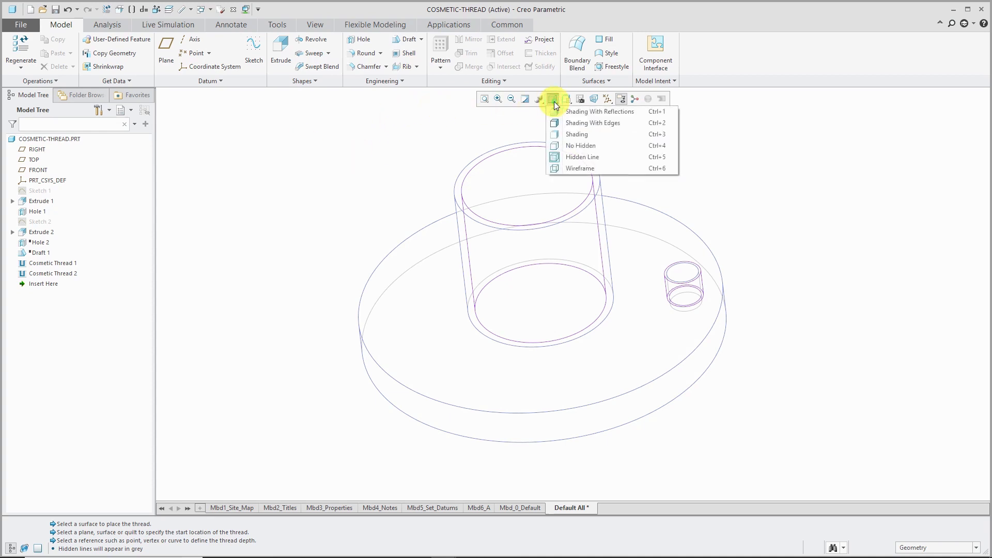
mouse_move(576, 135)
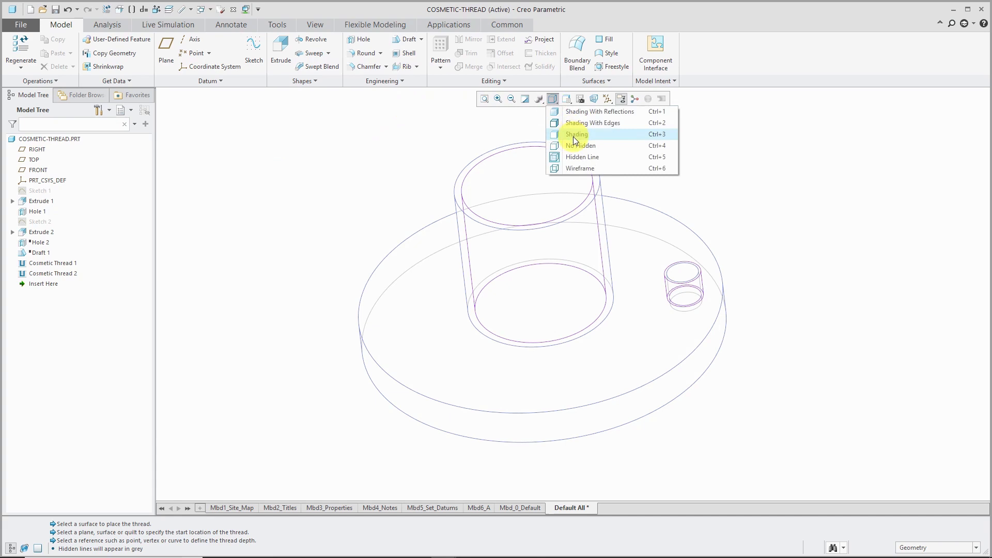
click(577, 134)
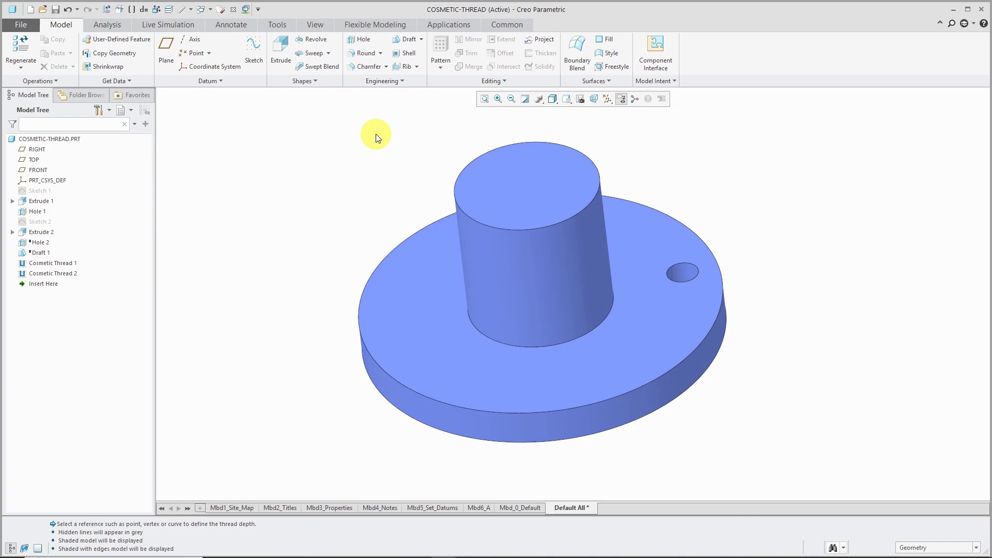
Delete Cosmetic Thread 2 from the Model Tree and confirm.
click(53, 273)
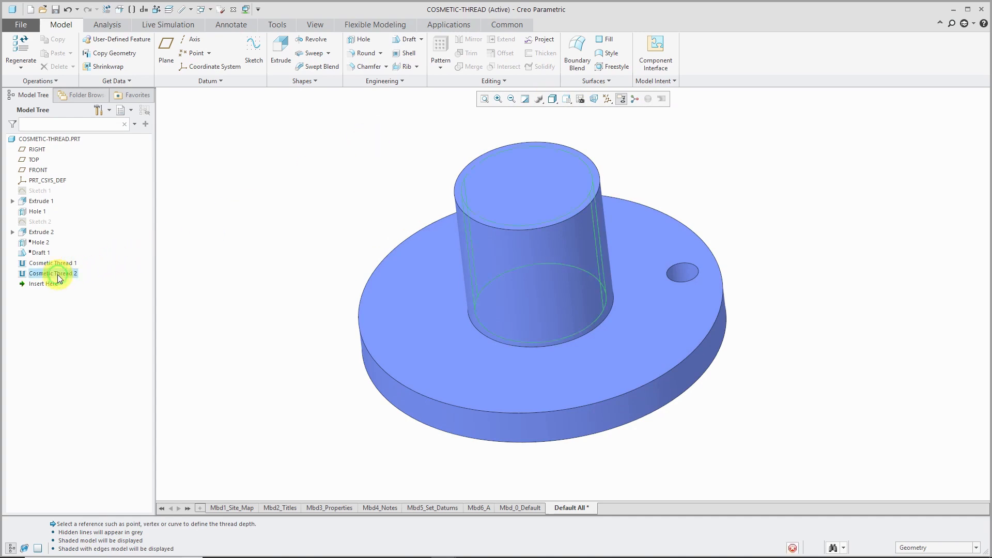
click(53, 273)
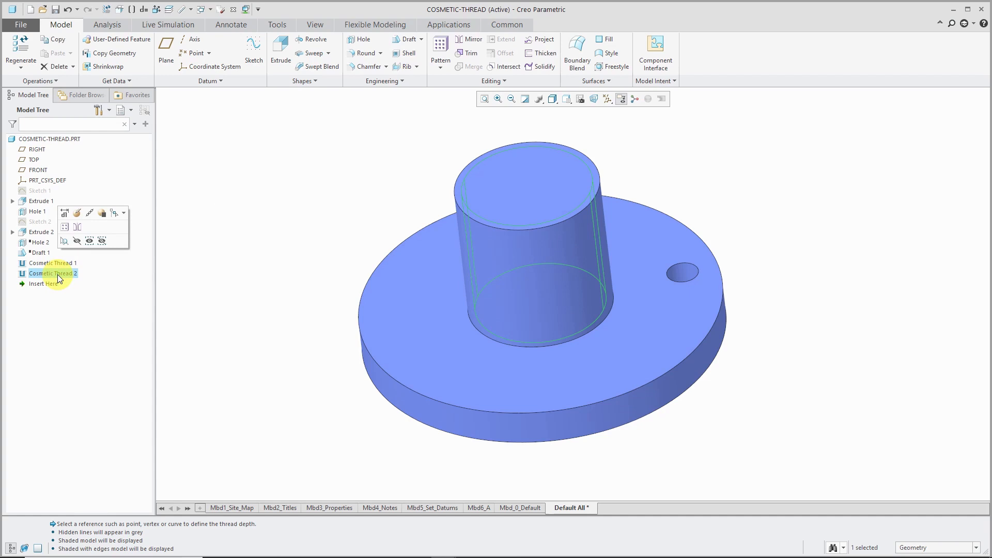
right_click(53, 273)
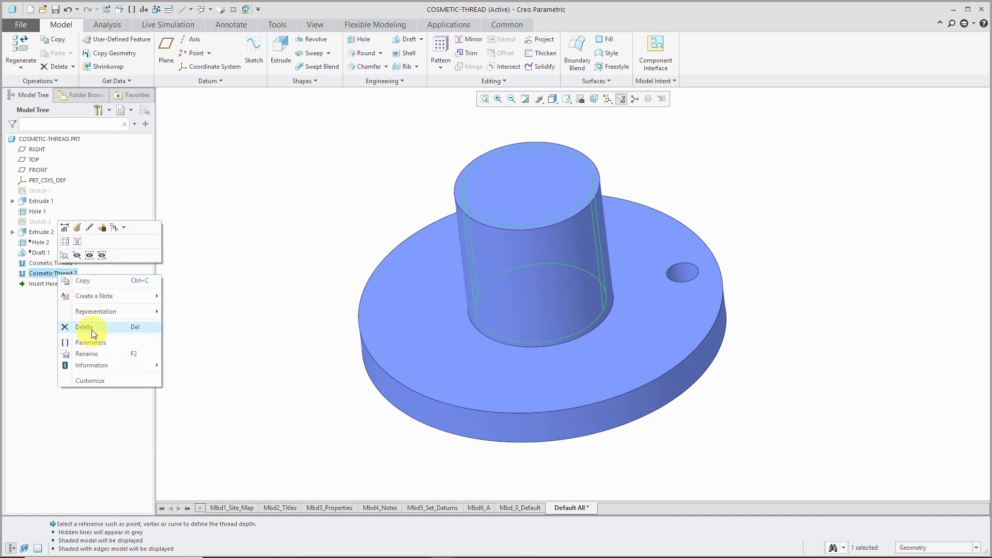
click(84, 328)
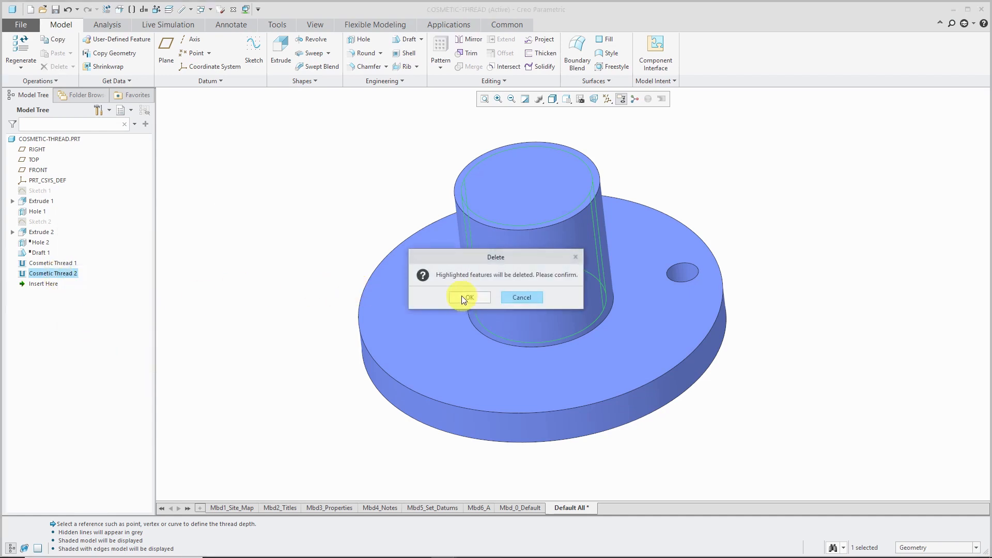
click(468, 298)
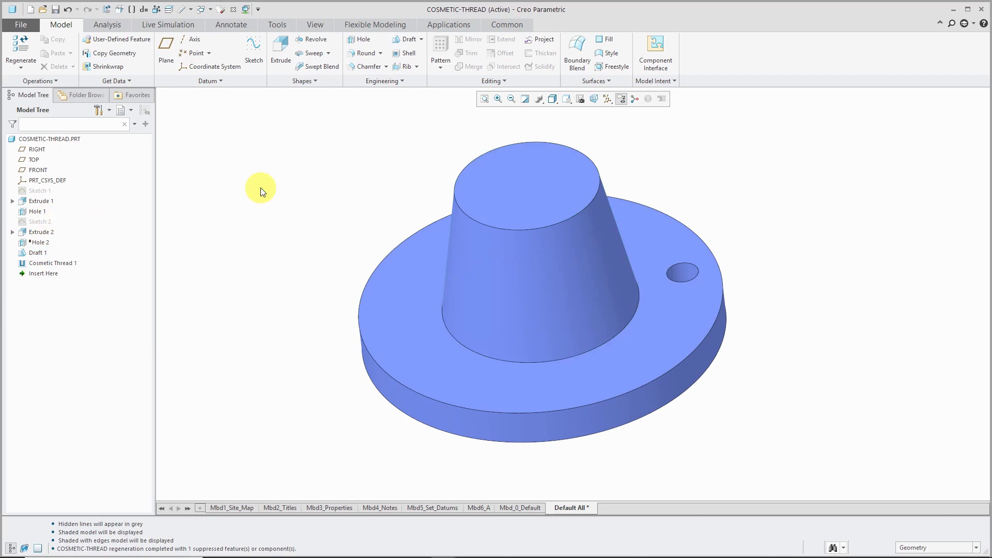
mouse_move(264, 189)
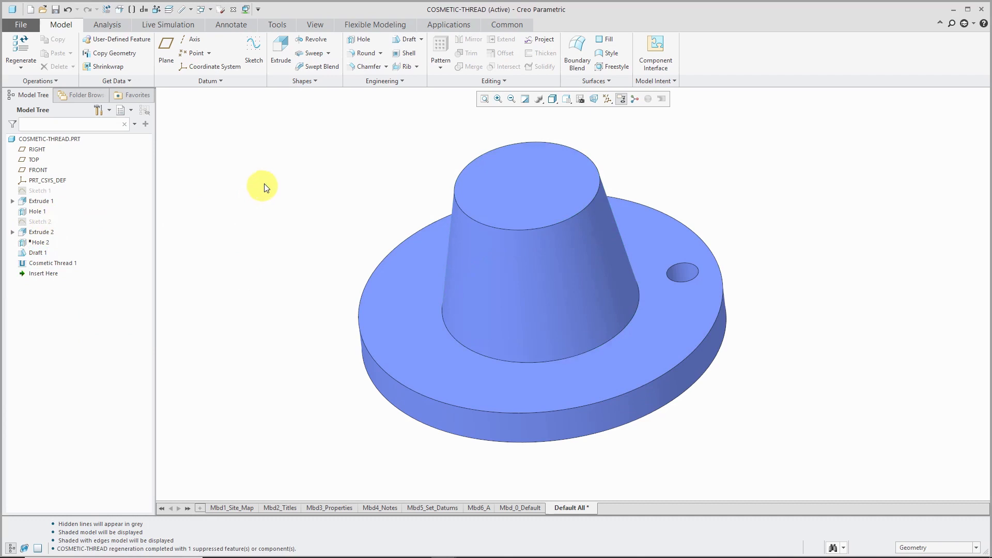
Start a Cosmetic Thread from the Engineering features on the tapered boss.
click(385, 80)
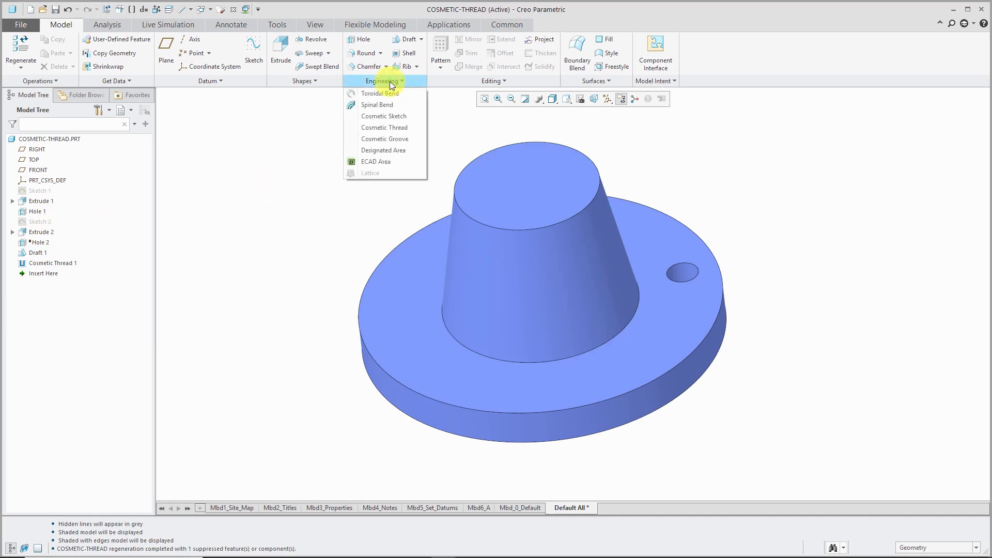
mouse_move(379, 93)
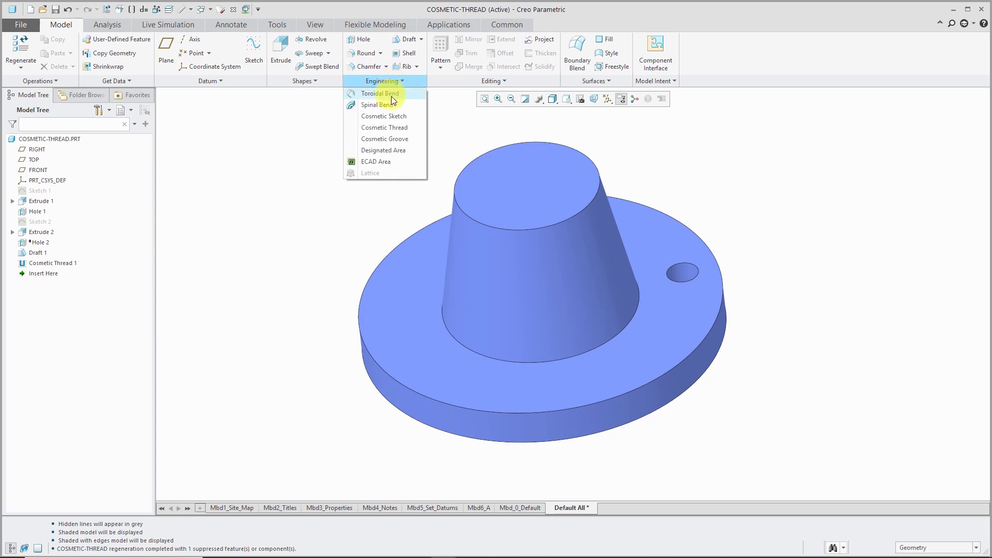
click(383, 127)
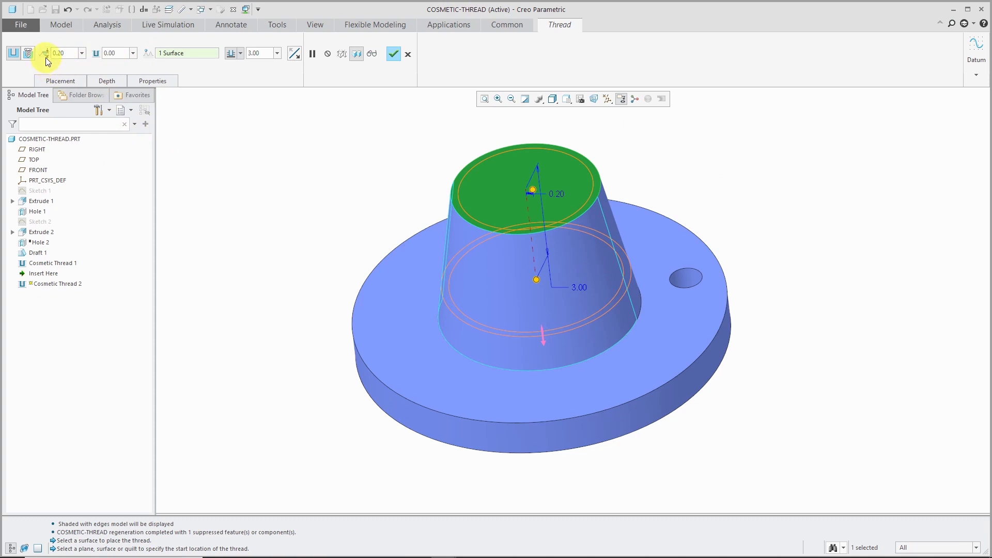
mouse_move(59, 52)
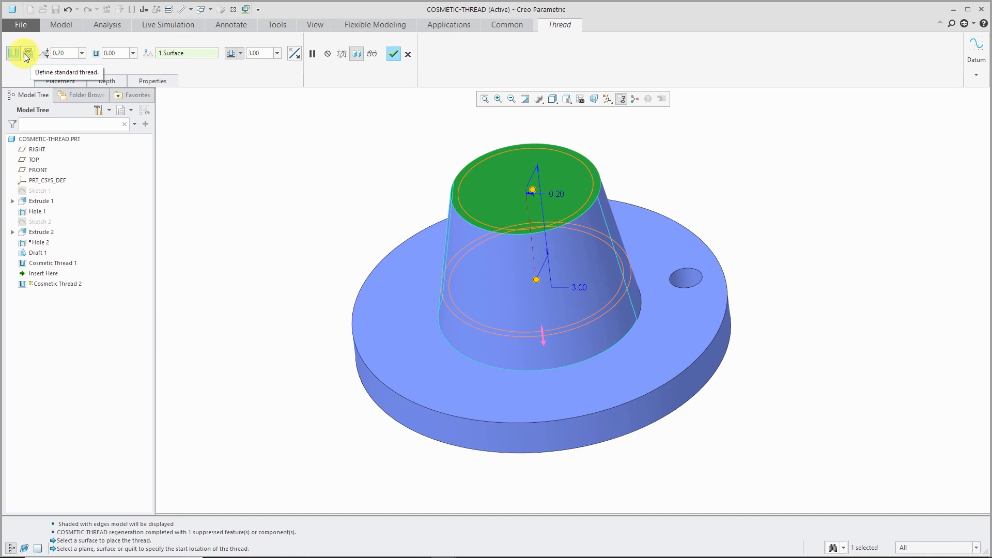
Define a standard 3/4-14 NPTF thread, view its properties and apply it, raising a diameter-mismatch warning.
click(28, 53)
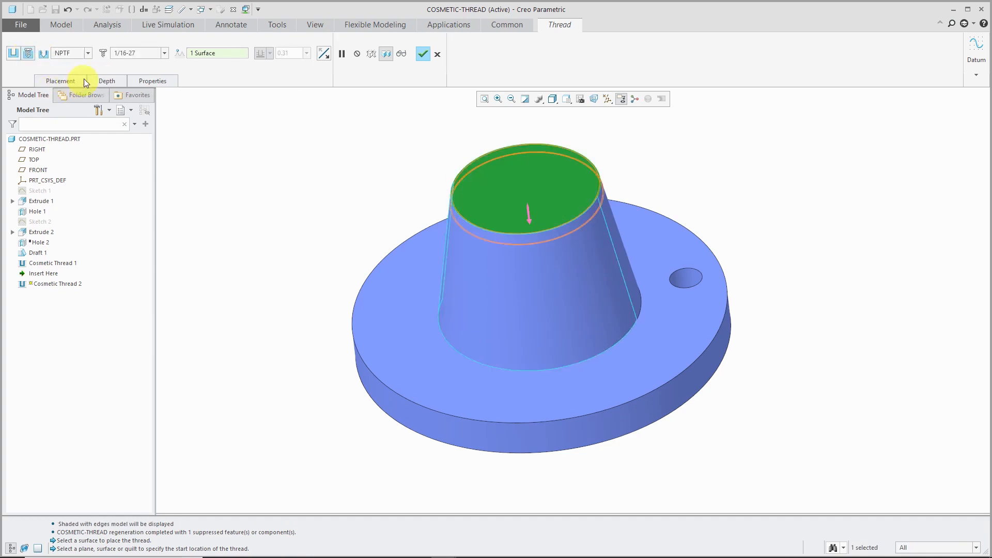
click(90, 53)
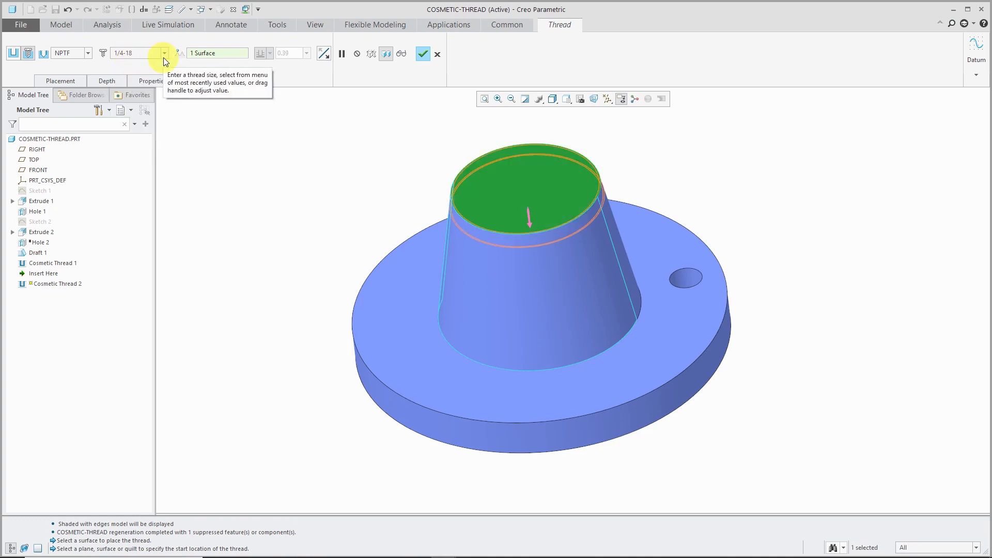
click(165, 53)
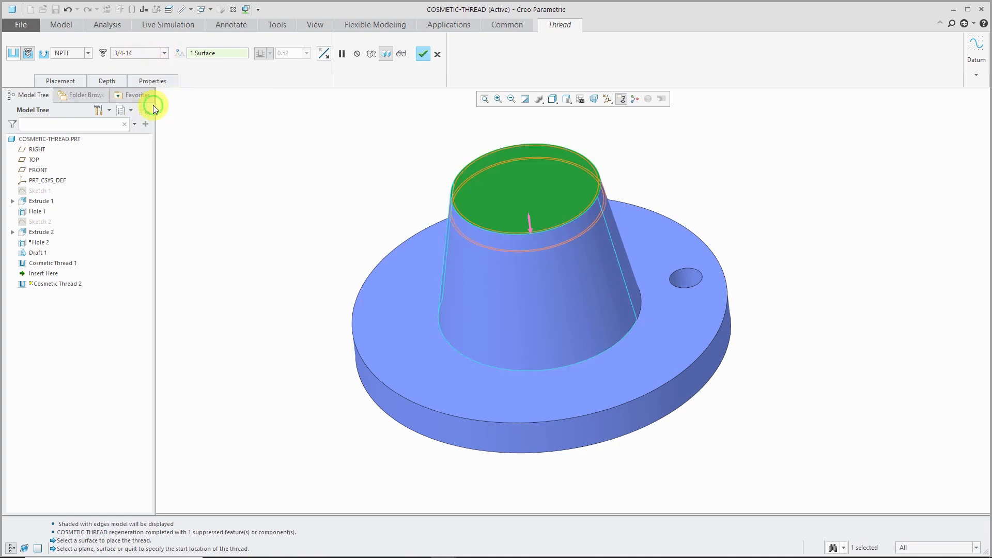
click(152, 81)
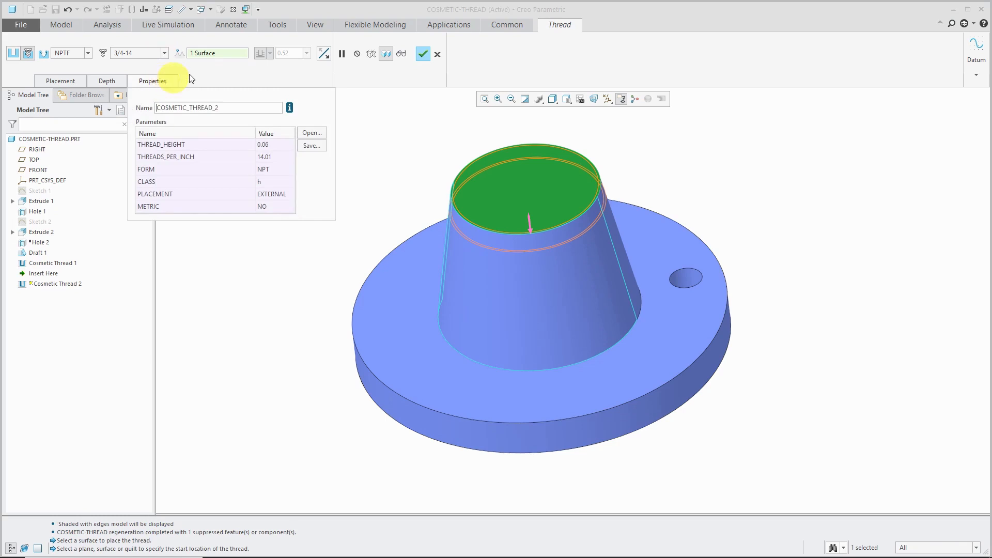
mouse_move(422, 53)
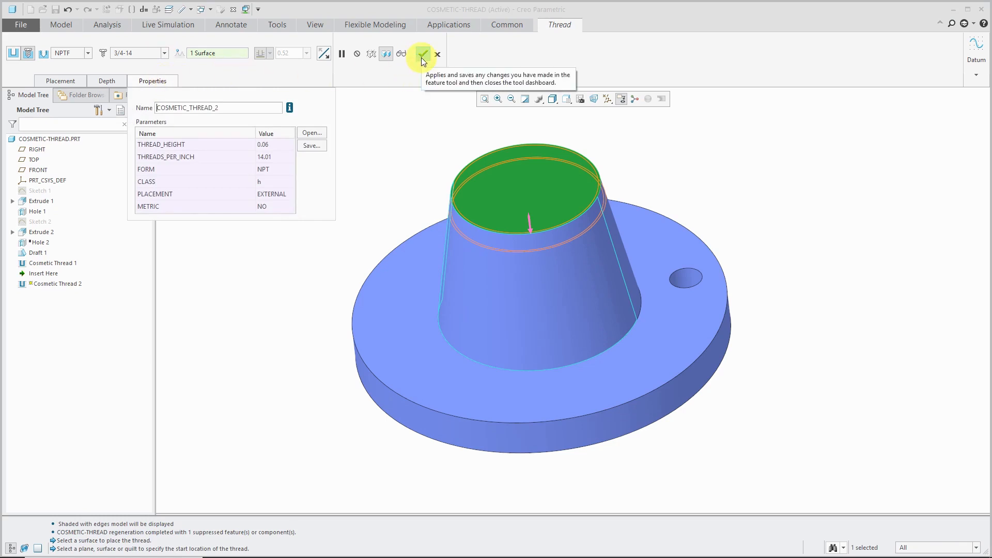
click(422, 52)
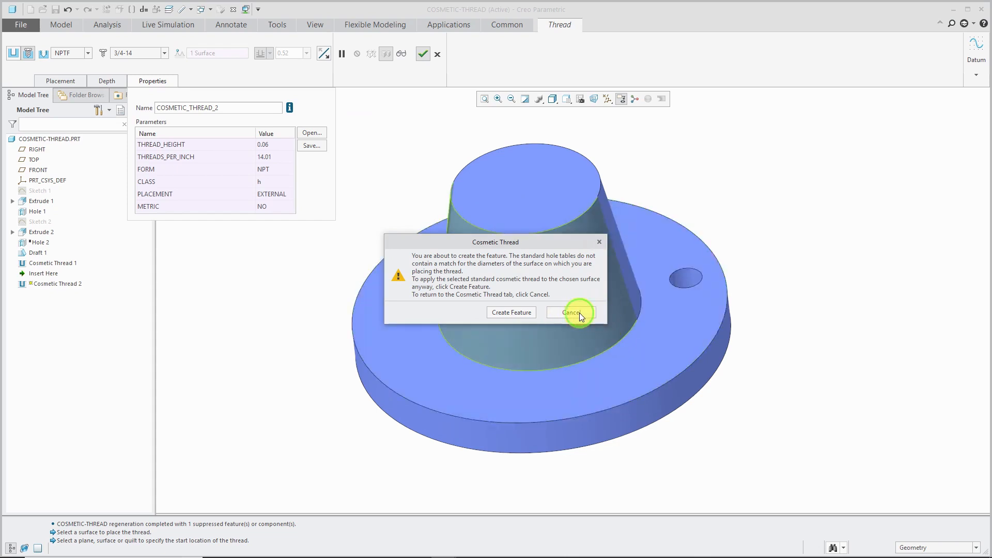
Cancel the warning and adjust the thread handles to finish it as a simple thread.
click(570, 312)
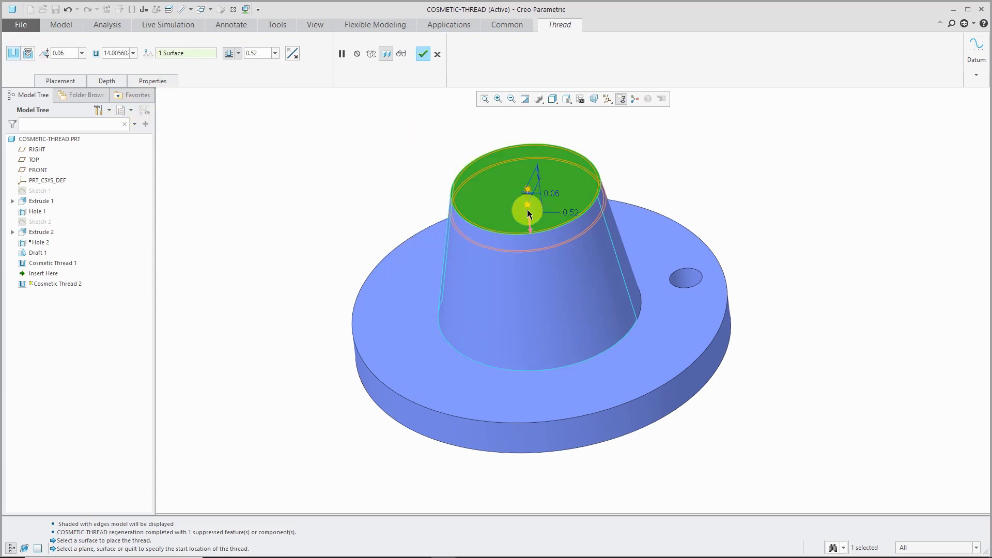
drag(527, 207, 536, 275)
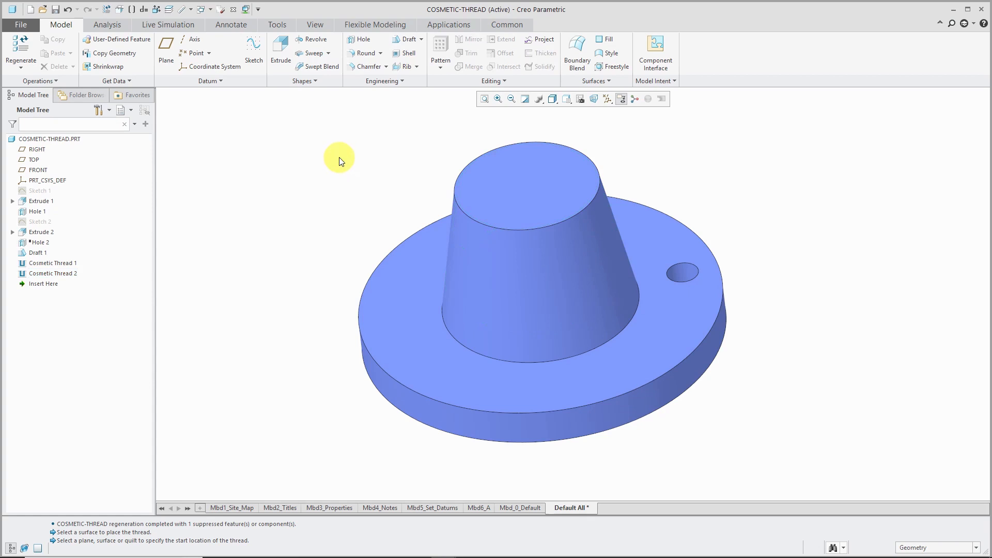
mouse_move(355, 158)
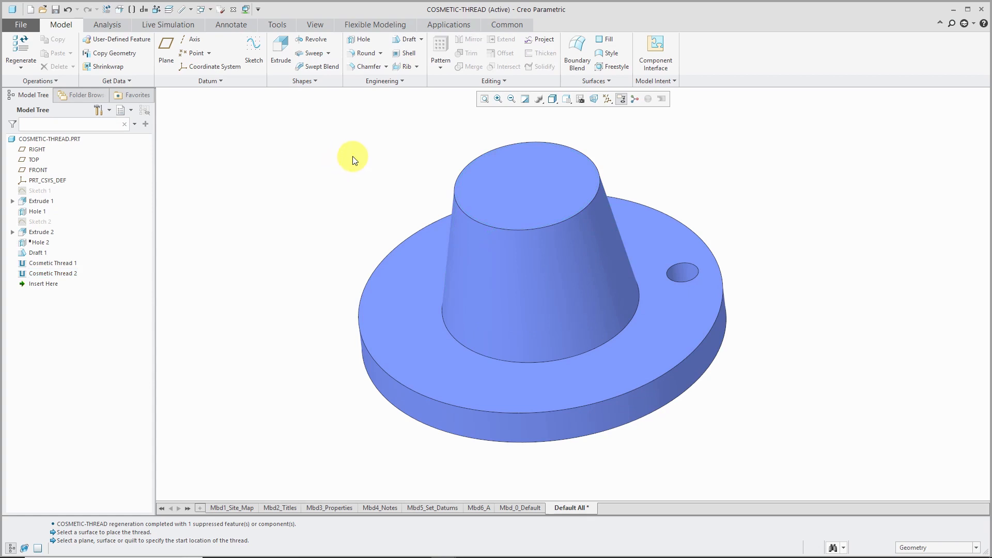
click(677, 80)
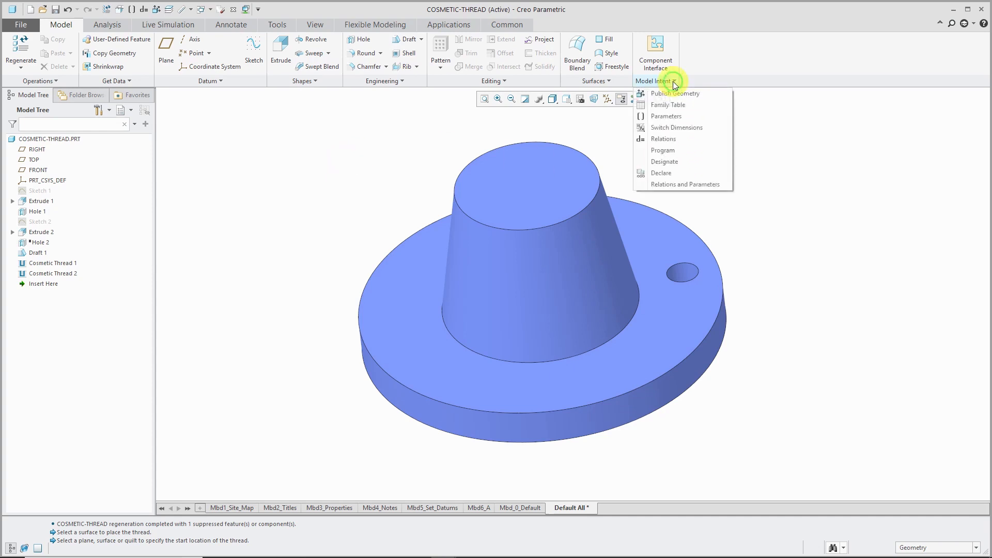
mouse_move(666, 116)
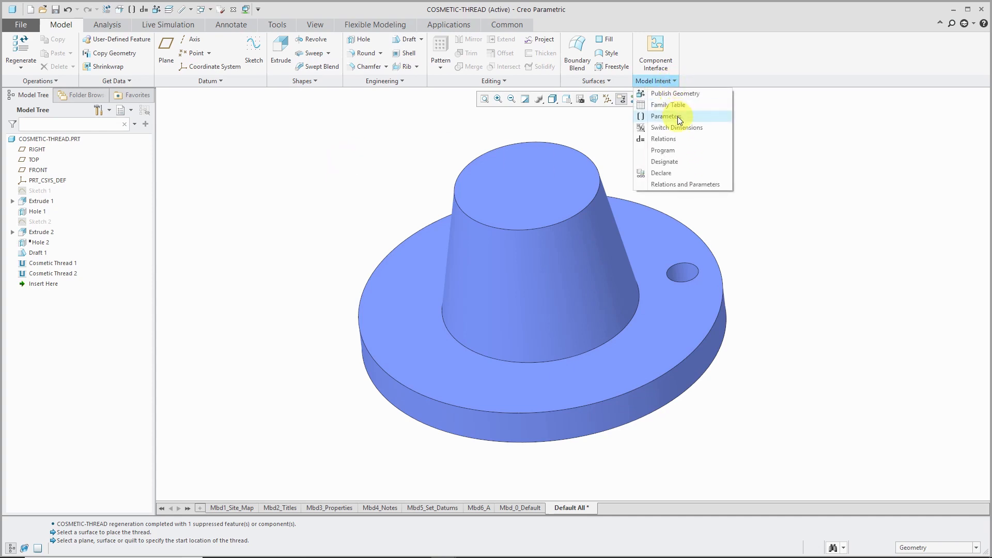
click(666, 116)
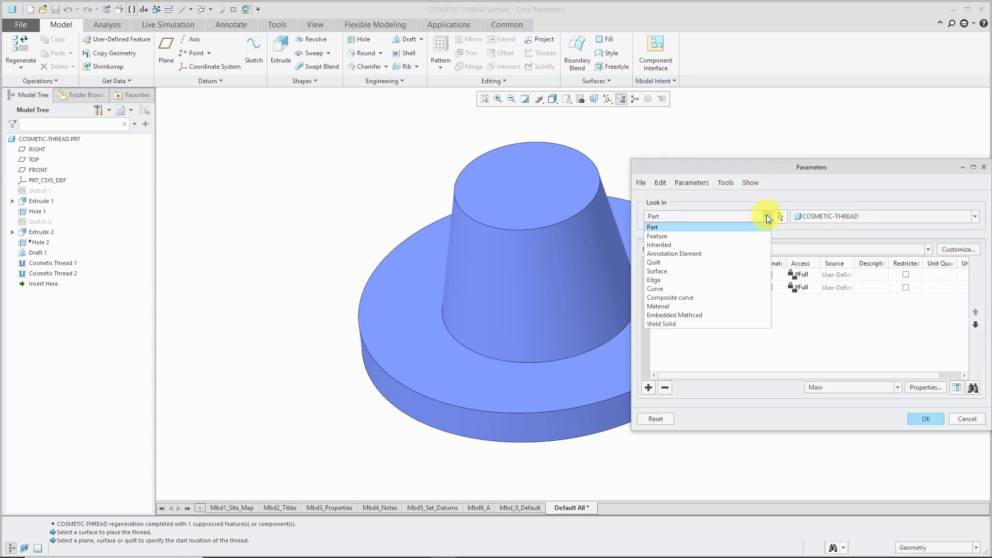
click(658, 236)
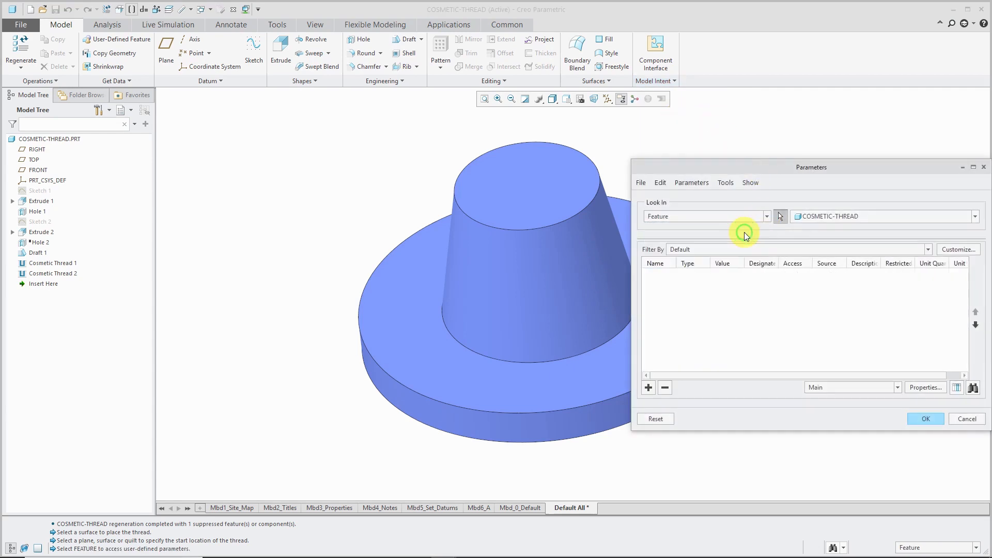
click(53, 262)
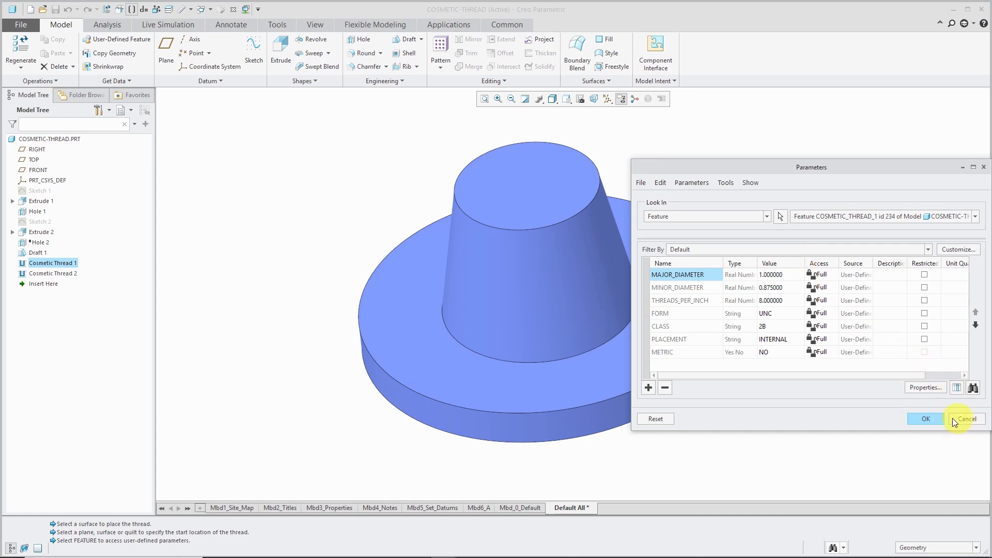
click(966, 419)
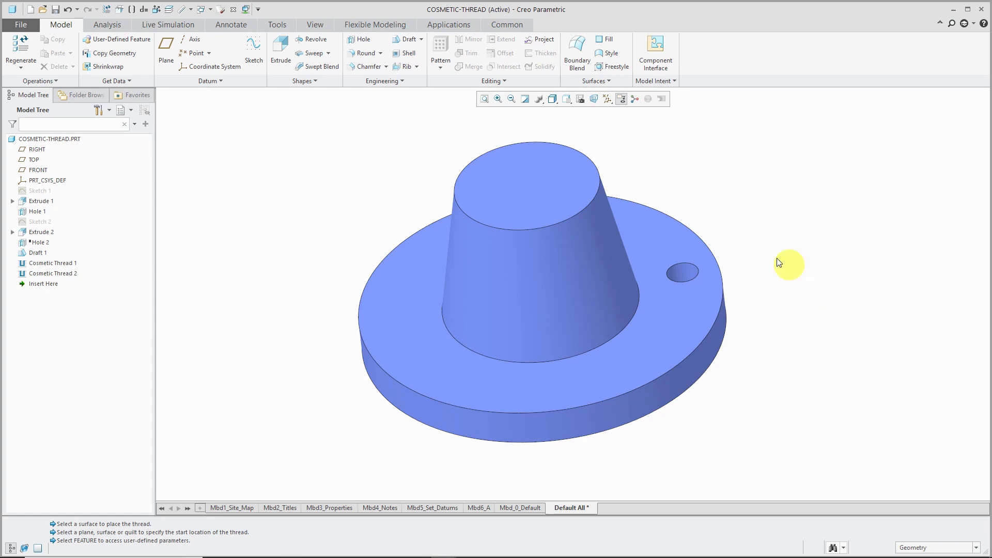
Display the flange in Wireframe style so the thread edges show.
click(552, 99)
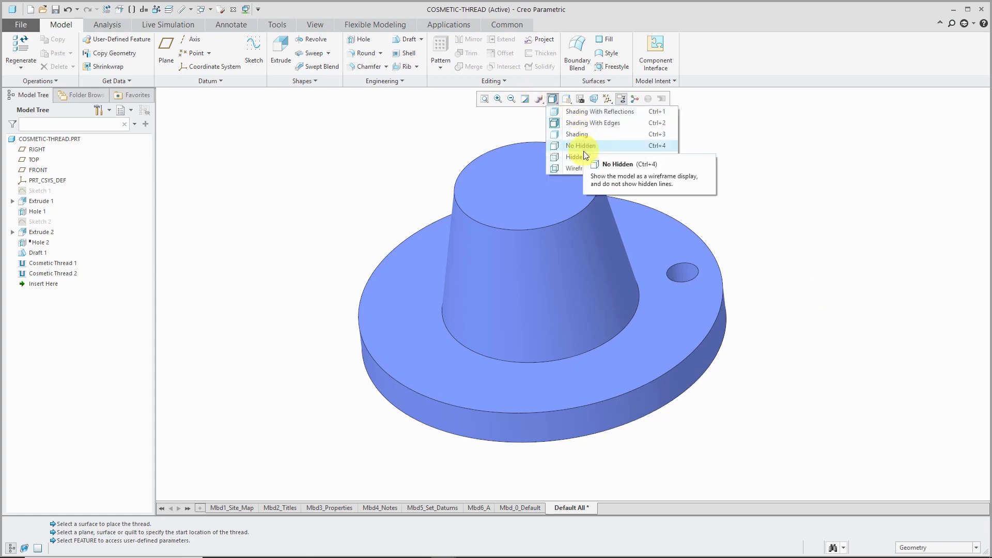
click(574, 168)
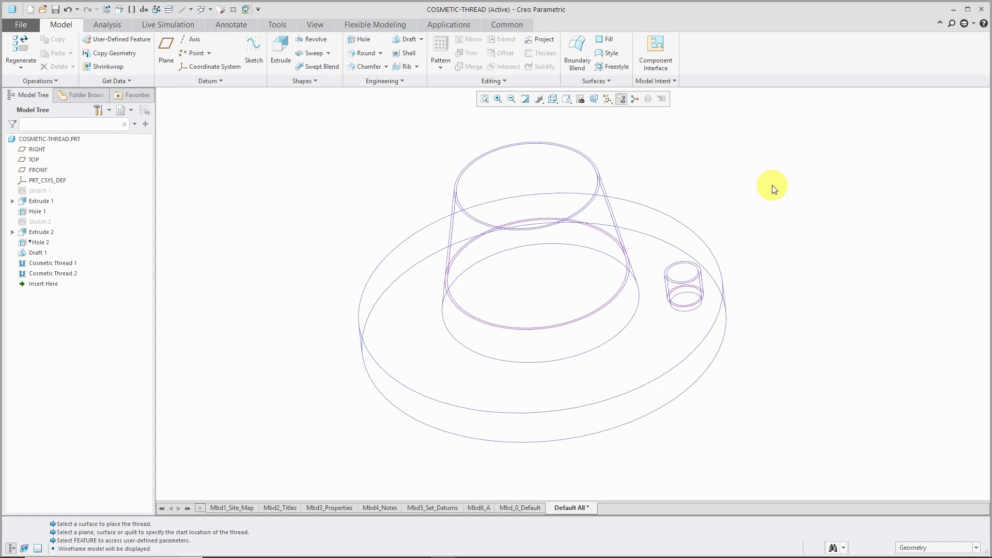
mouse_move(315, 25)
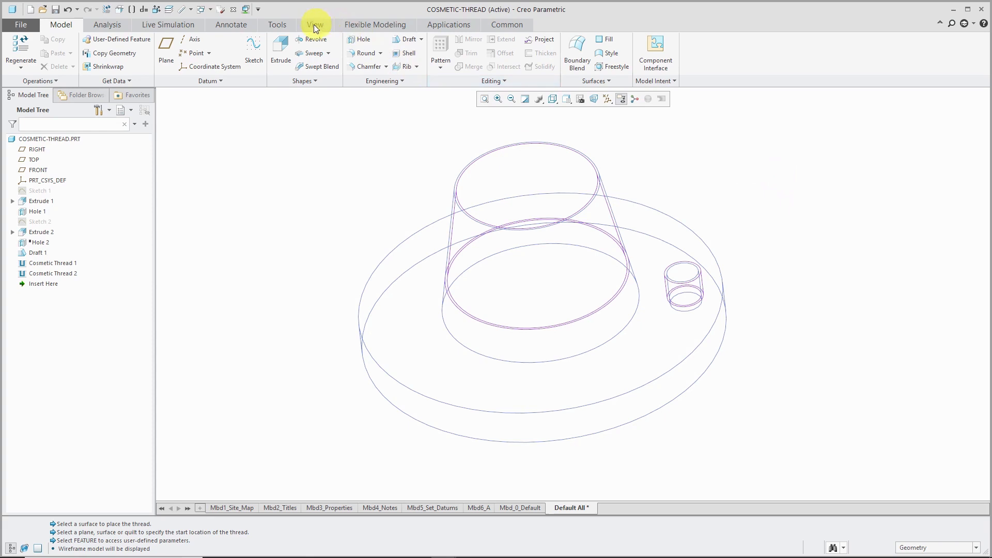
click(314, 25)
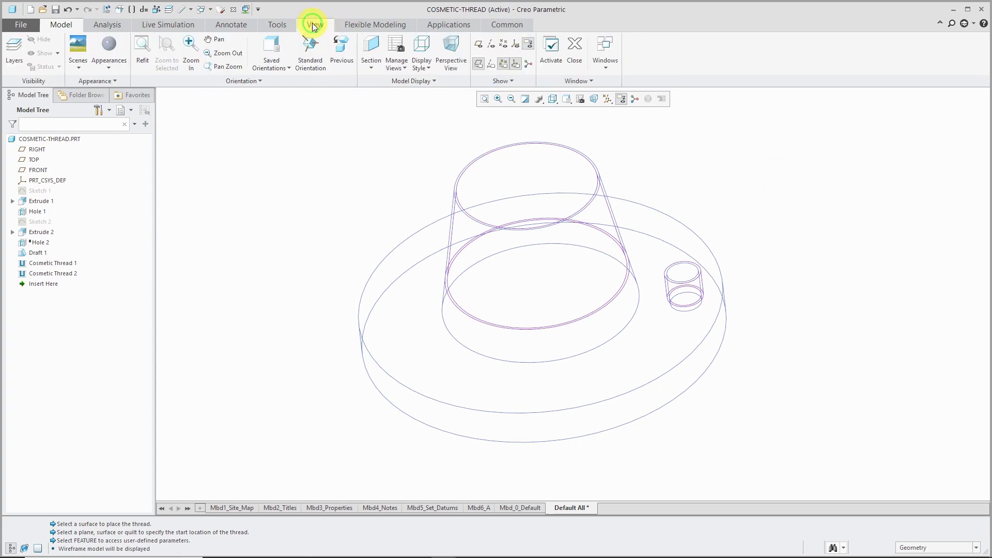
click(314, 24)
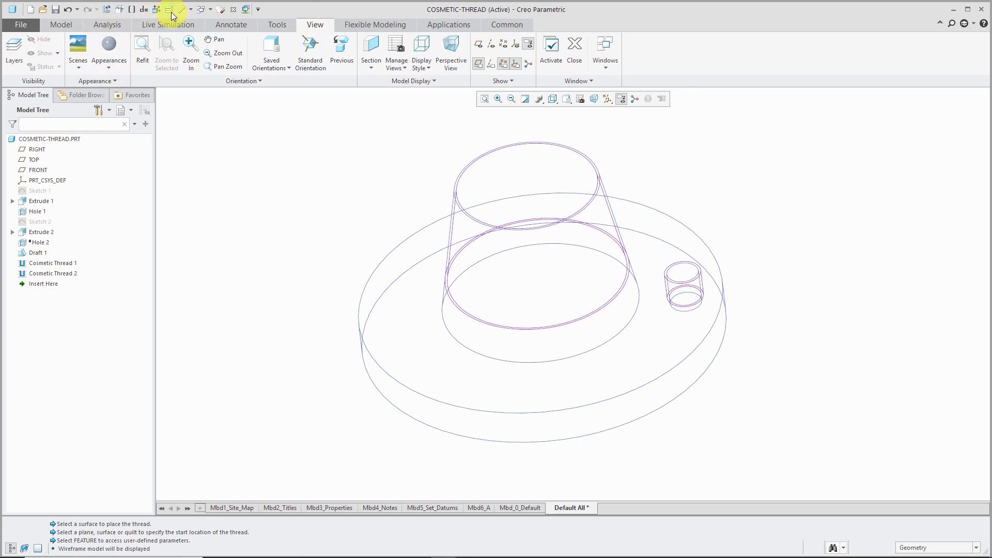
mouse_move(170, 12)
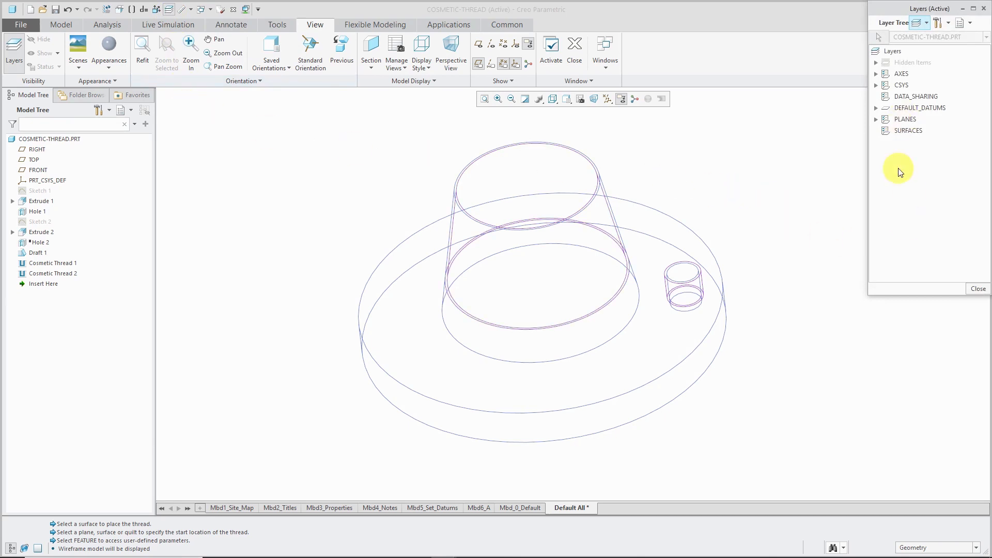
Create a new layer from the Layers tree and name it 'threads'.
right_click(899, 171)
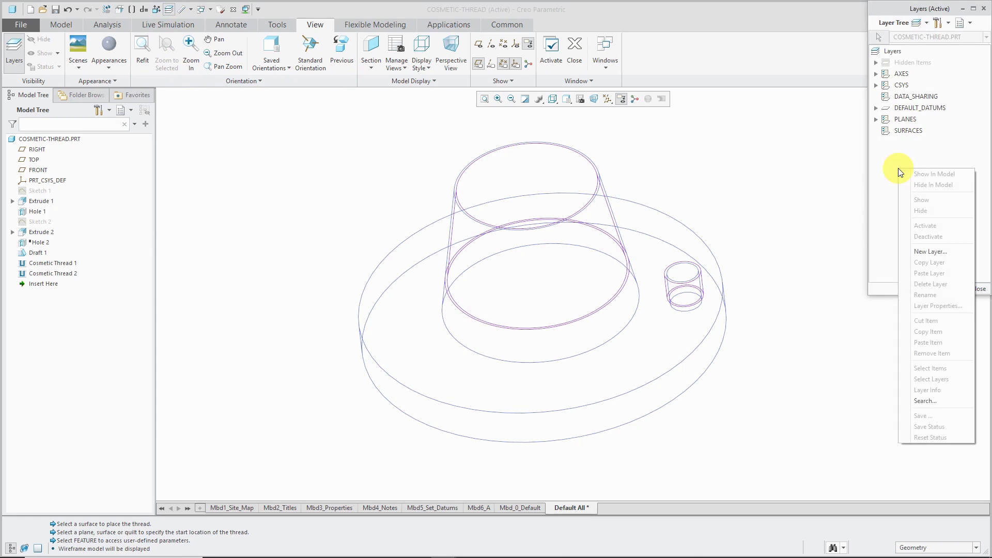
mouse_move(935, 251)
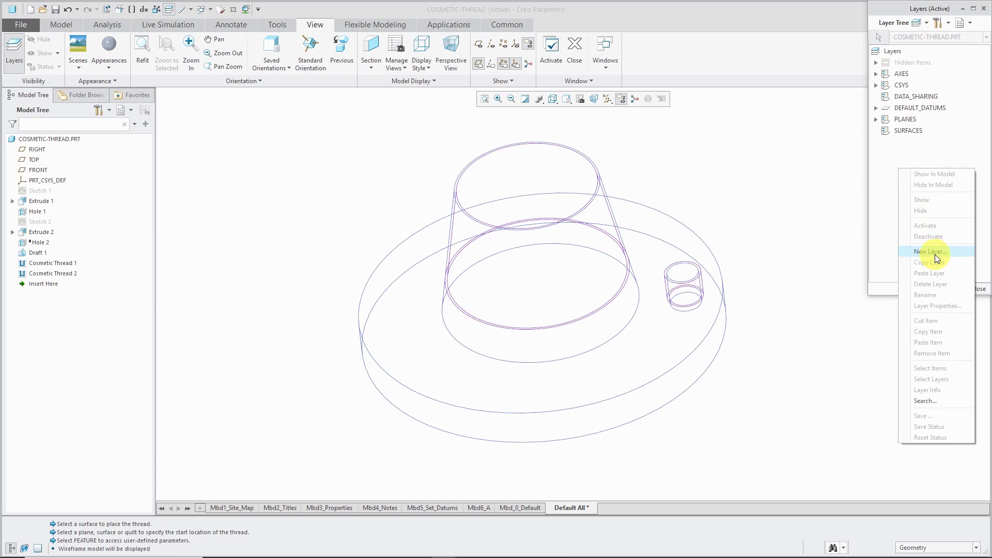
click(930, 251)
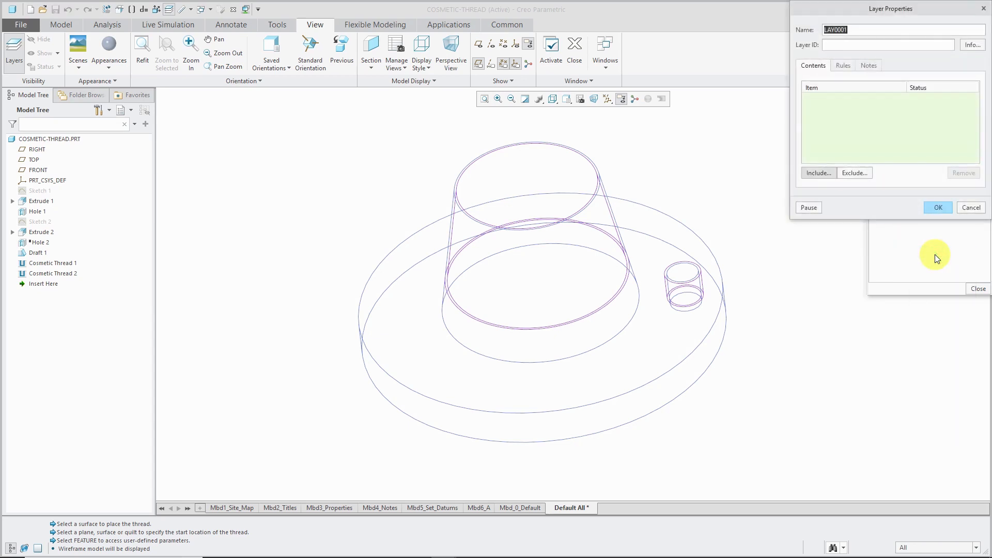
text(threads)
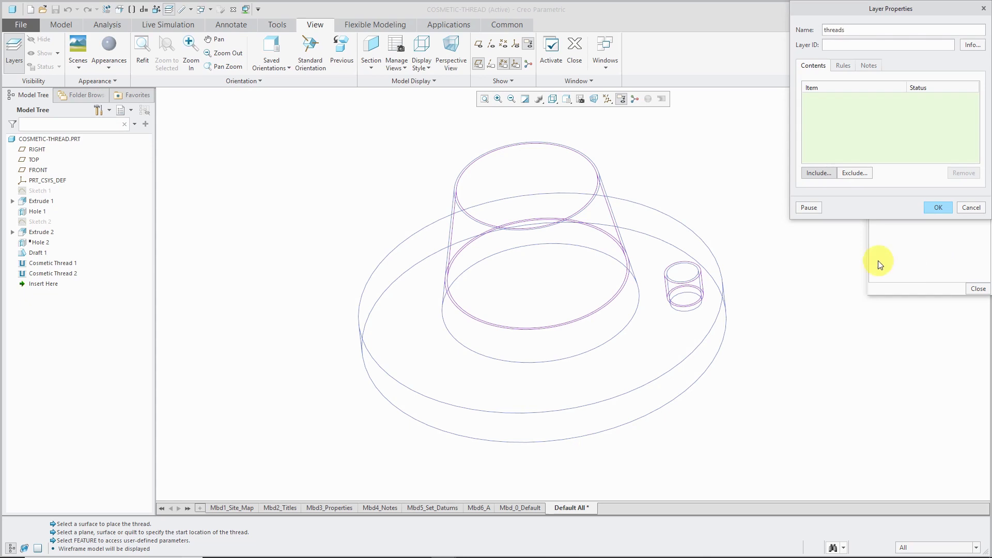
mouse_move(843, 65)
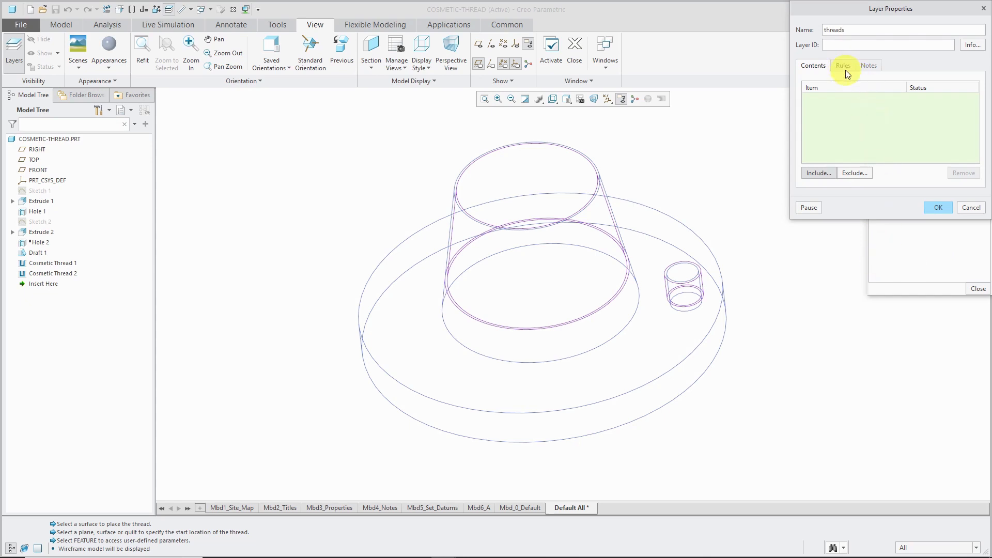
Turn on the Rules Enabled, Independent and Associative options for the threads layer.
click(843, 65)
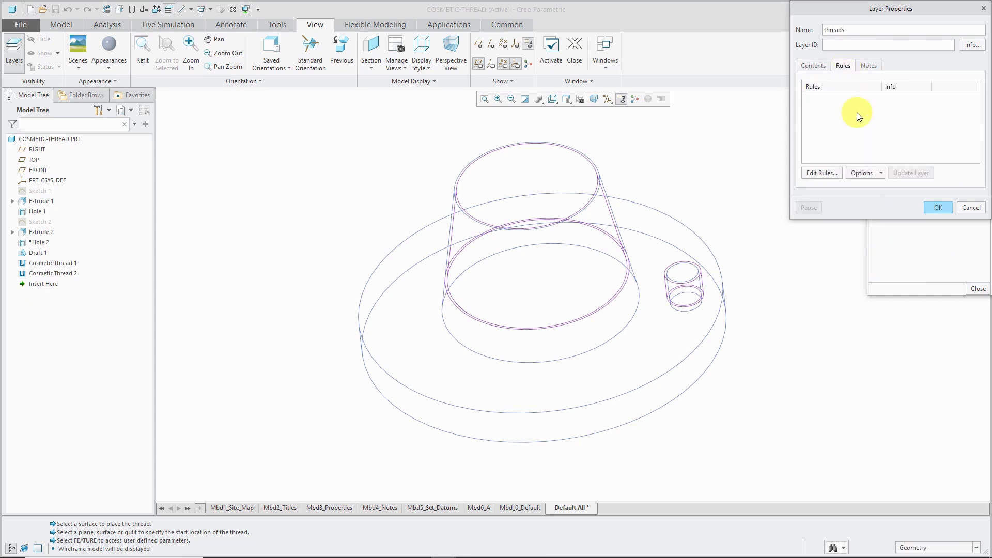
click(866, 172)
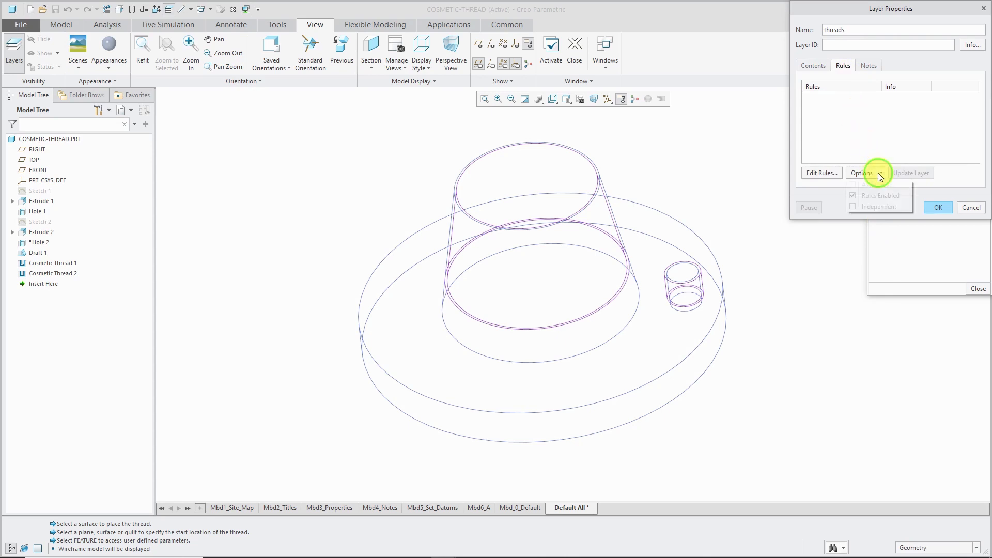
click(864, 173)
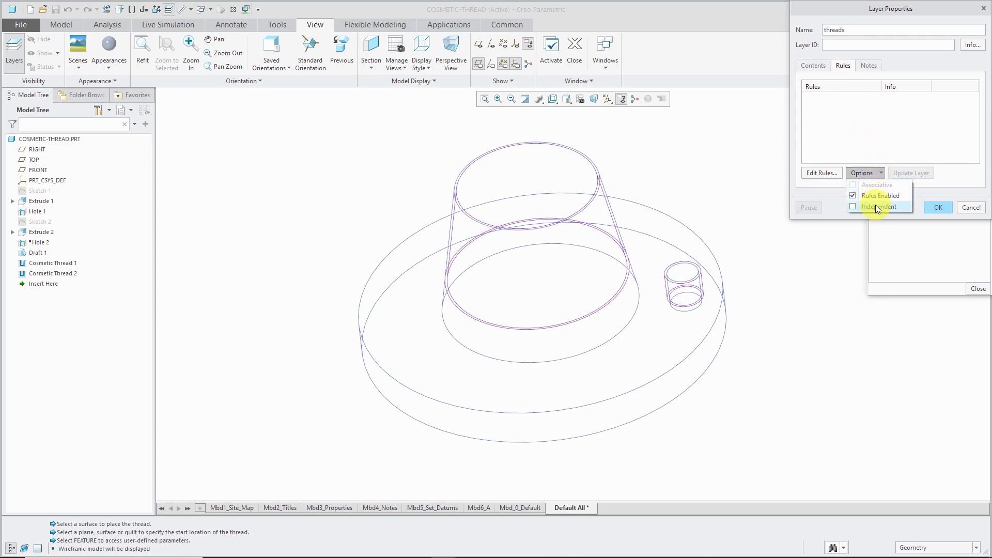
click(880, 207)
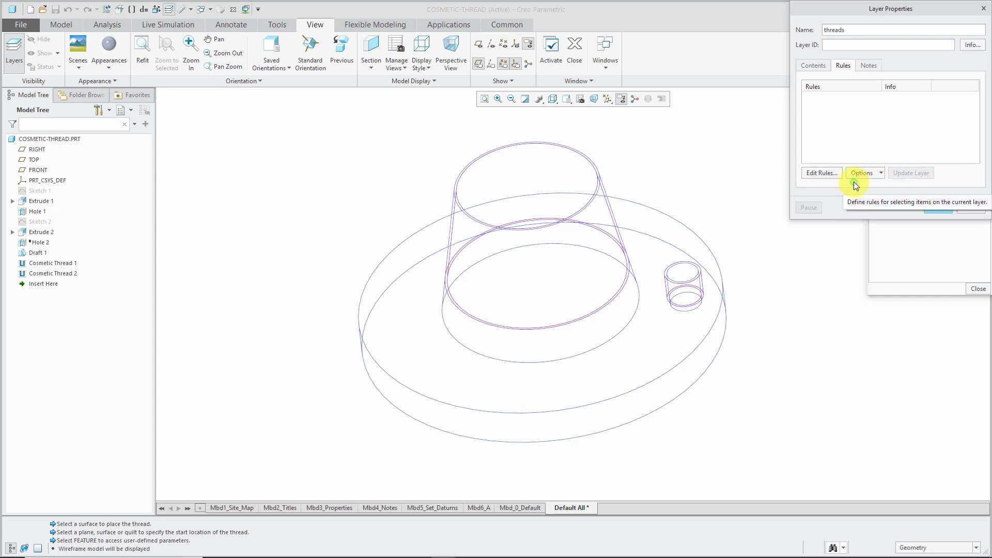
click(863, 173)
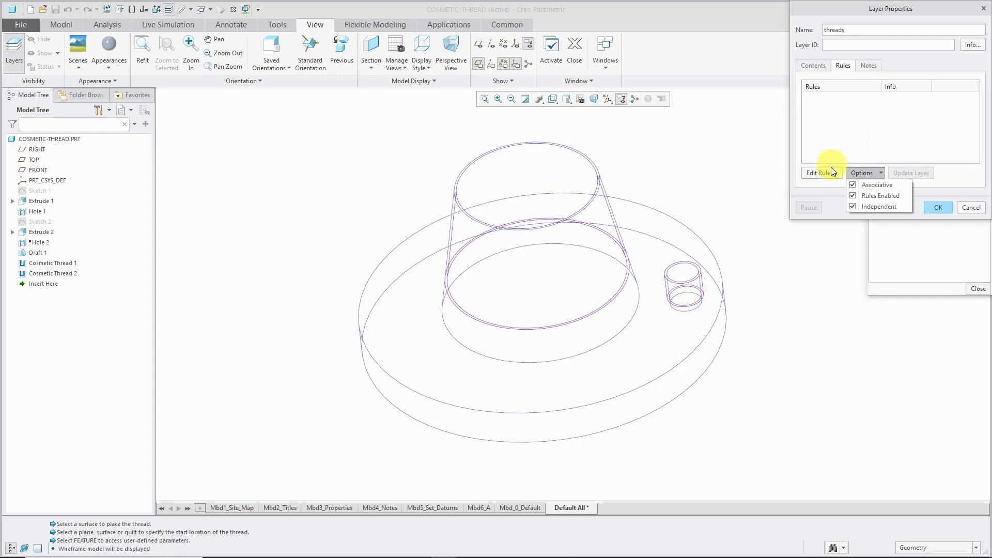
click(819, 173)
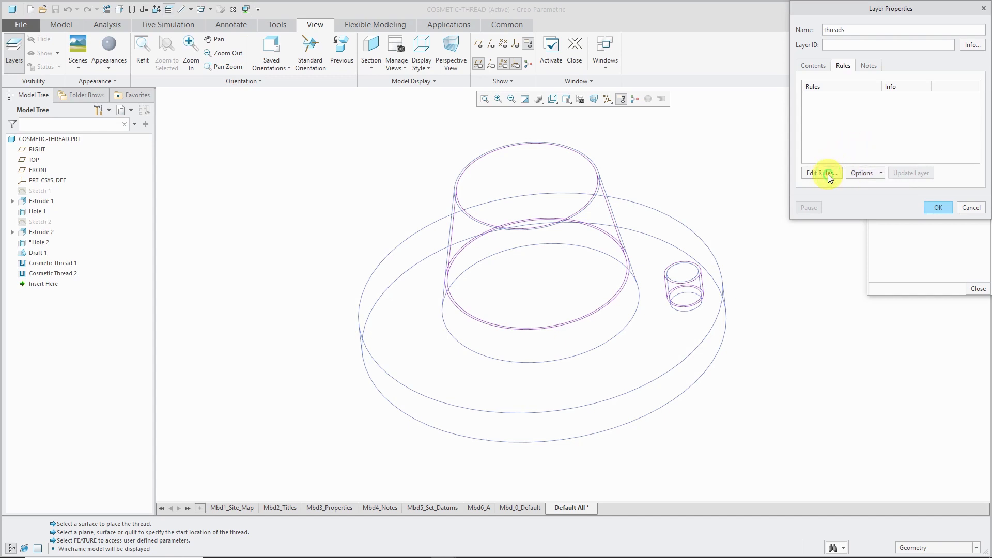
Begin a layer rule filtering by feature Type, first picking Cosmetic.
click(820, 173)
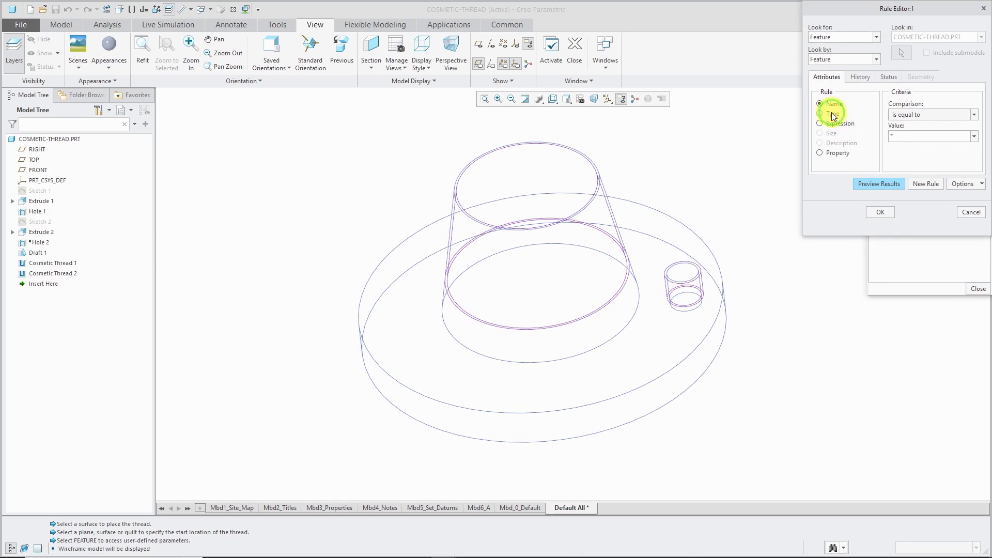
click(819, 114)
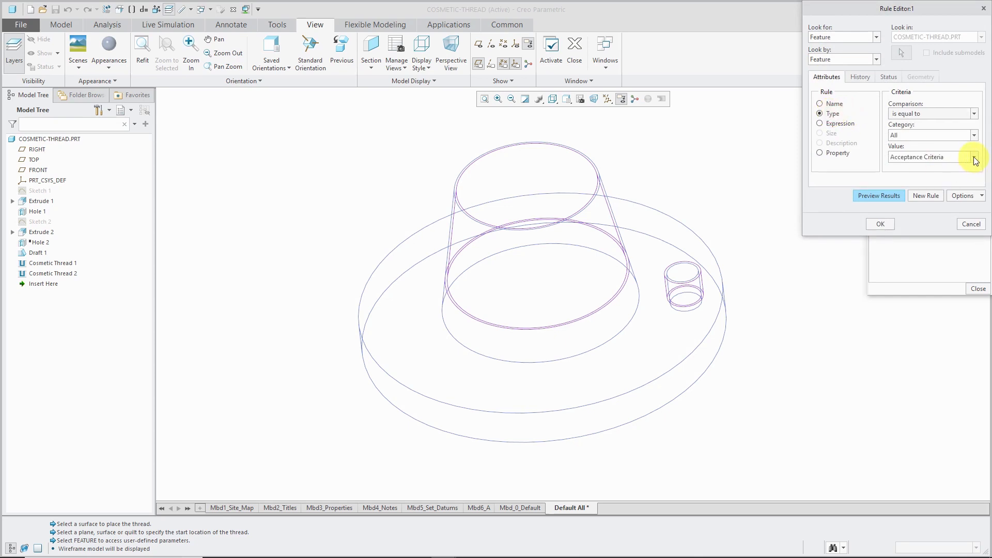
click(974, 156)
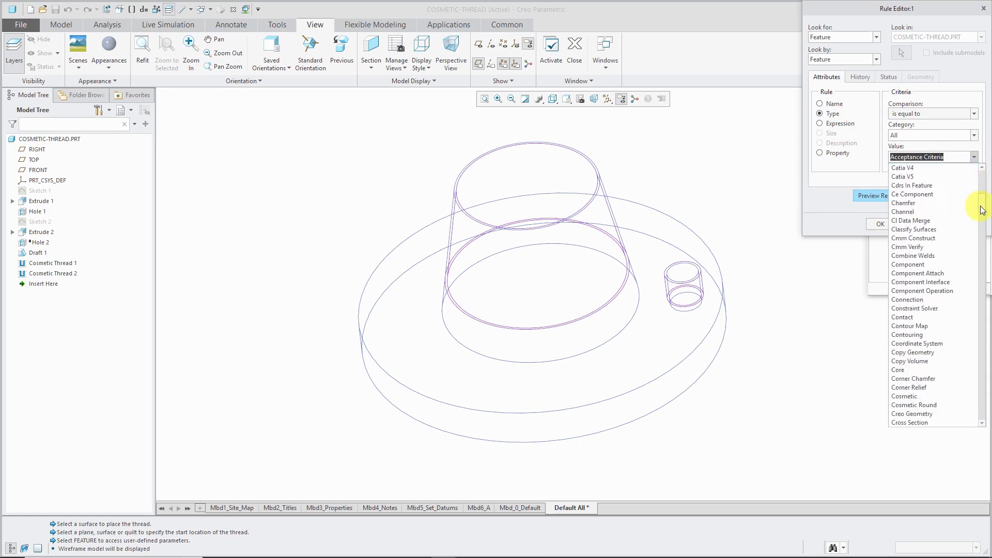
scroll(down, 3)
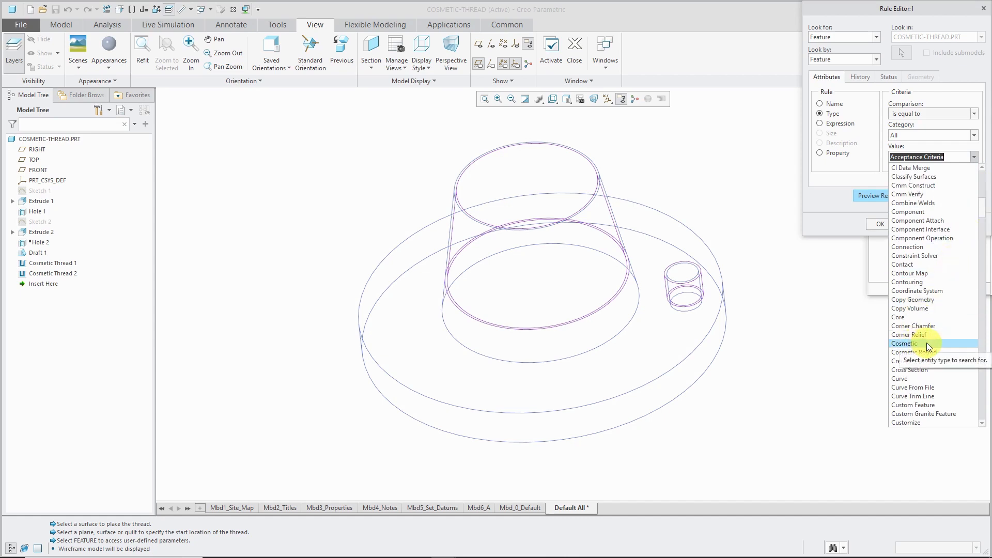
click(905, 343)
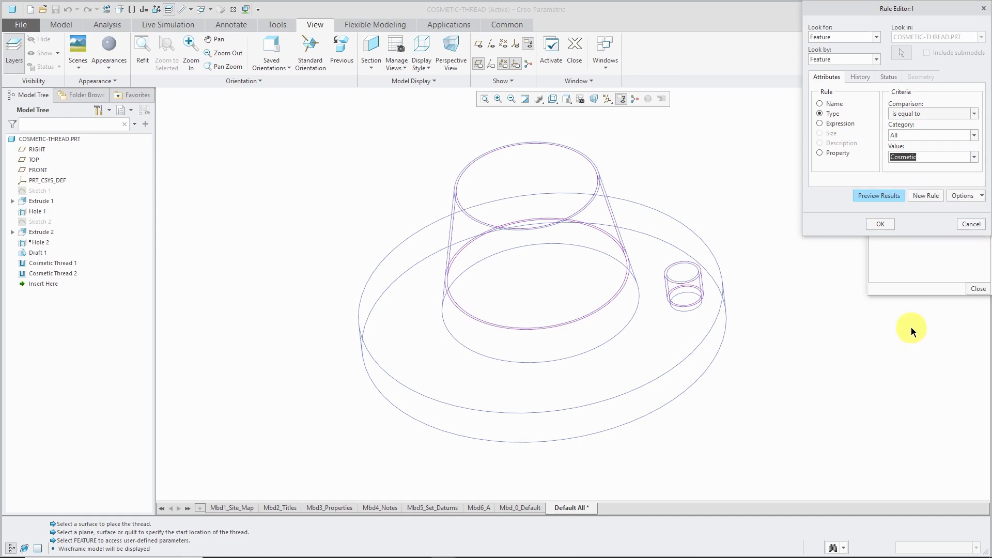
mouse_move(984, 156)
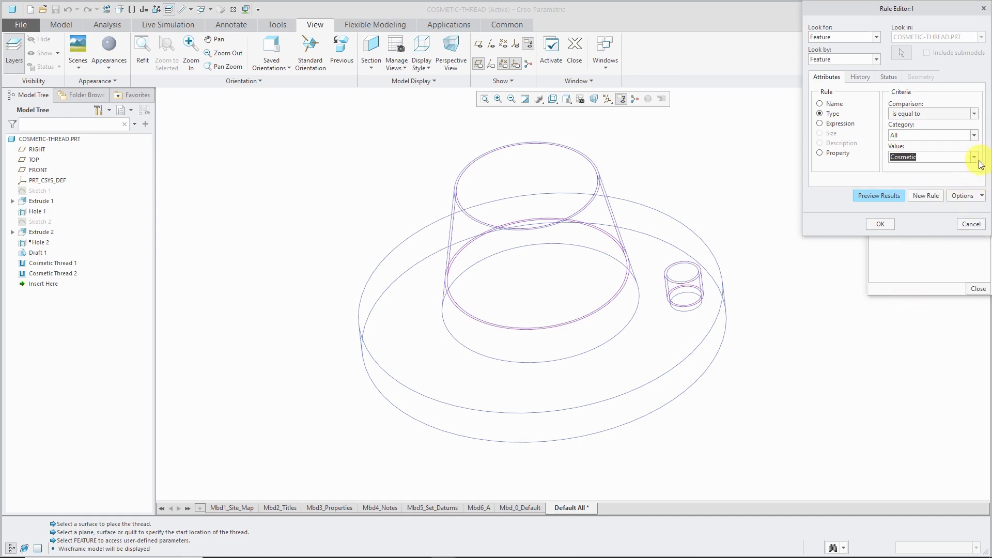
Change the rule value to Has Thread, preview the two matching threads and accept it.
click(974, 156)
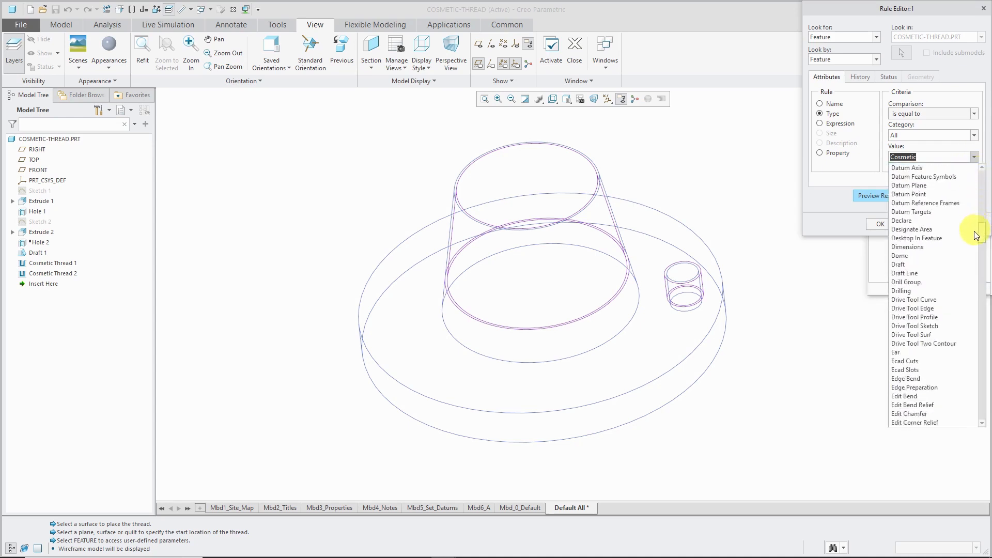
scroll(down, 3)
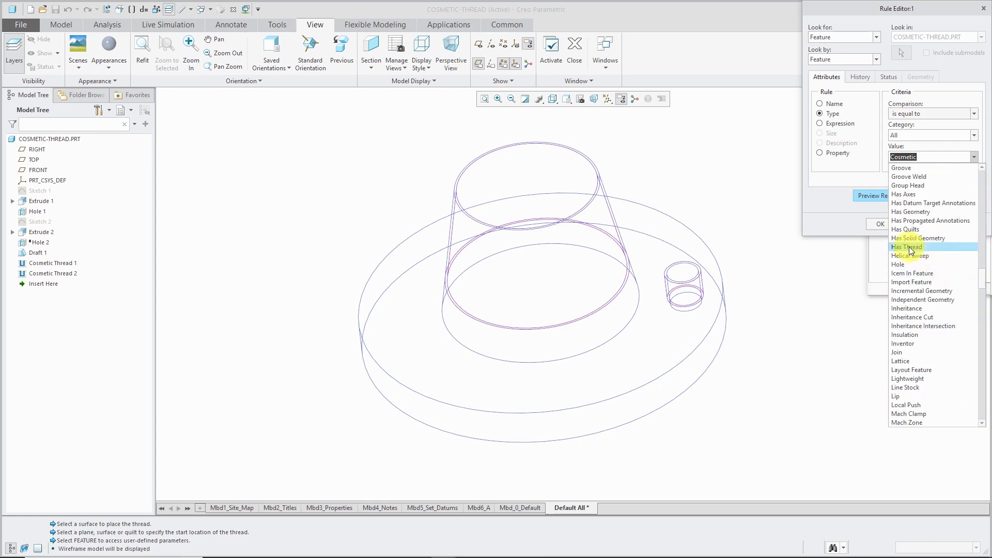
click(907, 246)
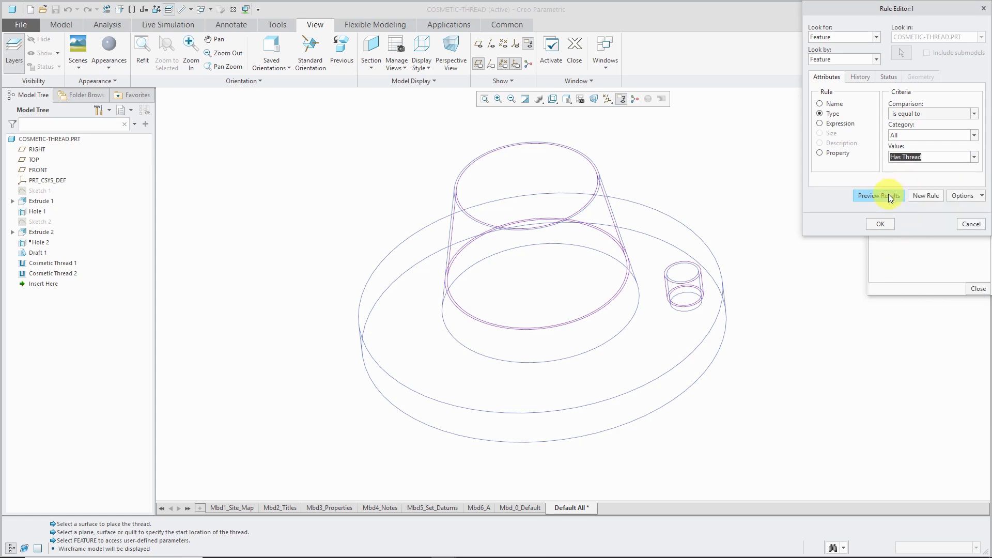
click(879, 196)
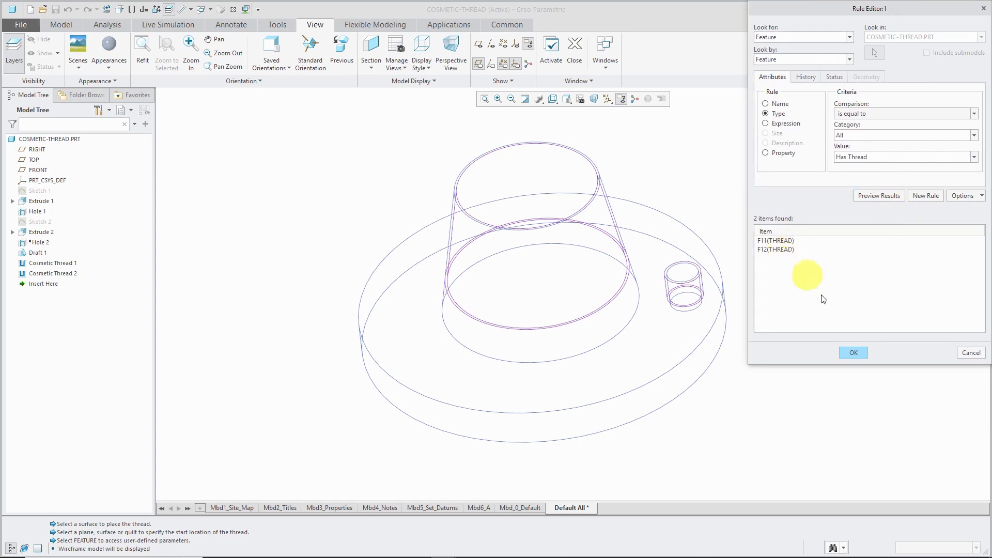
mouse_move(853, 352)
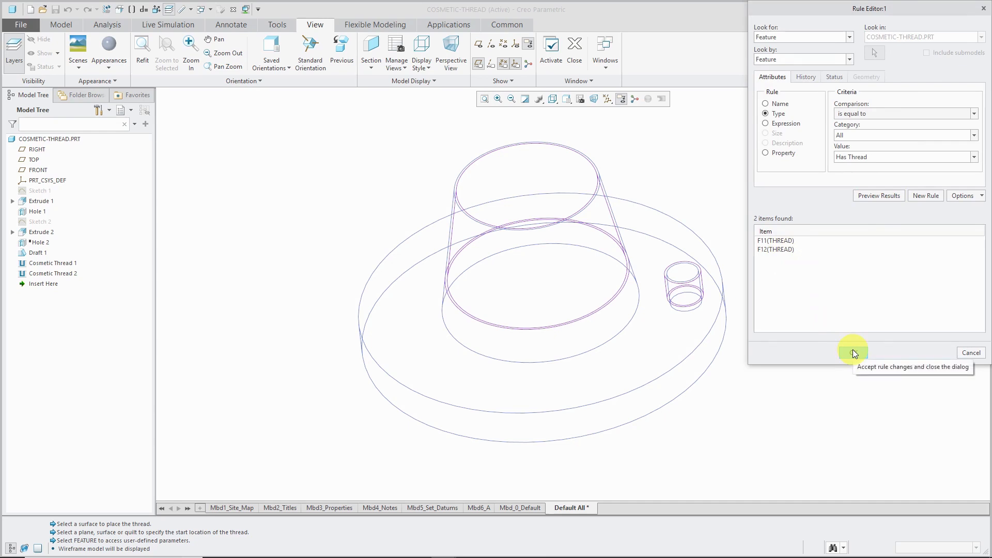
click(854, 352)
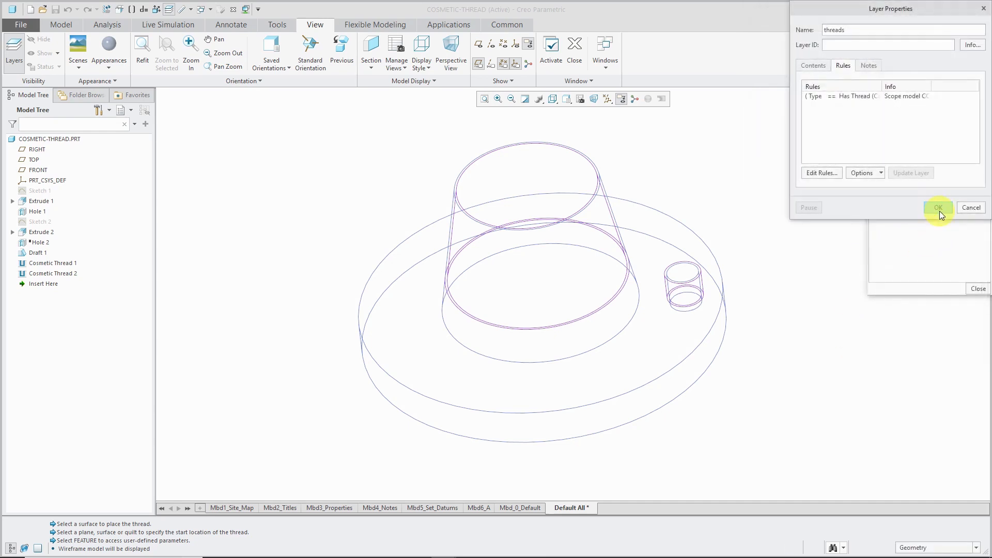
Save the THREADS layer, hide it, repaint, close the Layers panel and return to shaded display.
click(938, 208)
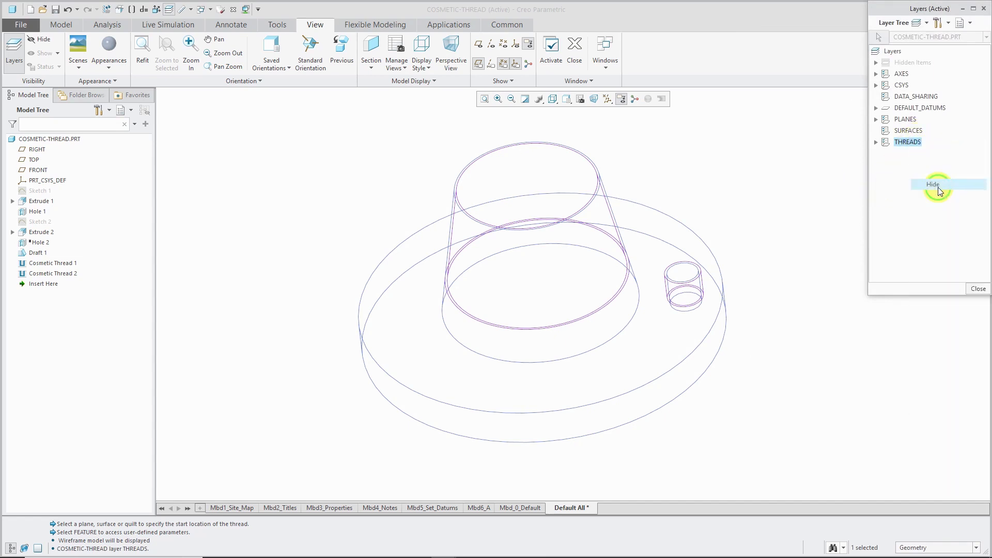
click(934, 184)
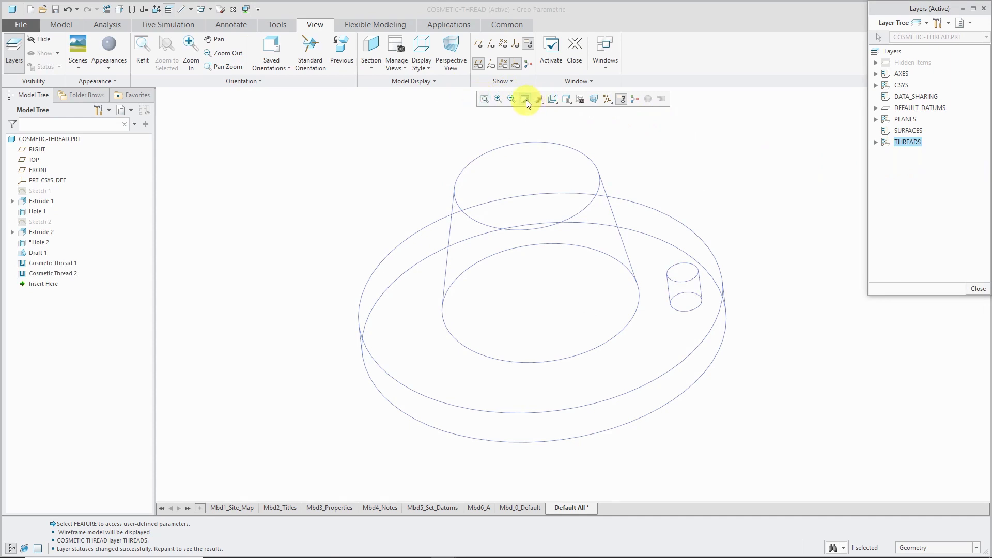
click(526, 99)
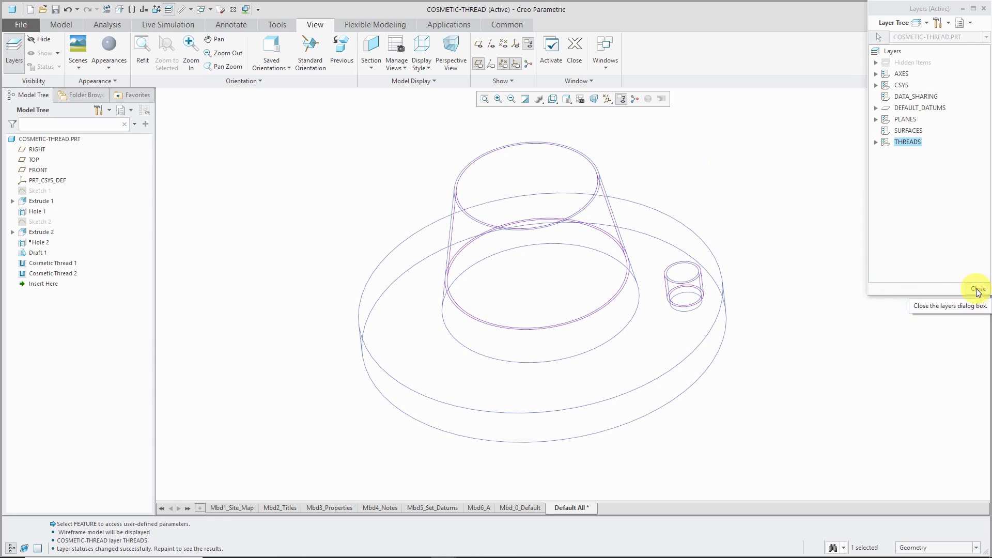
click(977, 288)
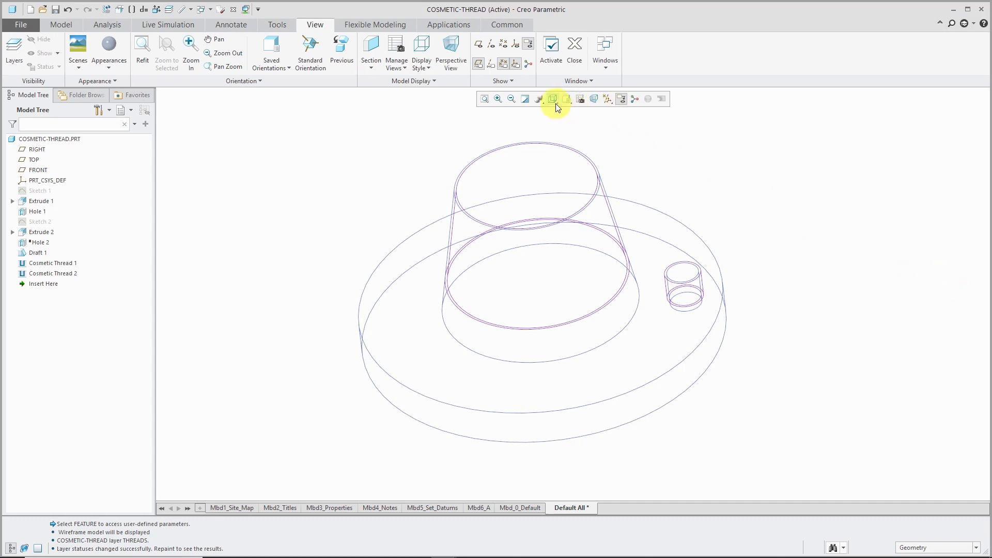
click(552, 99)
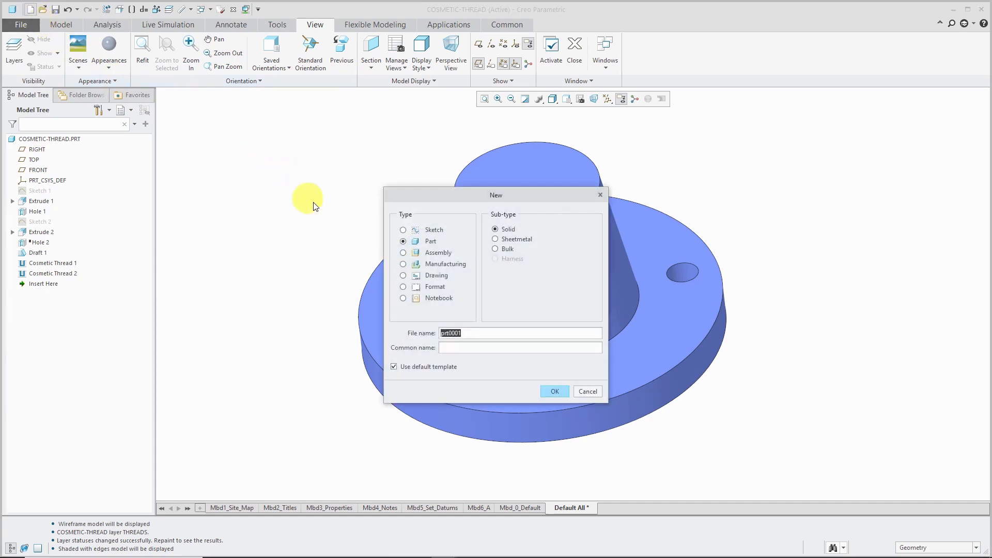
Create drawing DRW0001 of COSMETIC-THREAD using the part_template_c_mcae template.
click(403, 275)
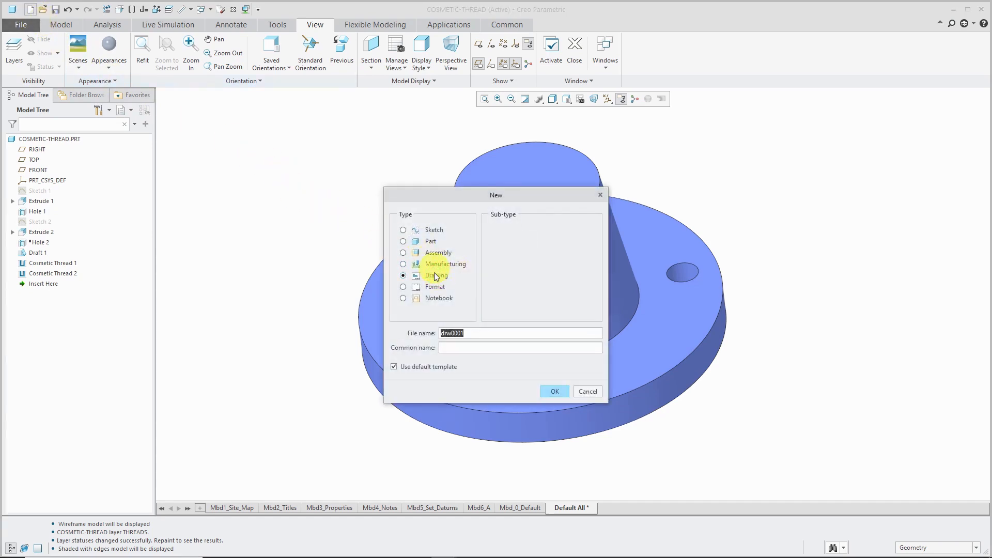
click(554, 391)
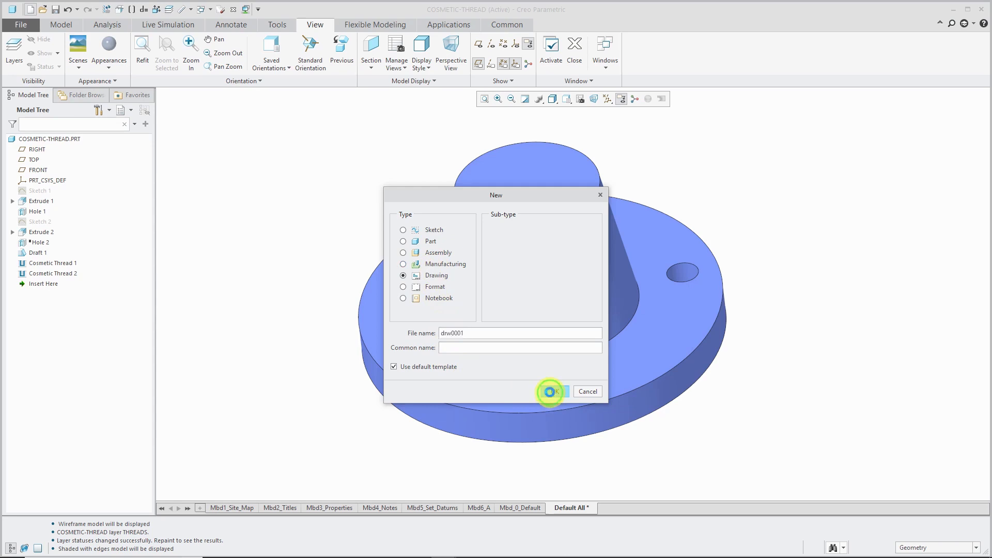
click(551, 392)
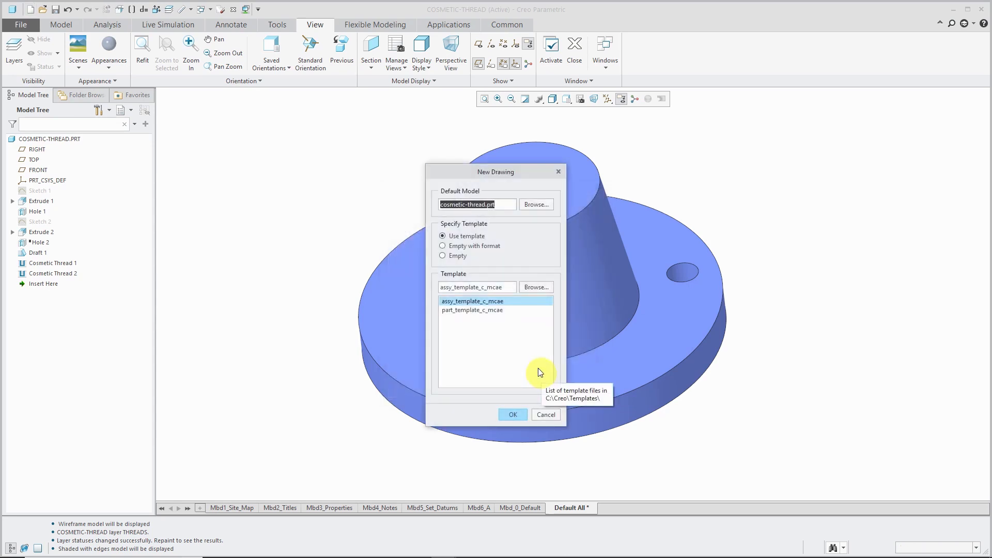
click(472, 310)
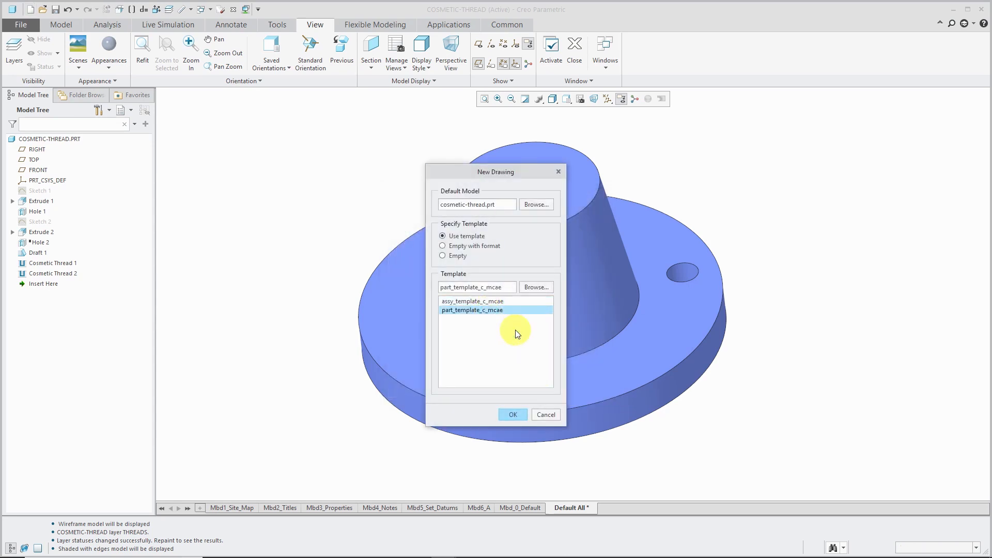
mouse_move(519, 390)
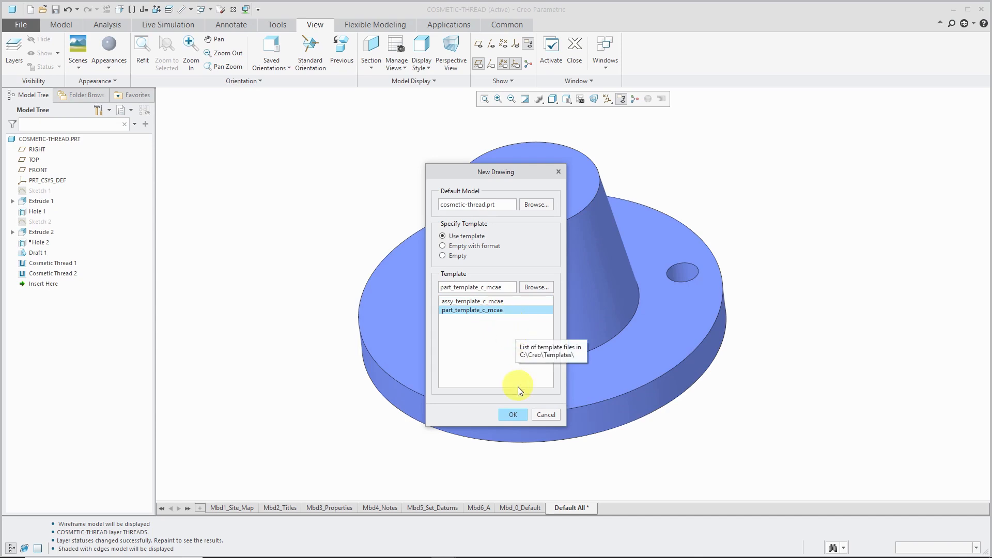
click(513, 415)
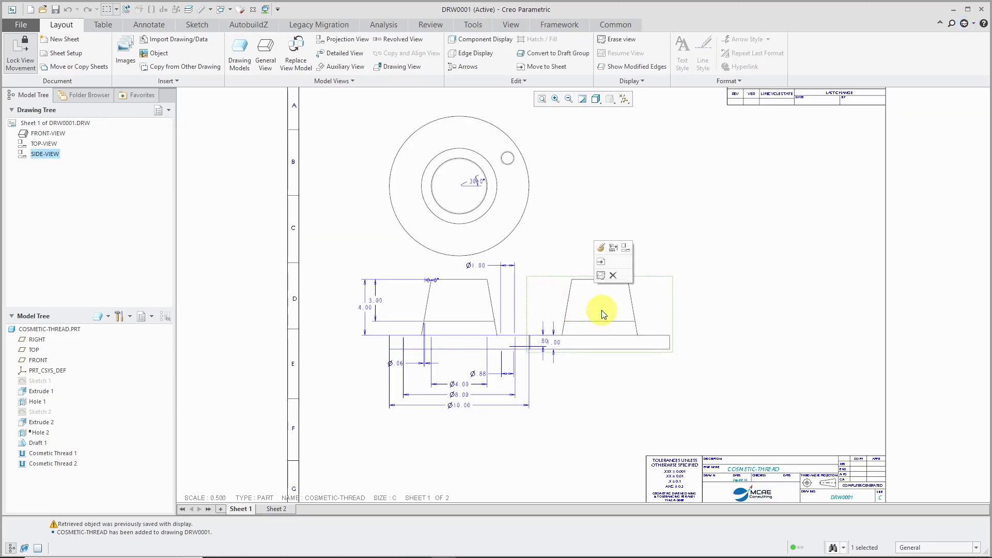
mouse_move(600, 262)
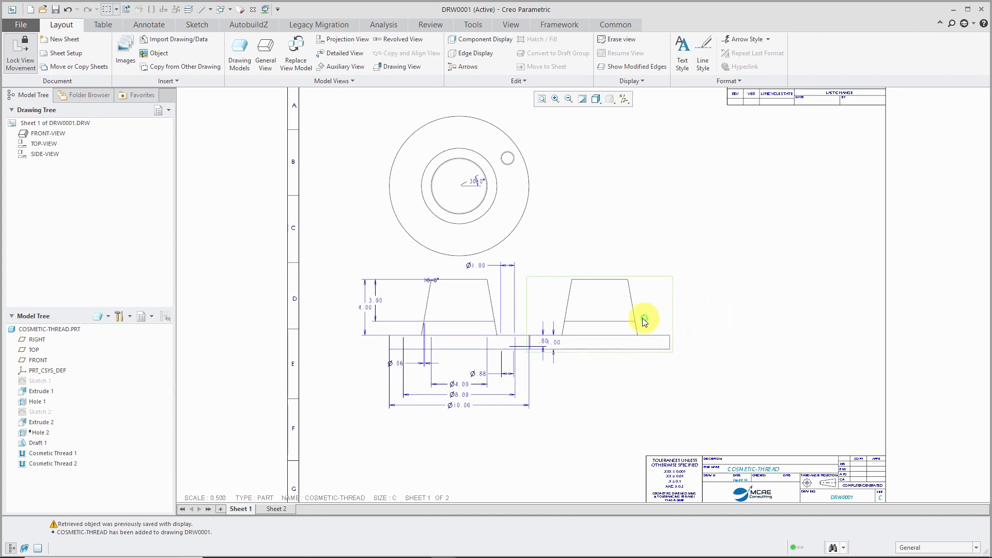
Unlock view movement and drag the side view right, clear of the front view's dimensions.
right_click(644, 316)
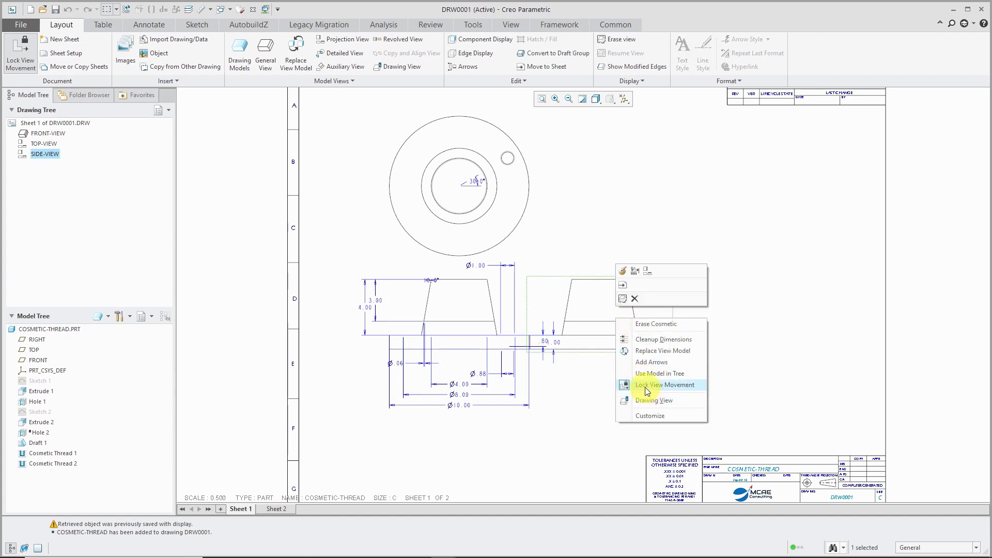
click(665, 385)
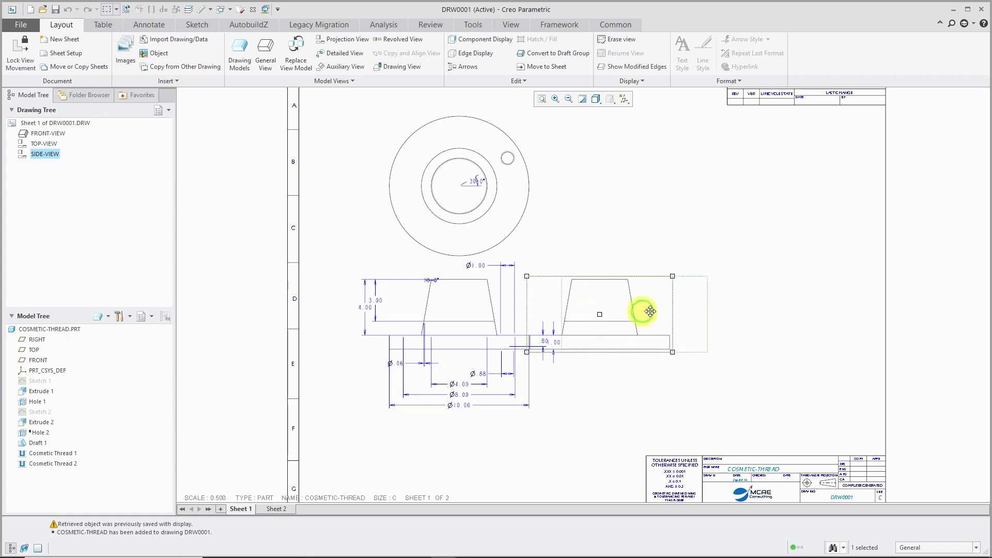
drag(649, 310, 703, 313)
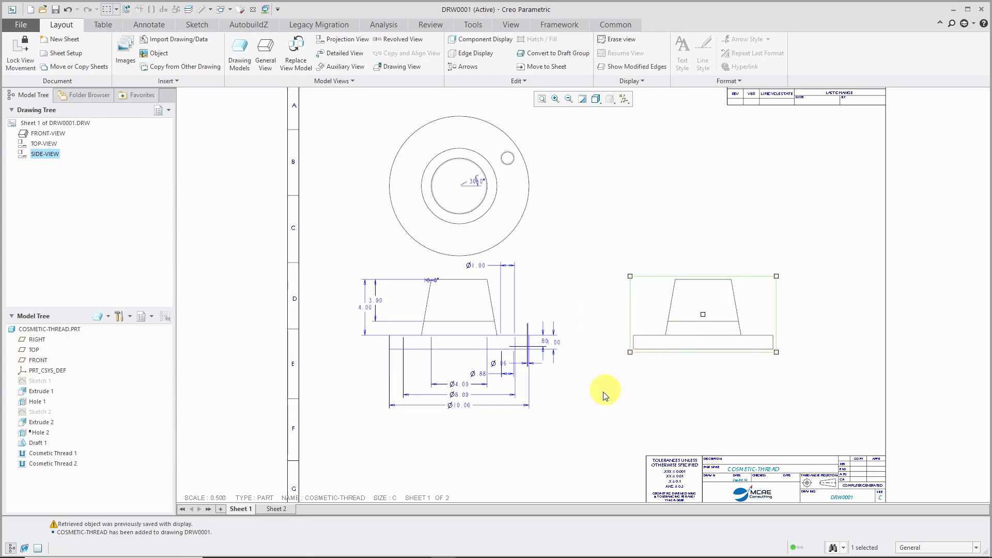
mouse_move(597, 399)
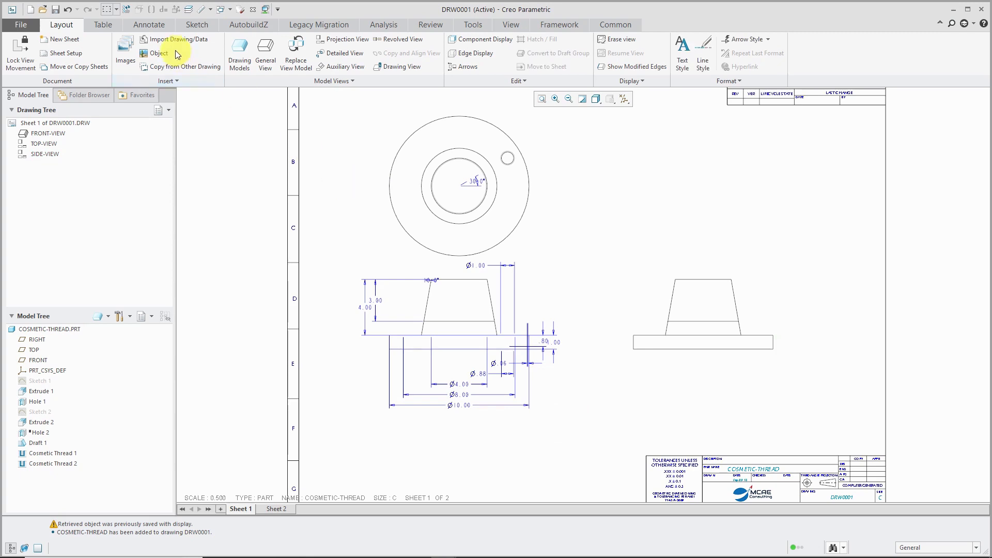
click(150, 24)
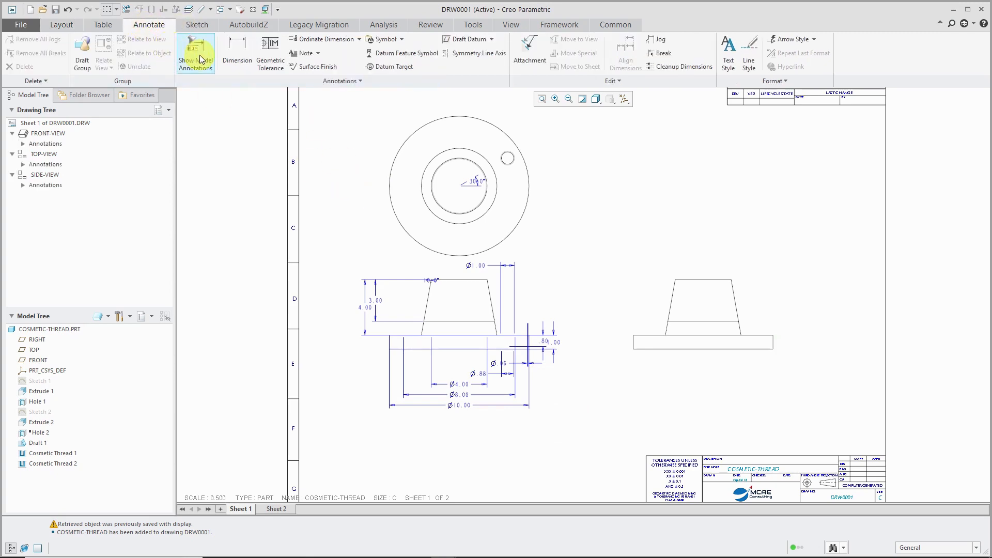
Show both thread notes from the model on the drawing via Show Model Annotations.
click(195, 53)
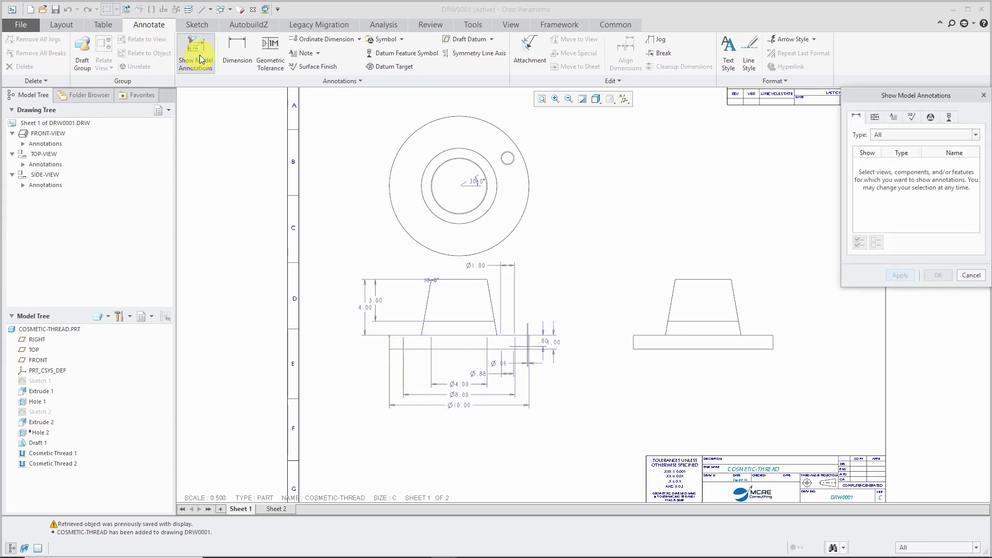
mouse_move(672, 170)
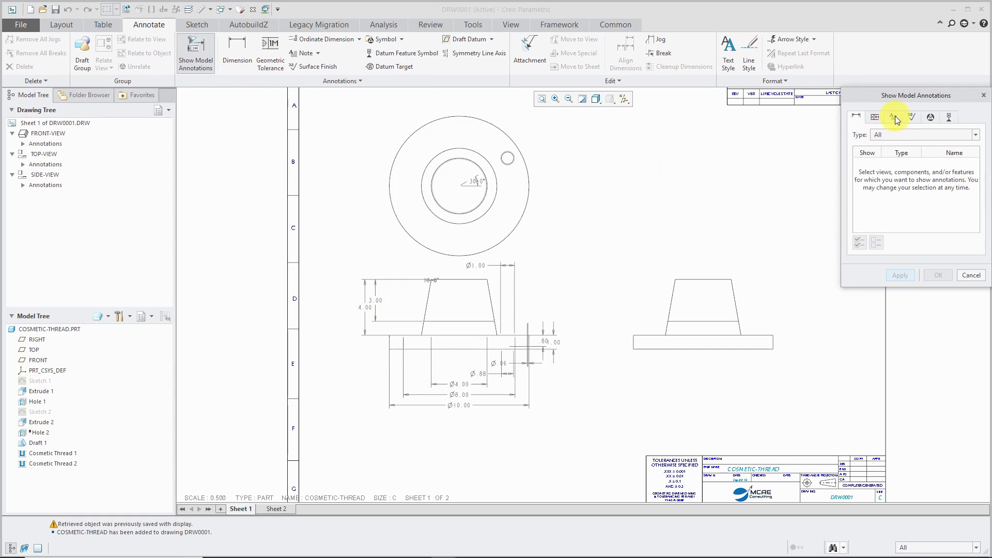
click(890, 117)
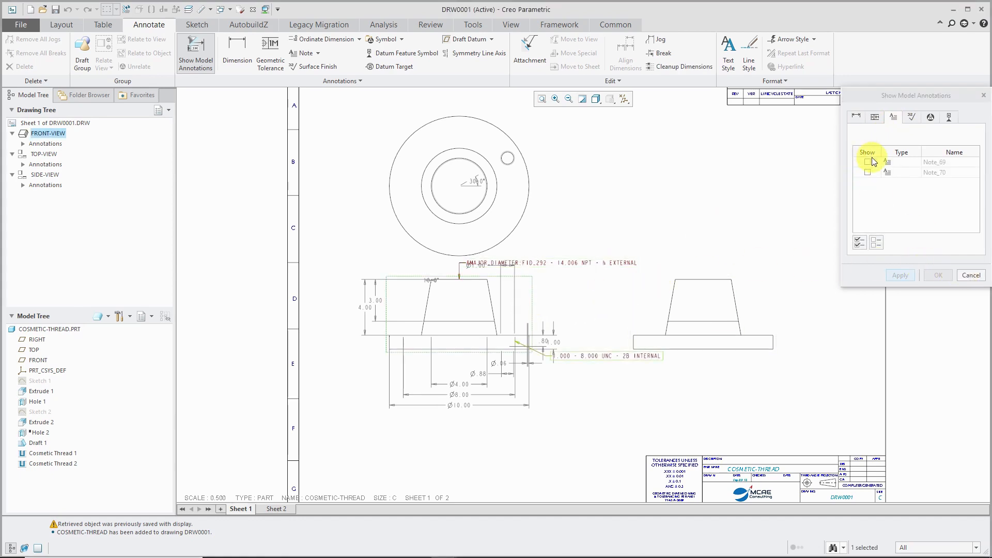
click(867, 161)
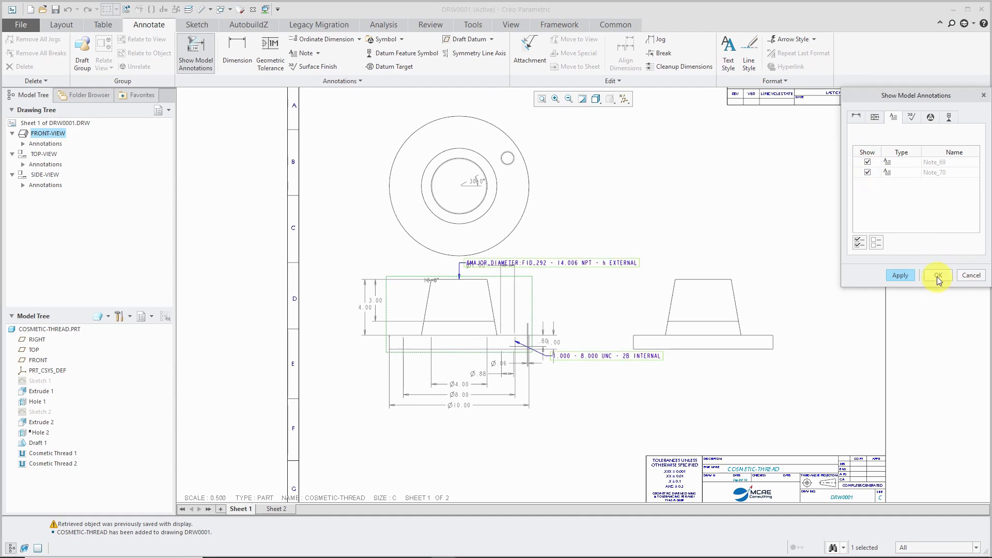
click(937, 275)
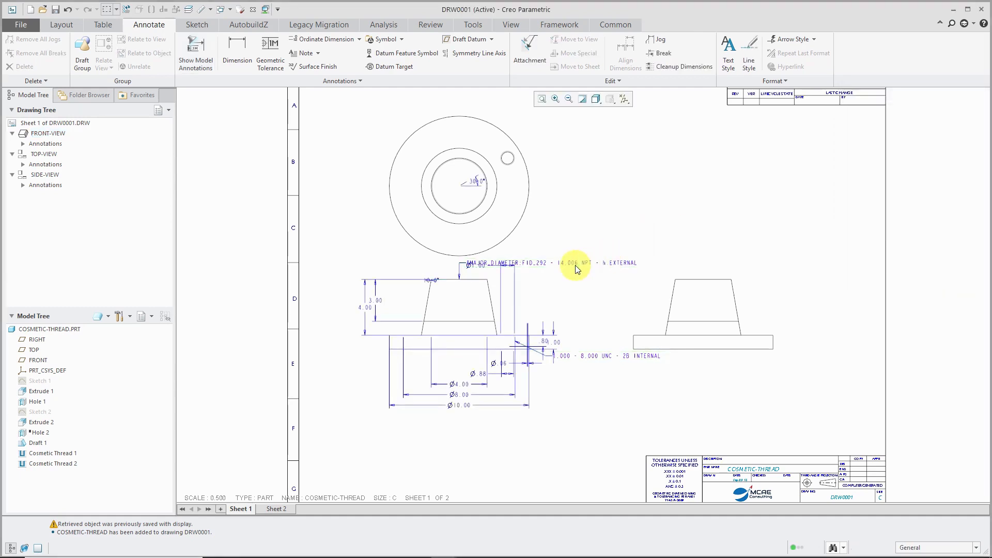
Place the internal thread note below the front view and delete its &PLACEMENT parameter so it reads 1.000 - 8.000 UNC - 2B.
click(575, 263)
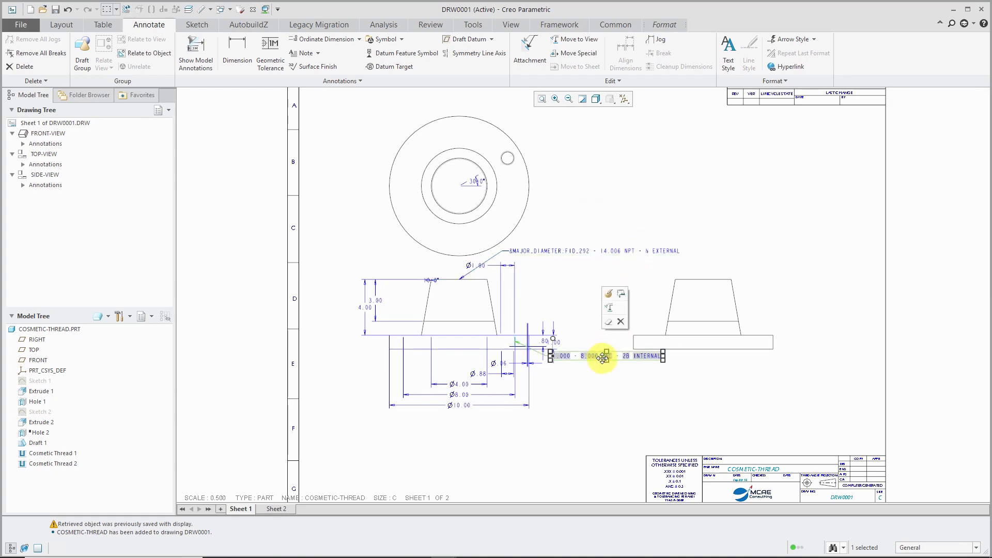
drag(599, 356, 627, 396)
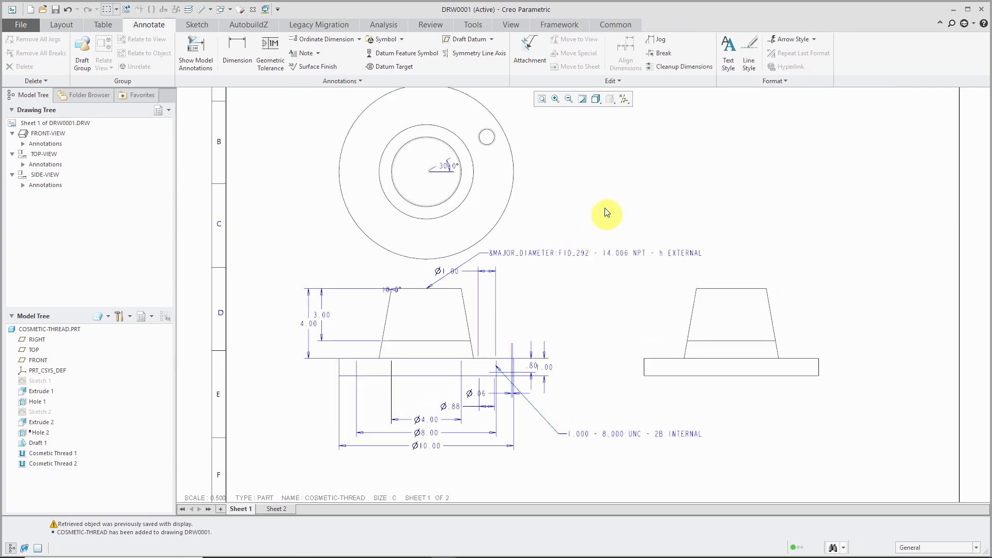
mouse_move(742, 219)
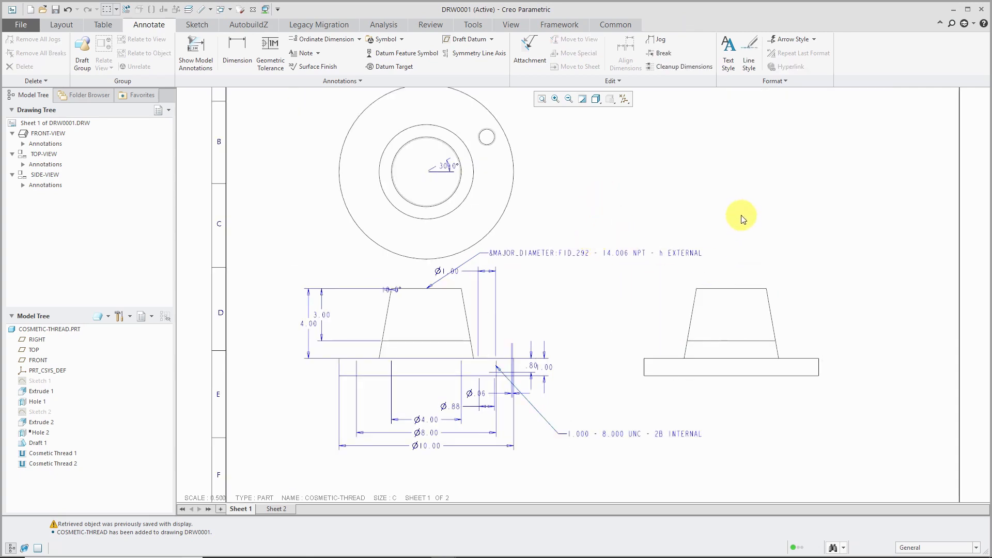
mouse_move(627, 196)
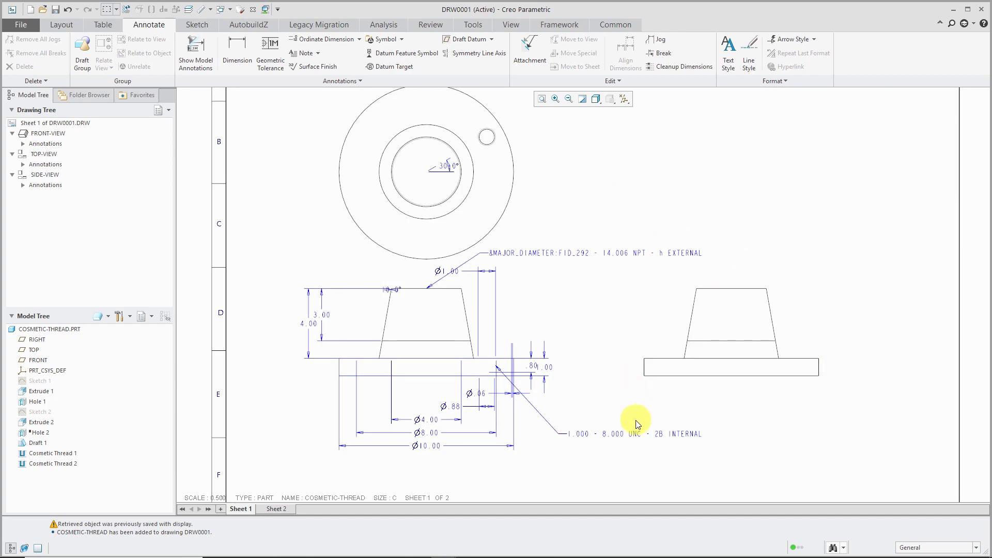
click(632, 433)
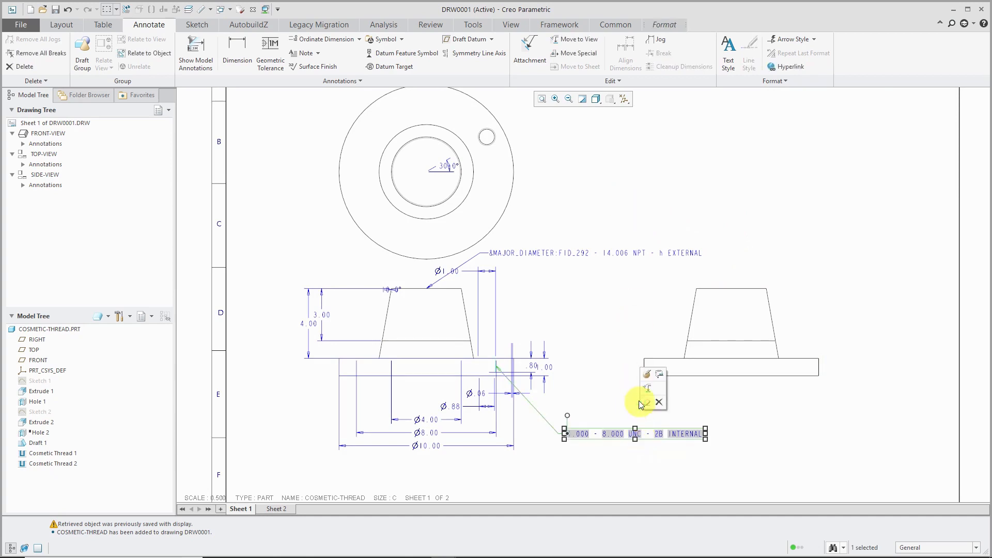
right_click(627, 404)
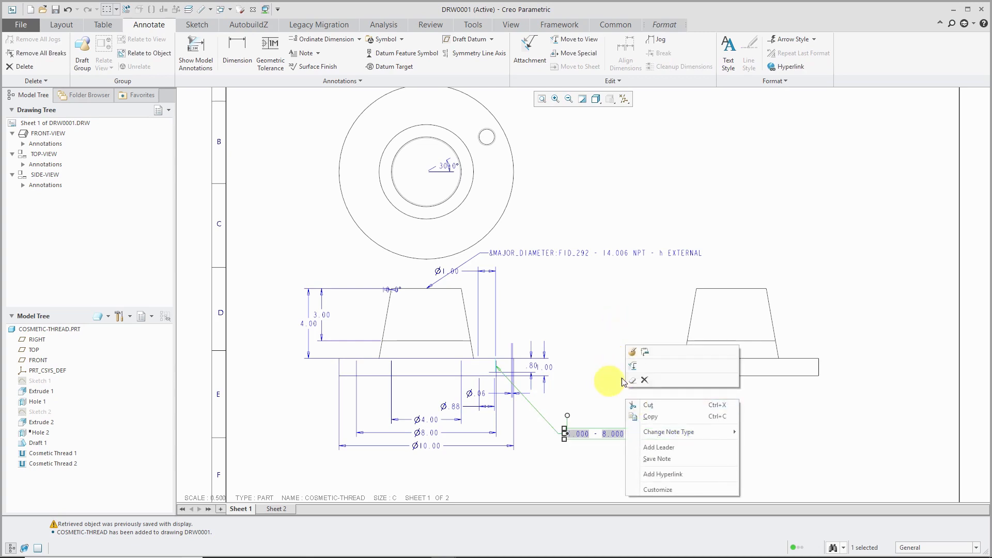
mouse_move(633, 353)
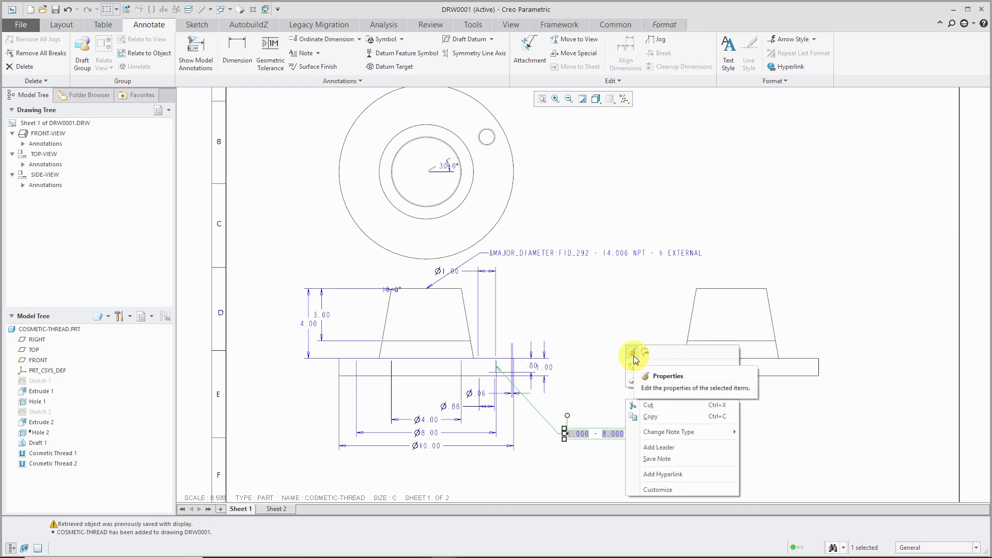
click(667, 376)
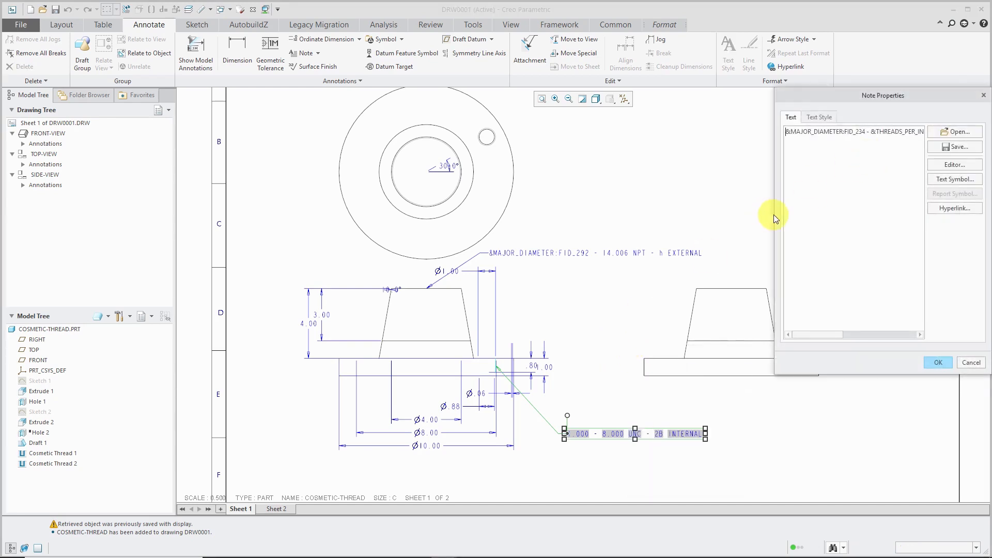
drag(774, 218, 680, 212)
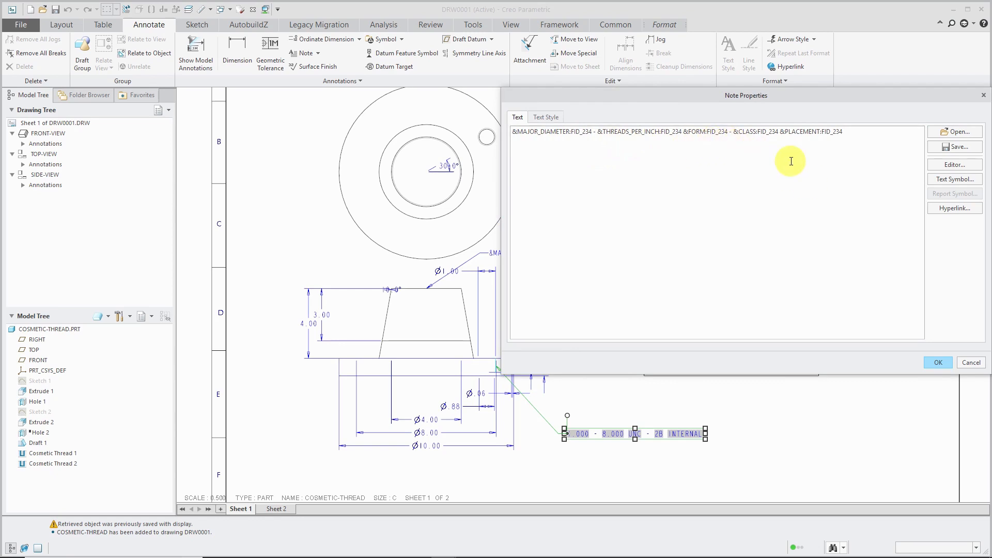
mouse_move(731, 211)
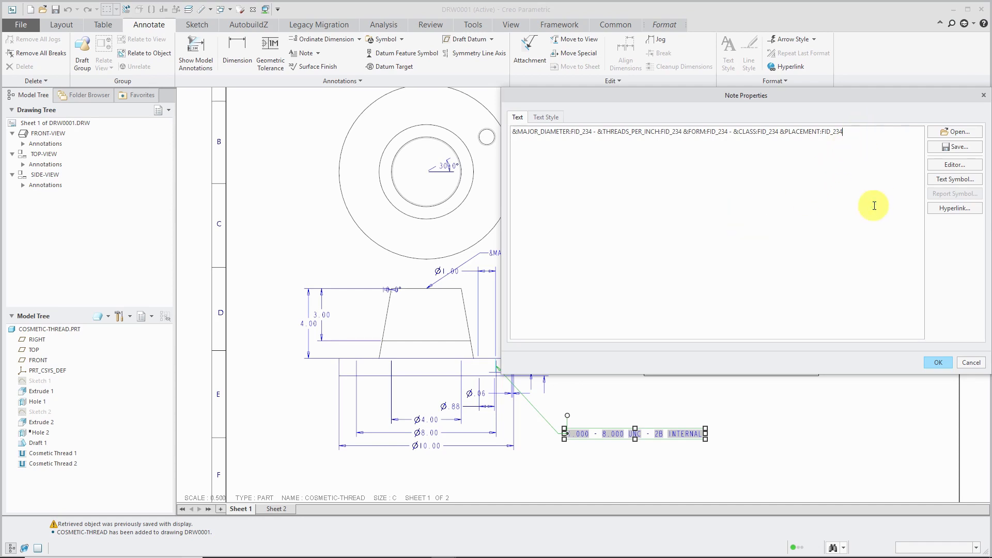
key(BackSpace)
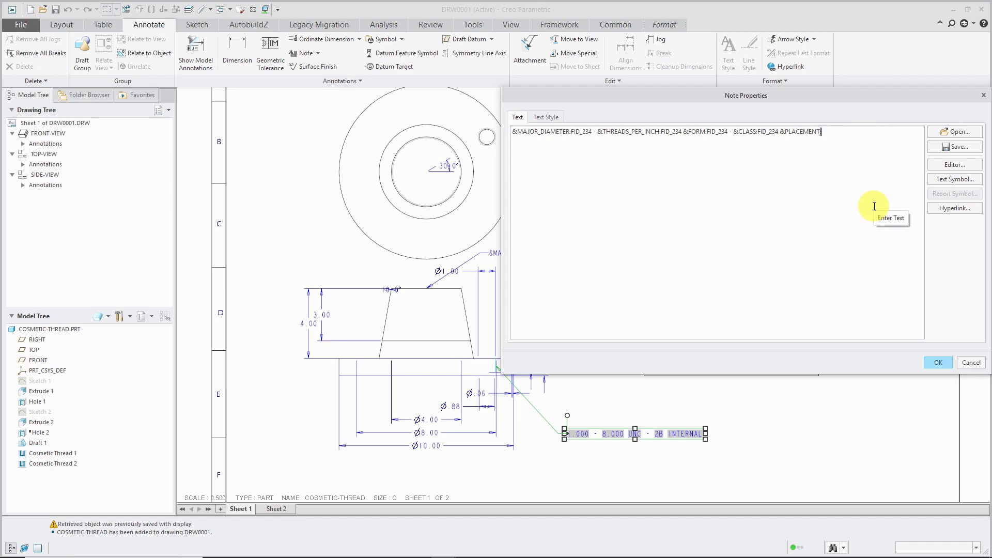
key(BackSpace)
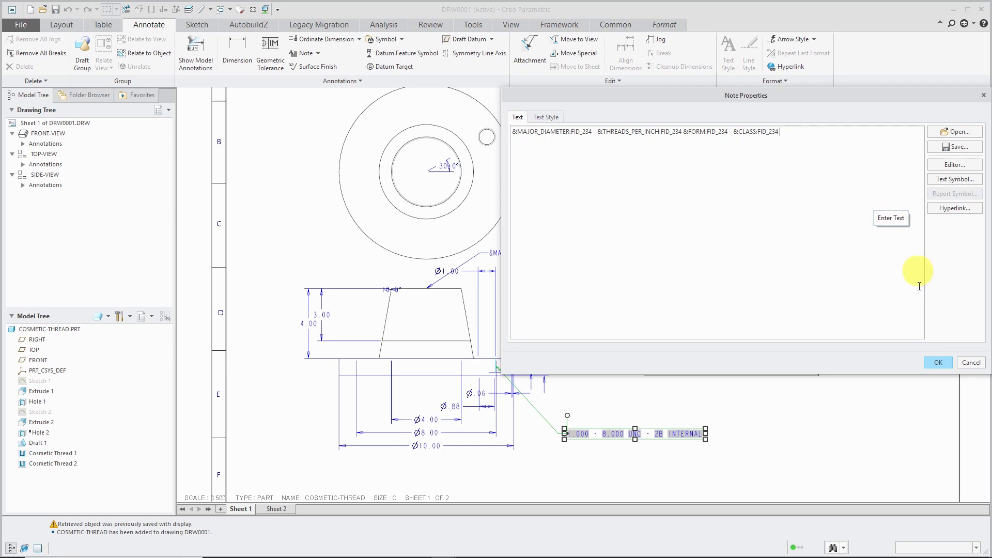
click(938, 363)
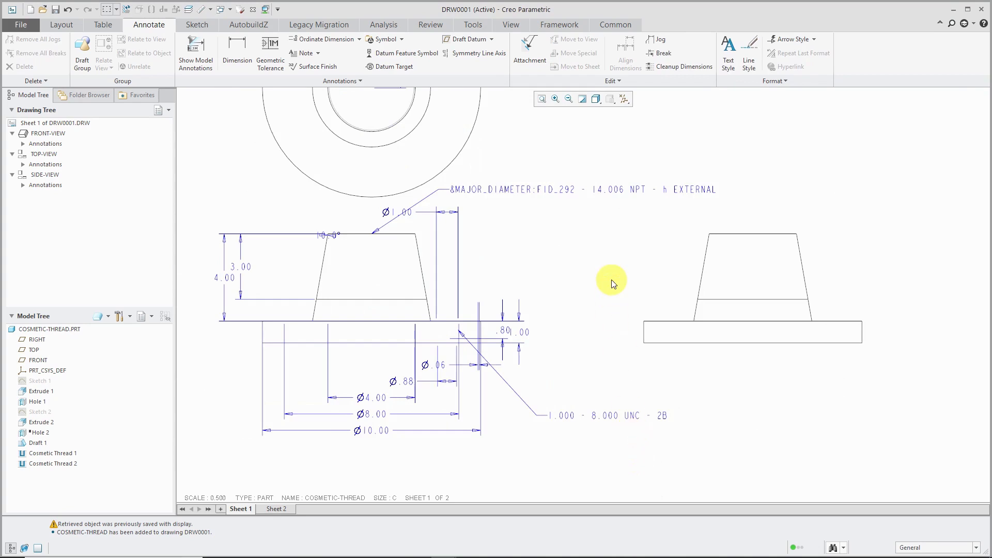
Review the external thread note's properties unchanged, then erase the 30° angle annotation in the top view.
click(513, 188)
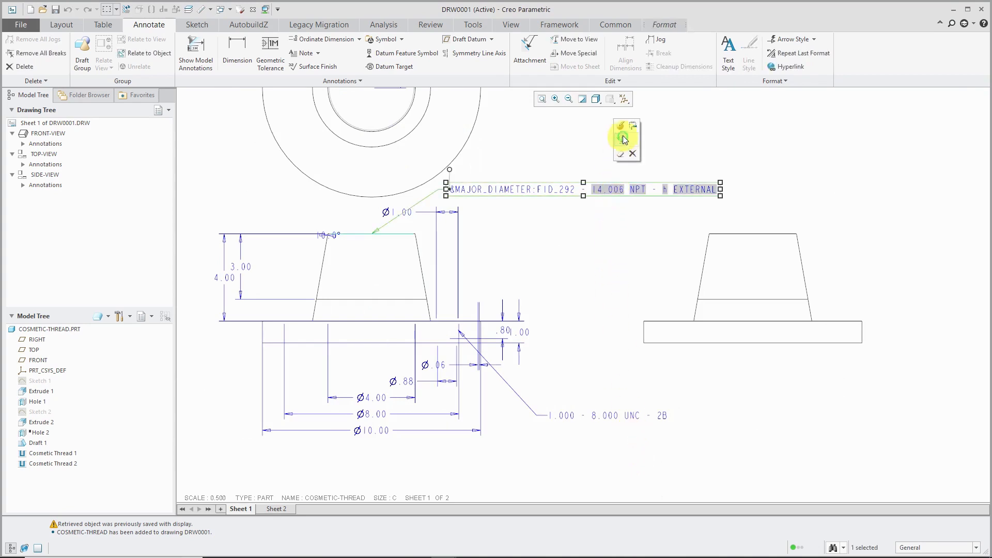
click(622, 125)
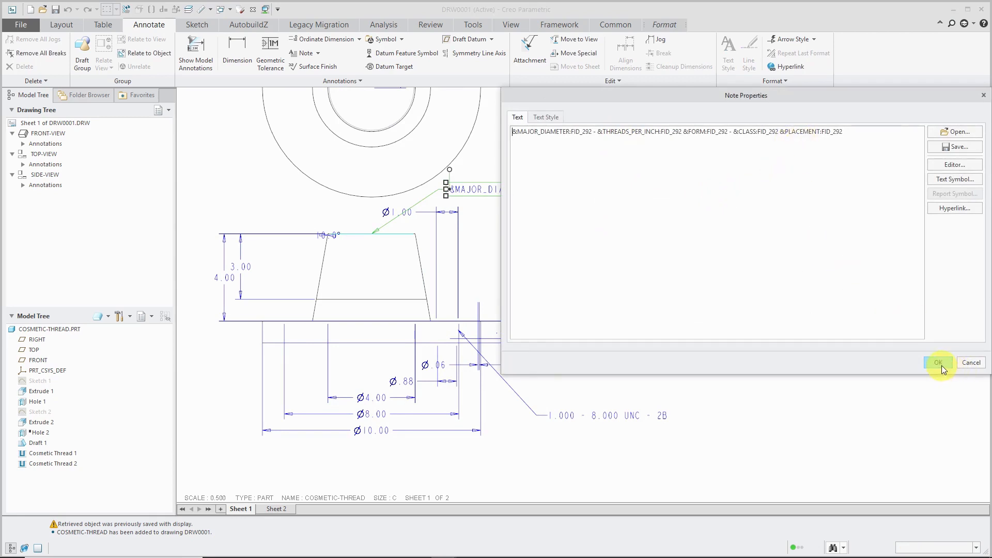
click(939, 363)
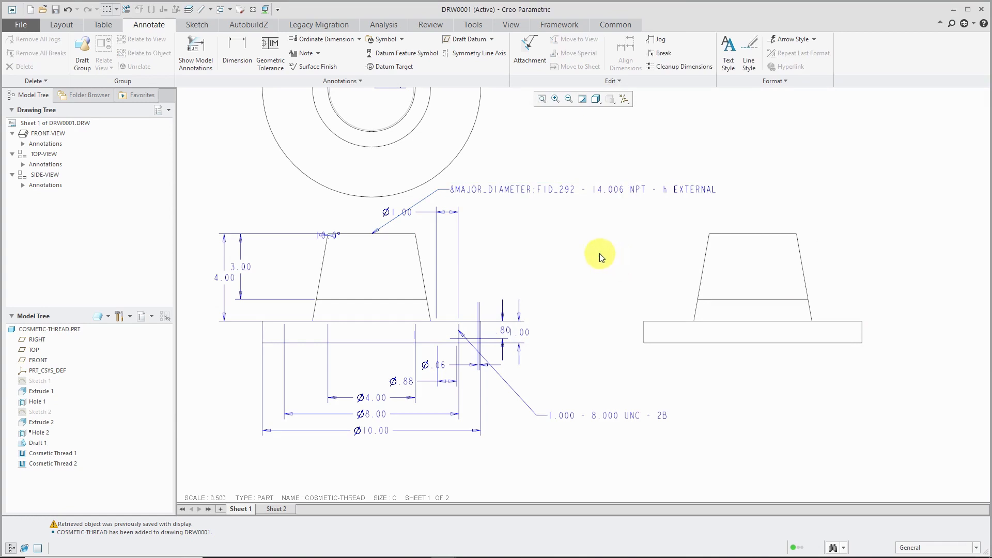
click(560, 189)
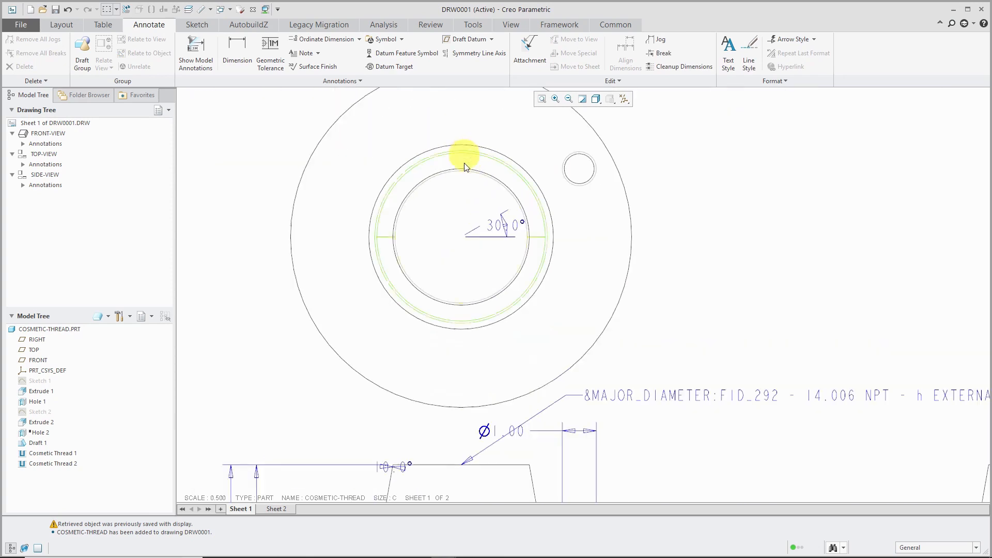
click(465, 154)
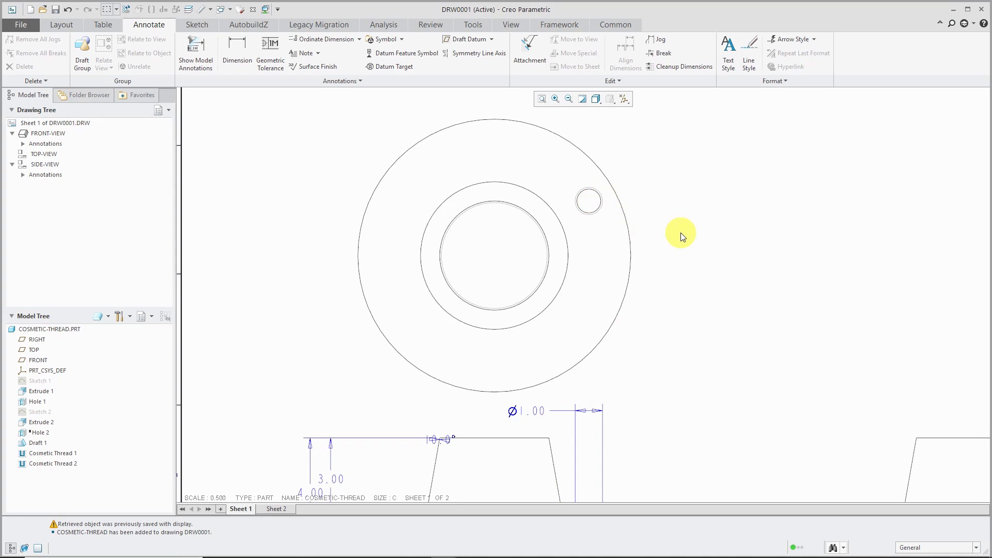
mouse_move(598, 196)
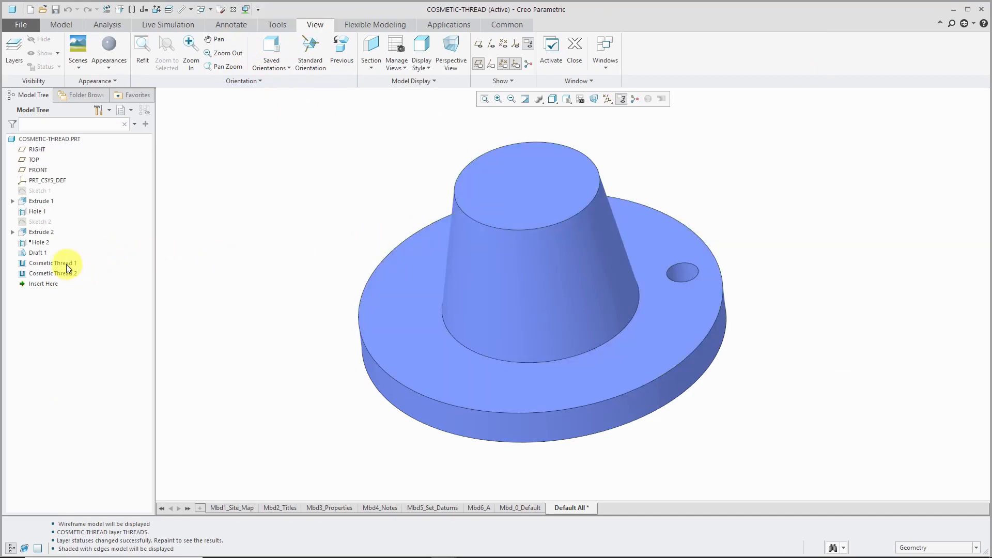
Group Cosmetic Thread 1 with Hole 1 as a local group and start a pattern of it.
click(54, 264)
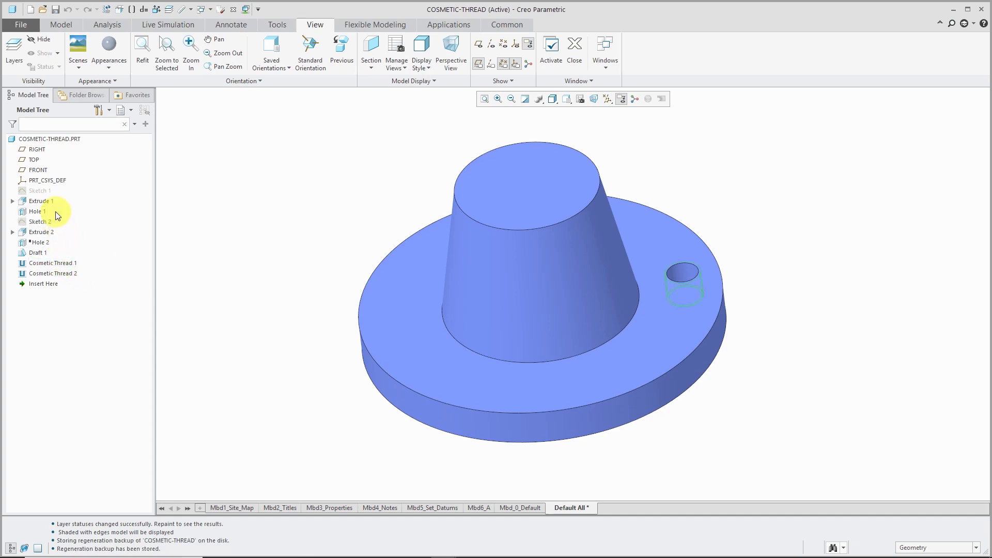
click(38, 211)
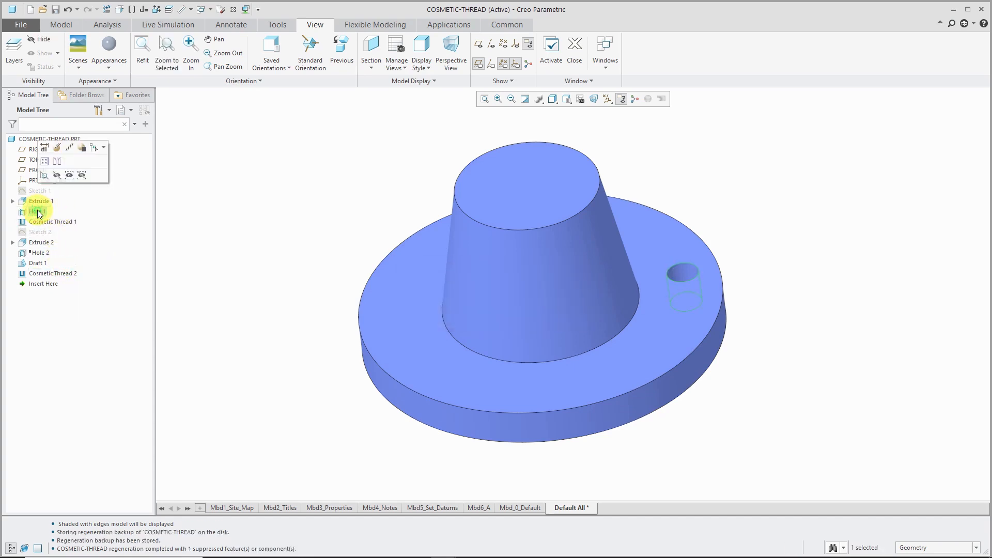
click(53, 221)
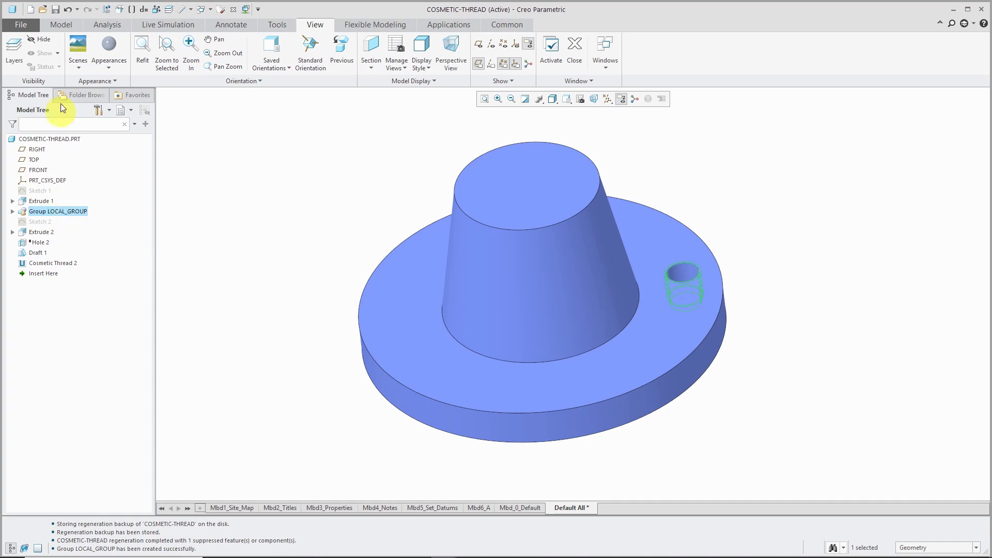
click(61, 25)
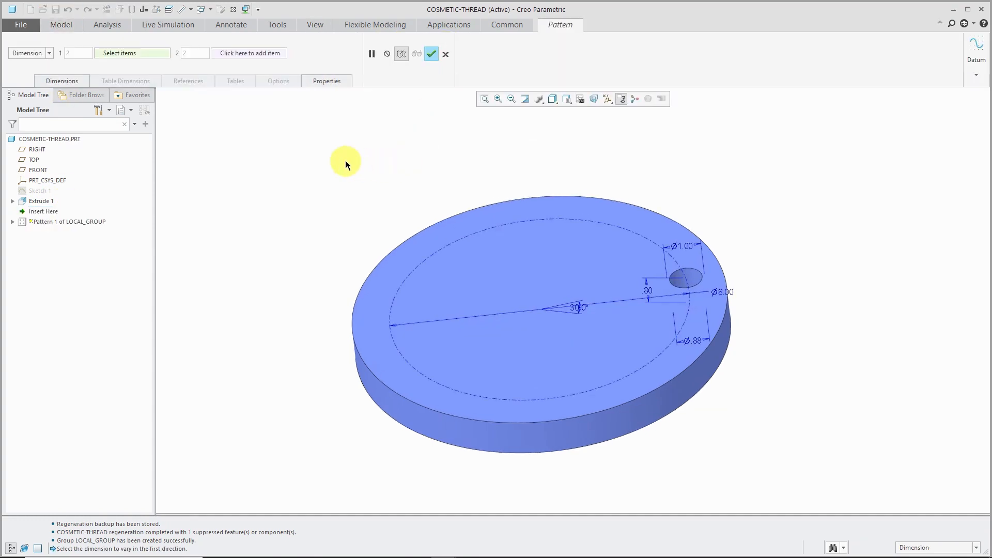
mouse_move(250, 159)
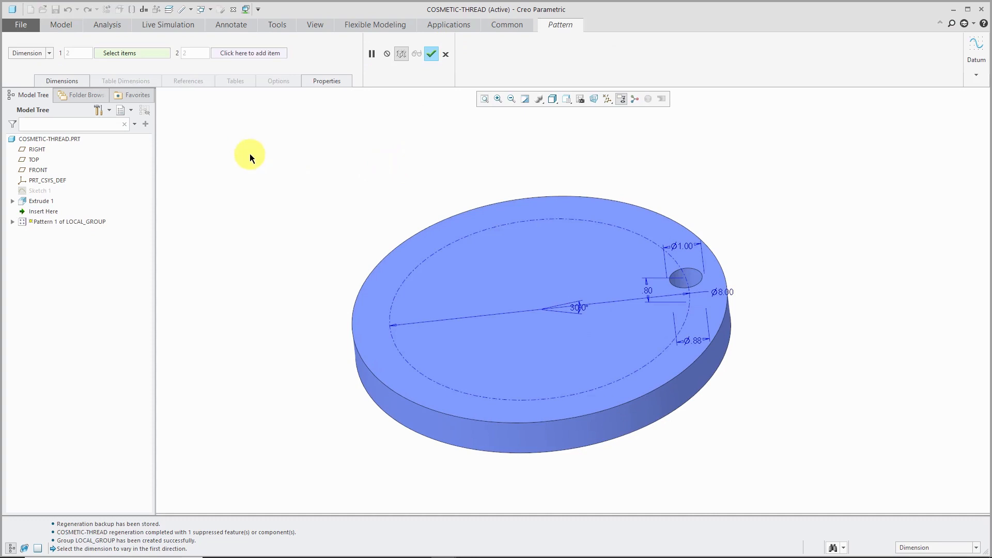
Create an Axis pattern of six members over 360° about the flange's central axis.
click(30, 52)
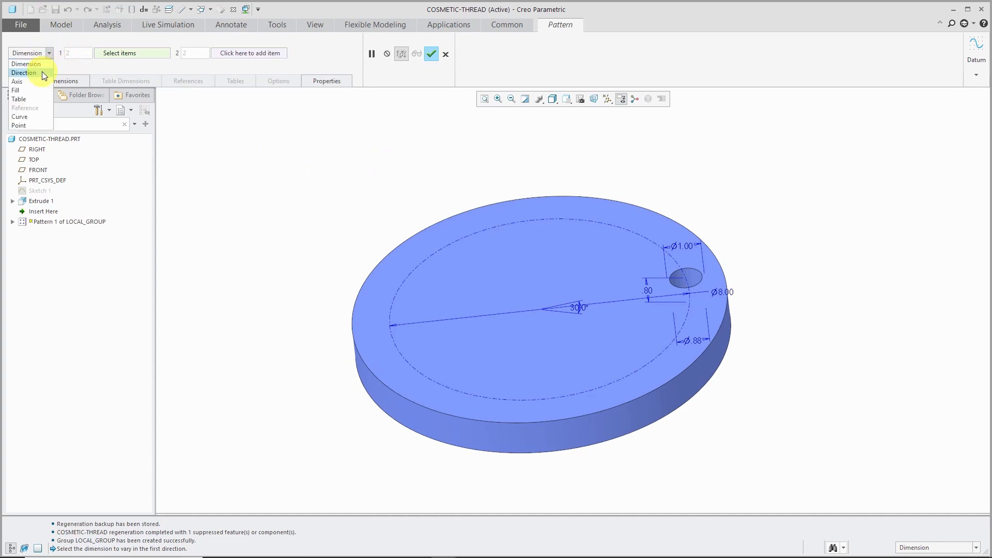
click(17, 81)
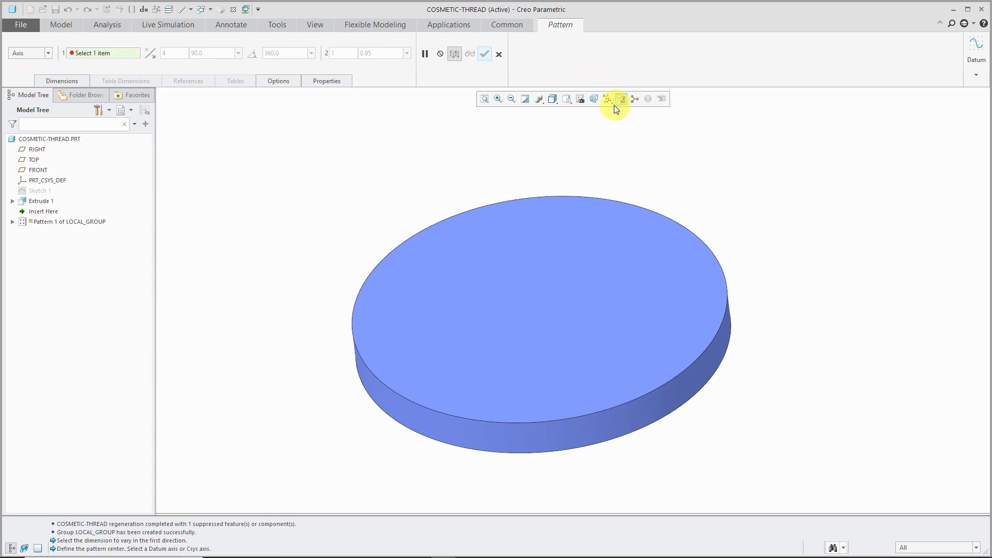
click(608, 100)
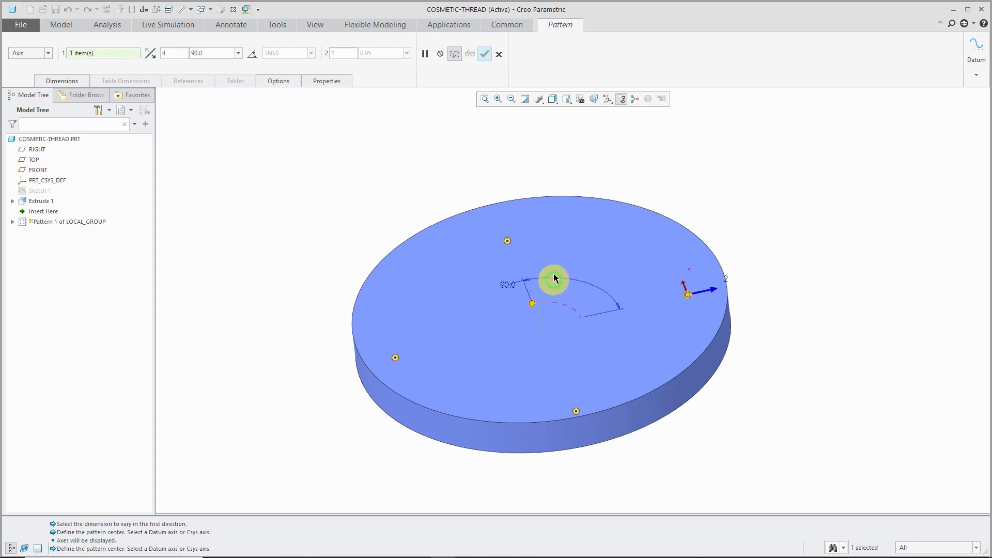
click(173, 53)
text(6)
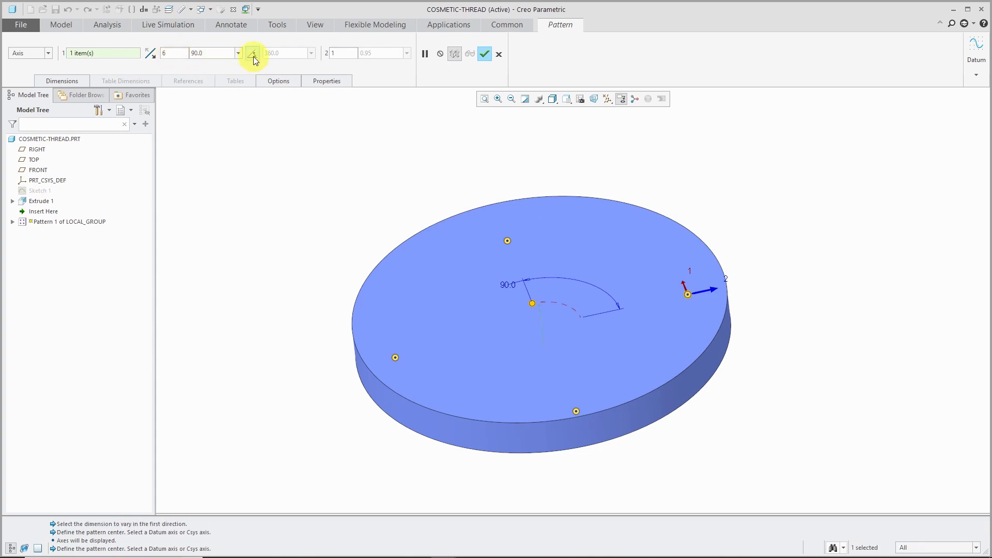
mouse_move(252, 53)
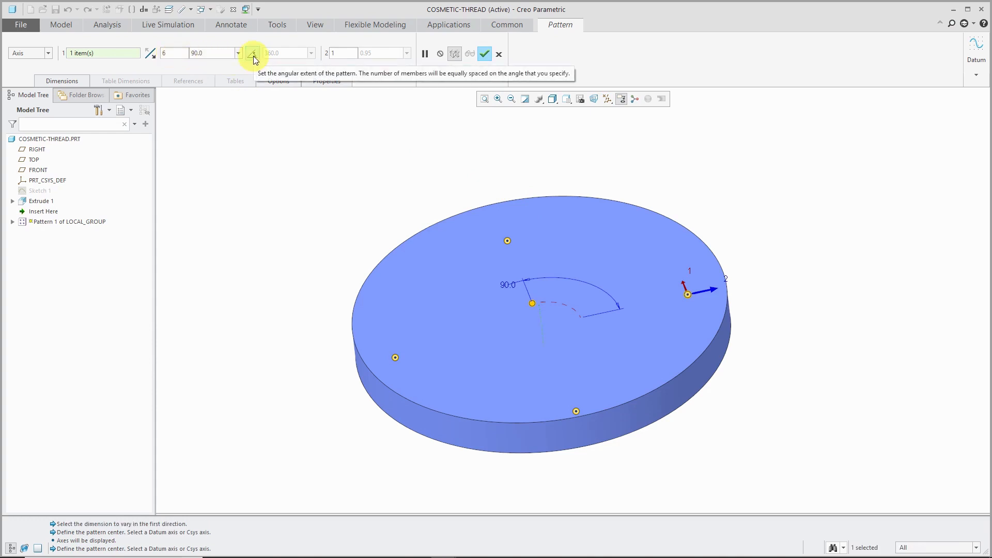
click(252, 53)
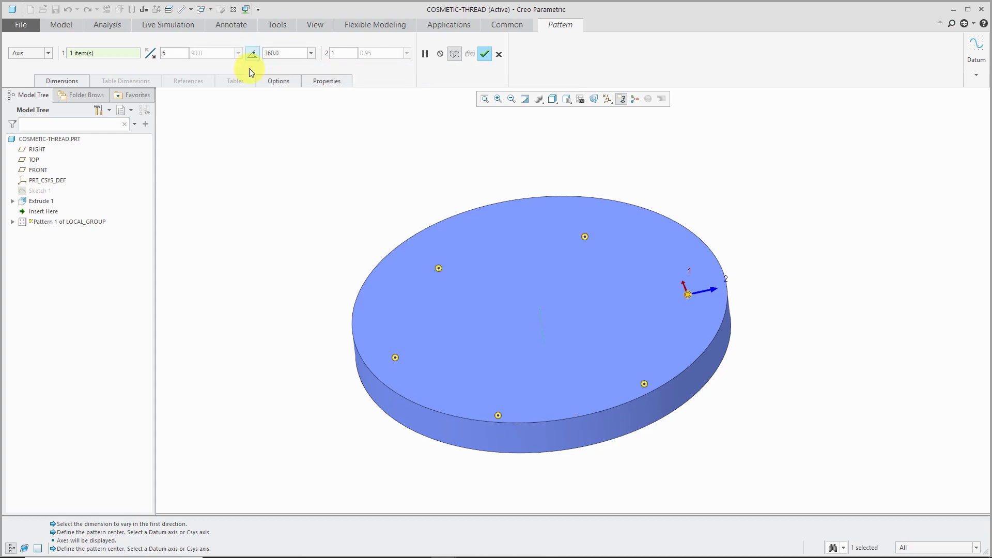
click(485, 53)
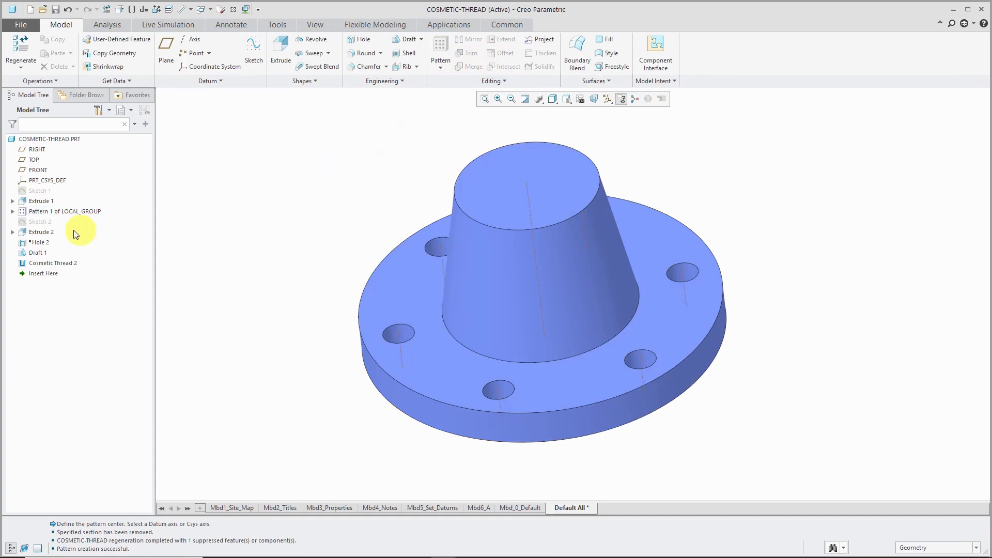
click(64, 211)
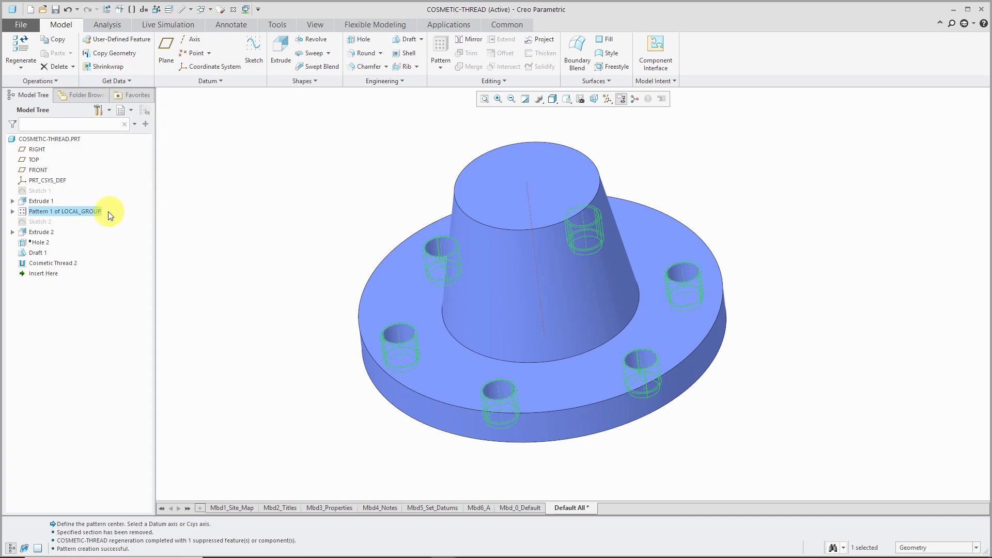
Edit Pattern 1's dimensions and switch them to symbolic names, revealing p31, p32 and d30.
right_click(64, 211)
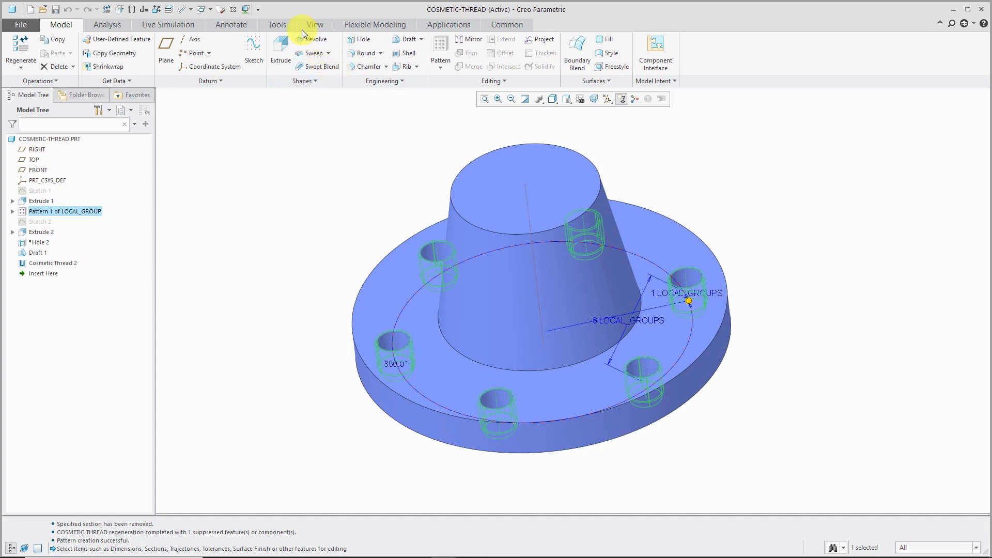
click(277, 25)
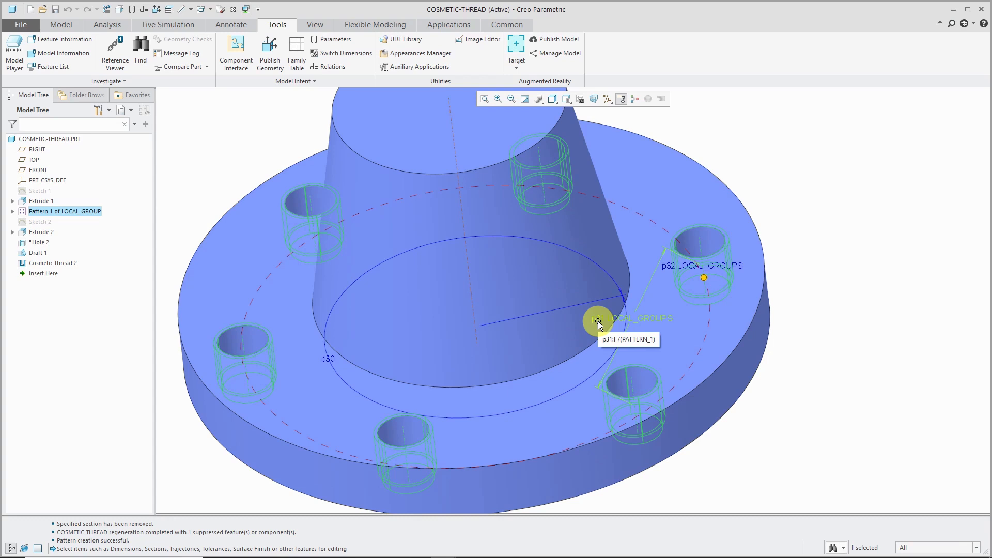
mouse_move(342, 169)
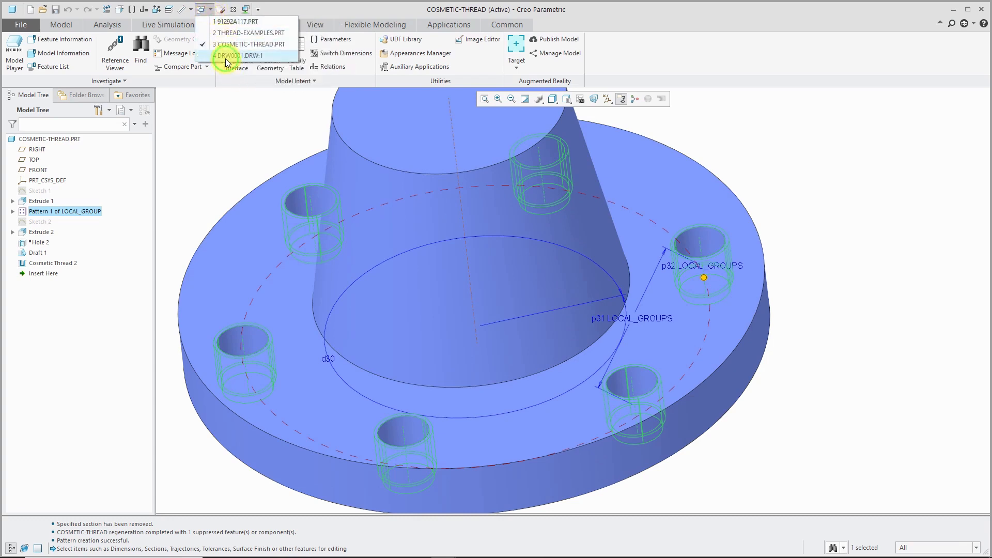
Move the hole thread note onto the top view of DRW0001 and prefix it with &p31 X to read 6 X 1.000 - 8.000 UNC - 2B.
click(242, 55)
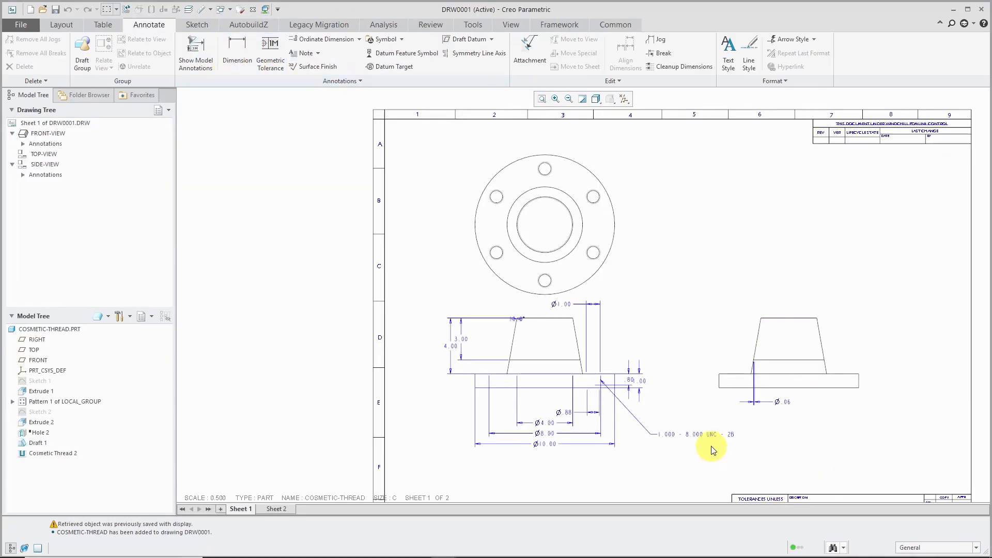
click(690, 434)
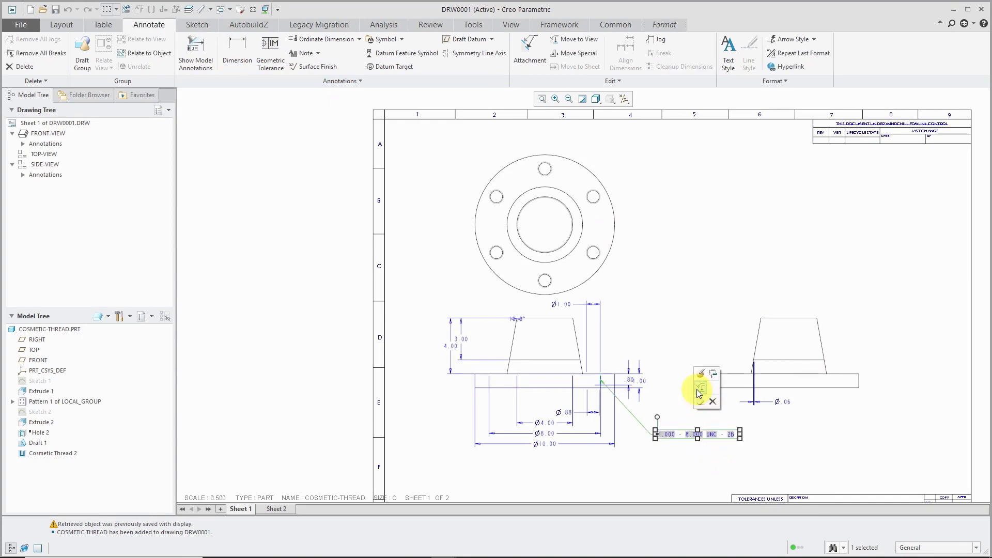
click(577, 38)
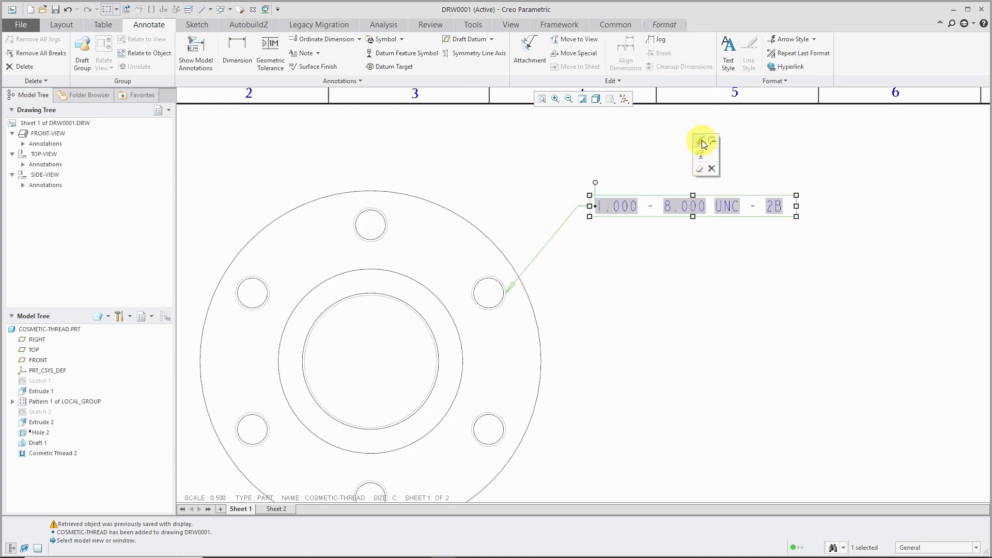
click(700, 143)
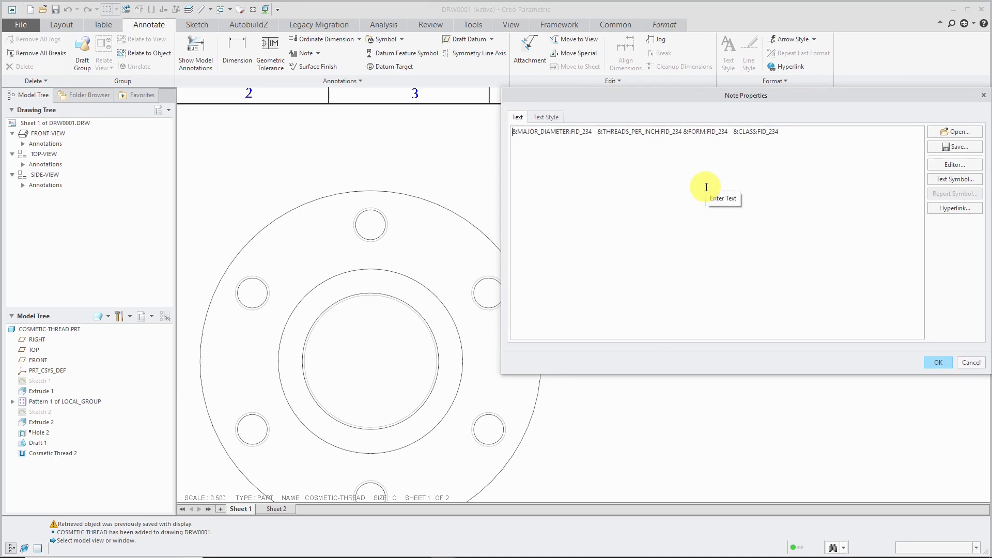
text(&p31 X)
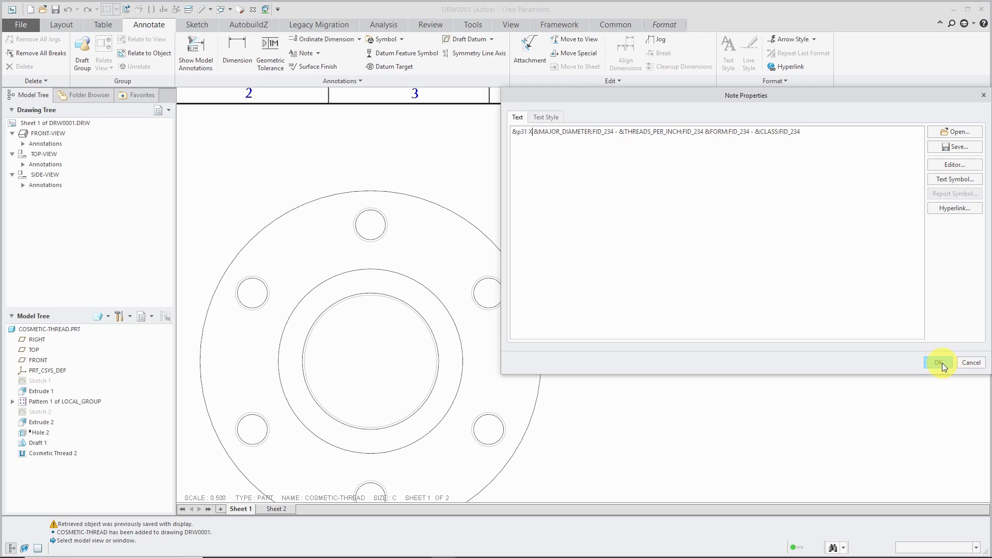
click(939, 363)
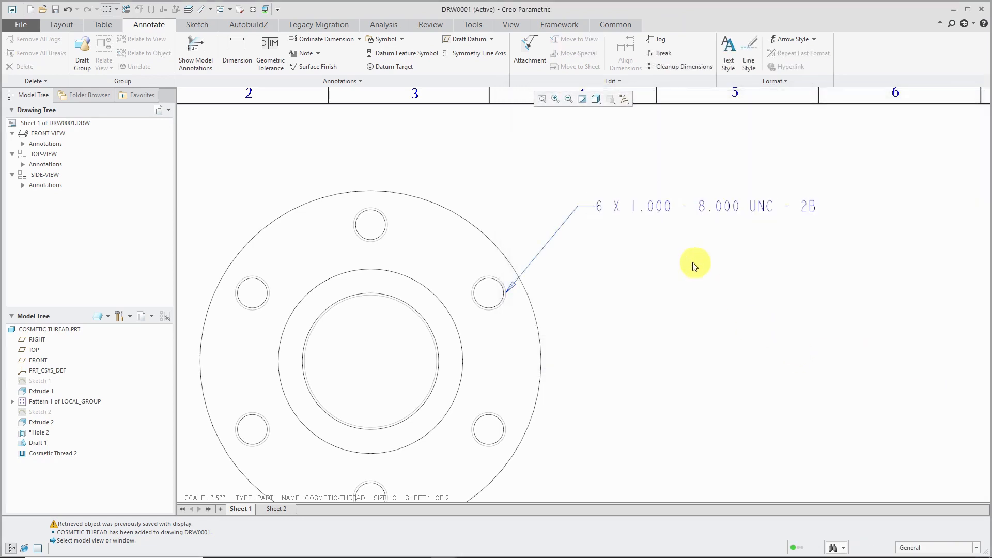
mouse_move(637, 236)
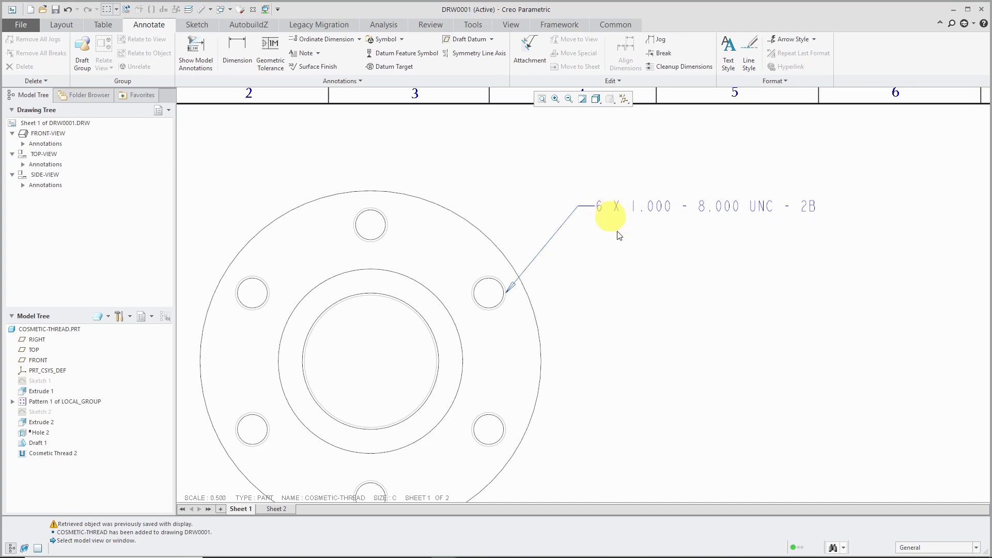
mouse_move(668, 281)
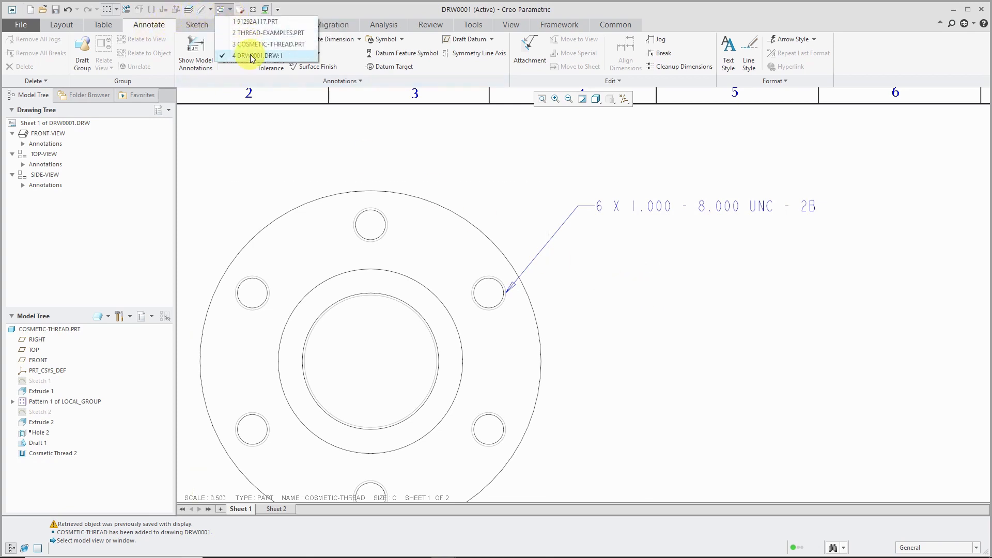
mouse_move(270, 43)
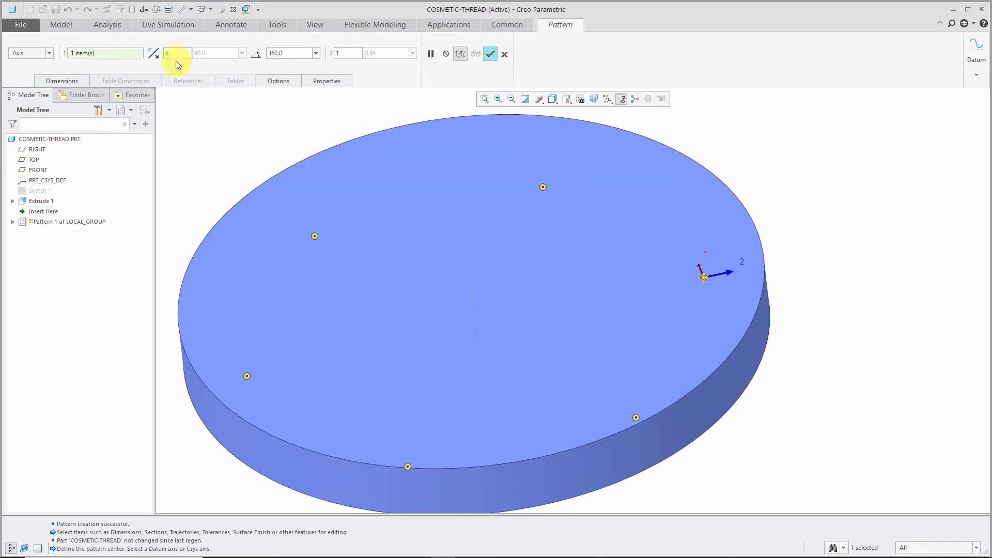
Change the pattern to 8 members and return to DRW0001, where the note reads 8 X 1.000 - 8.000 UNC - 2B.
click(172, 53)
text(8)
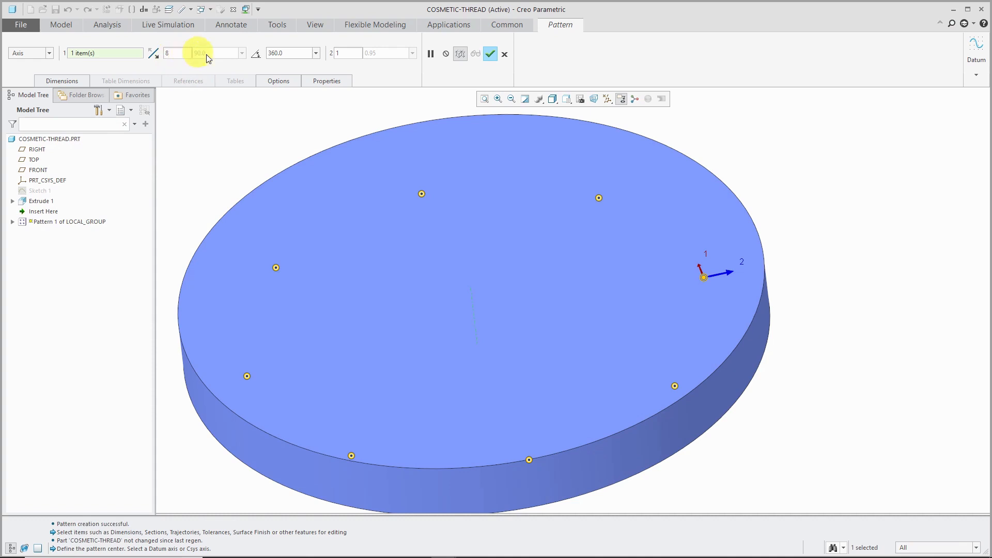
click(490, 53)
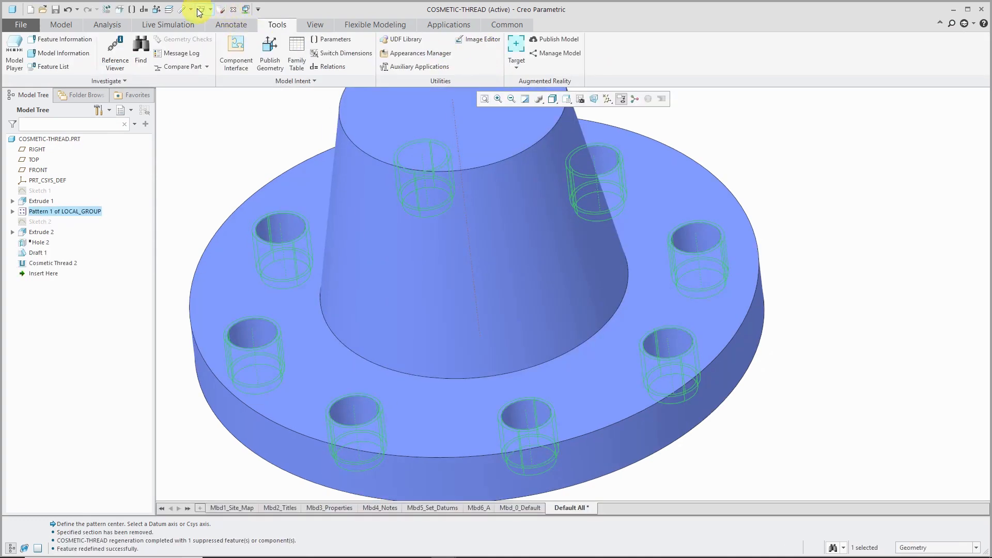
click(192, 12)
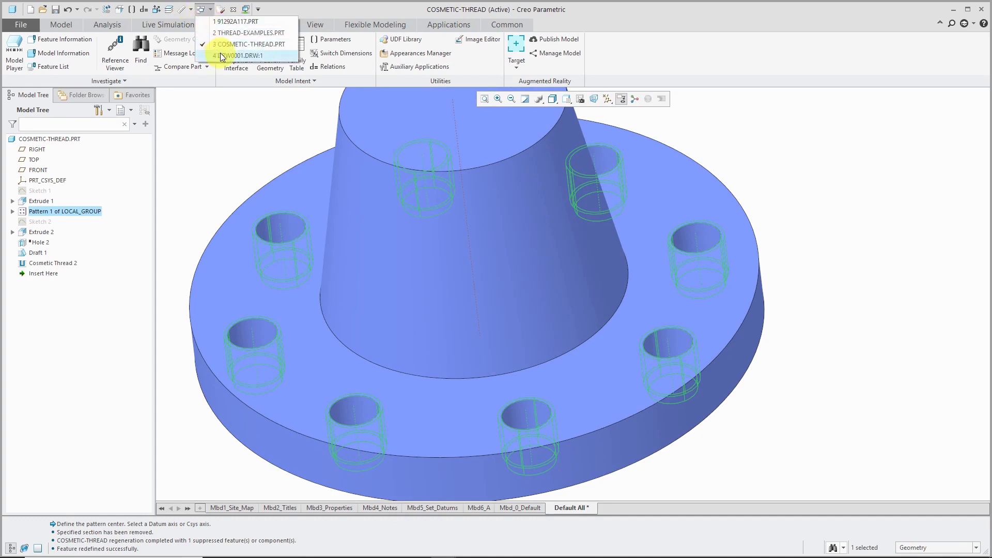
click(242, 54)
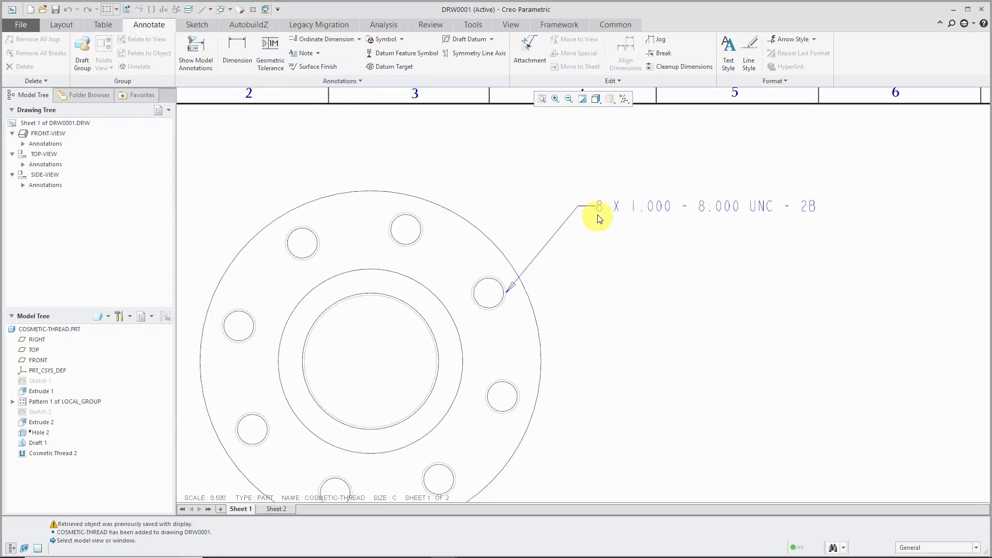